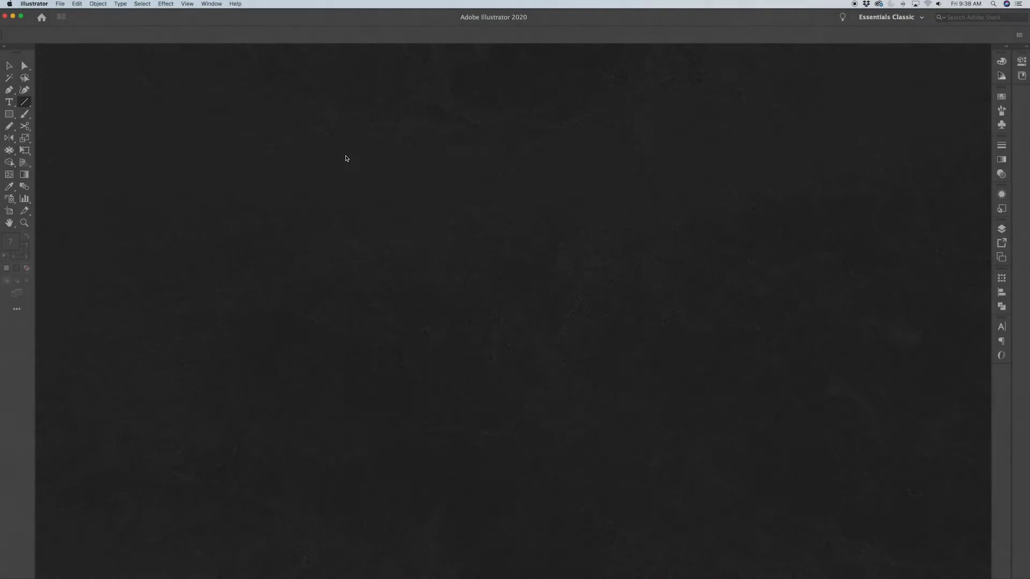
Create a new document from the 20 × 30 inch Print preset via File > New.
left_click(59, 4)
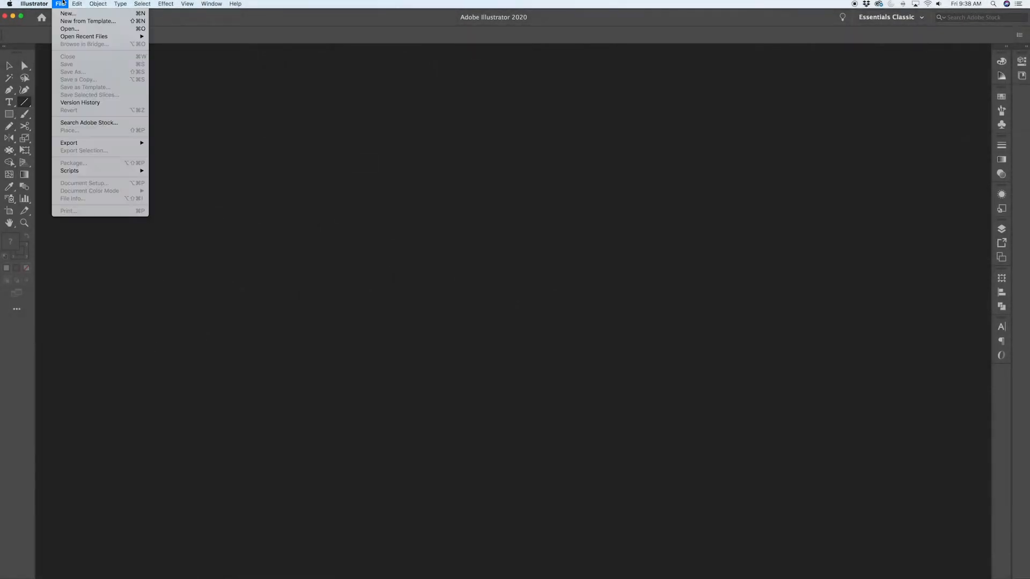
mouse_move(67, 12)
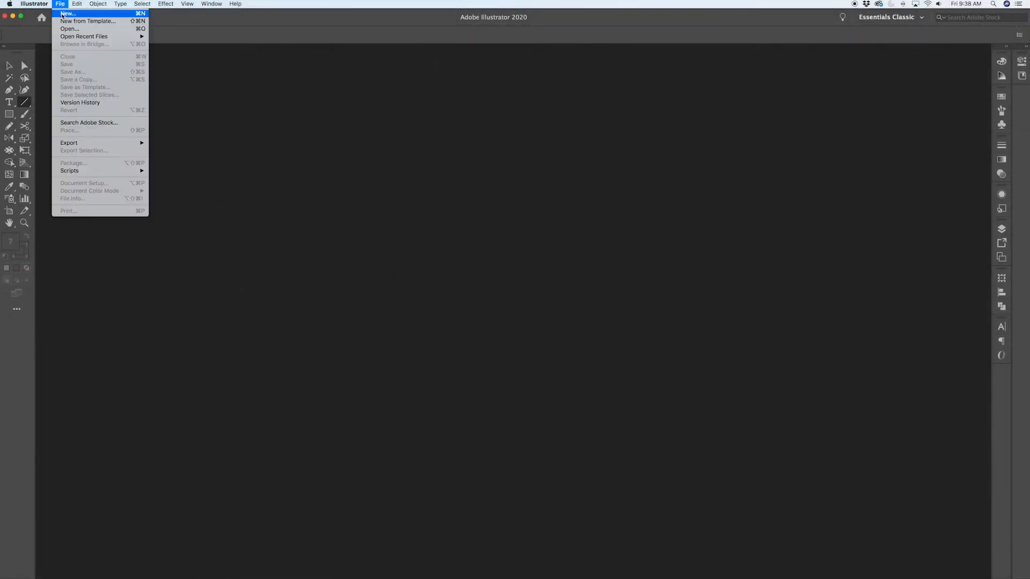
left_click(207, 71)
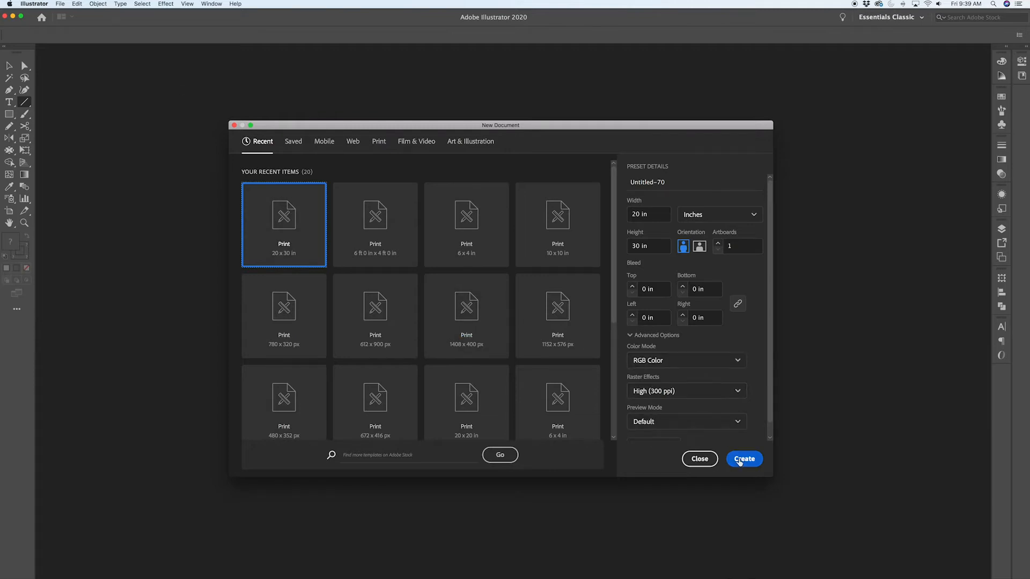
left_click(744, 459)
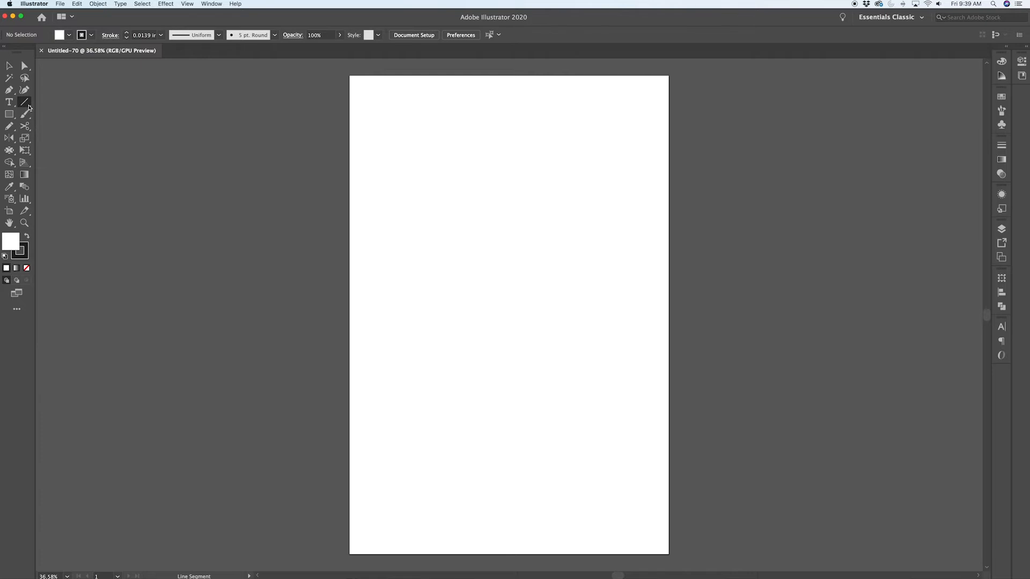
Choose the Rectangular Grid Tool and open its options: 3 × 3 inches, 5 horizontal and 5 vertical dividers.
left_click(9, 102)
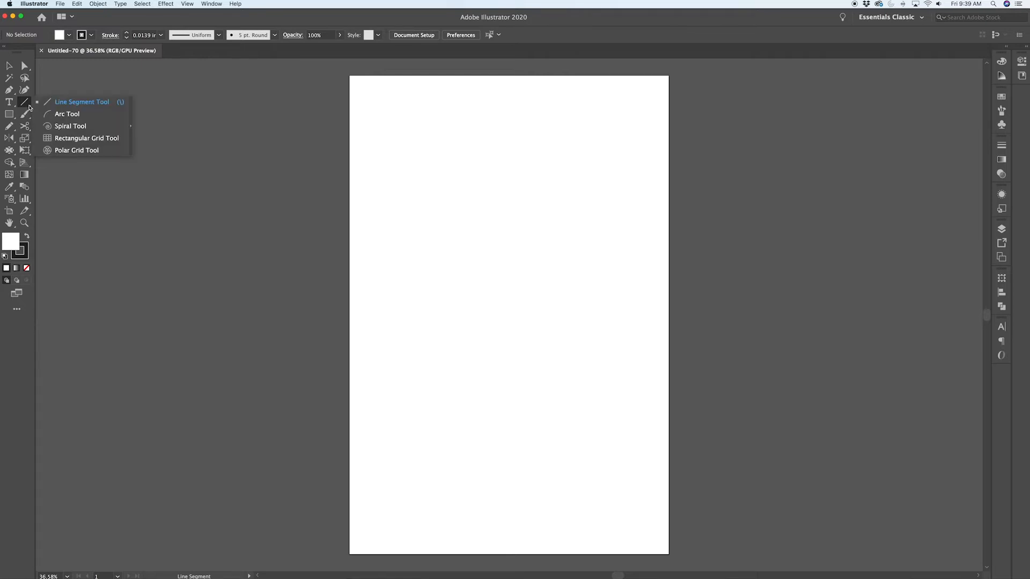
left_click(81, 101)
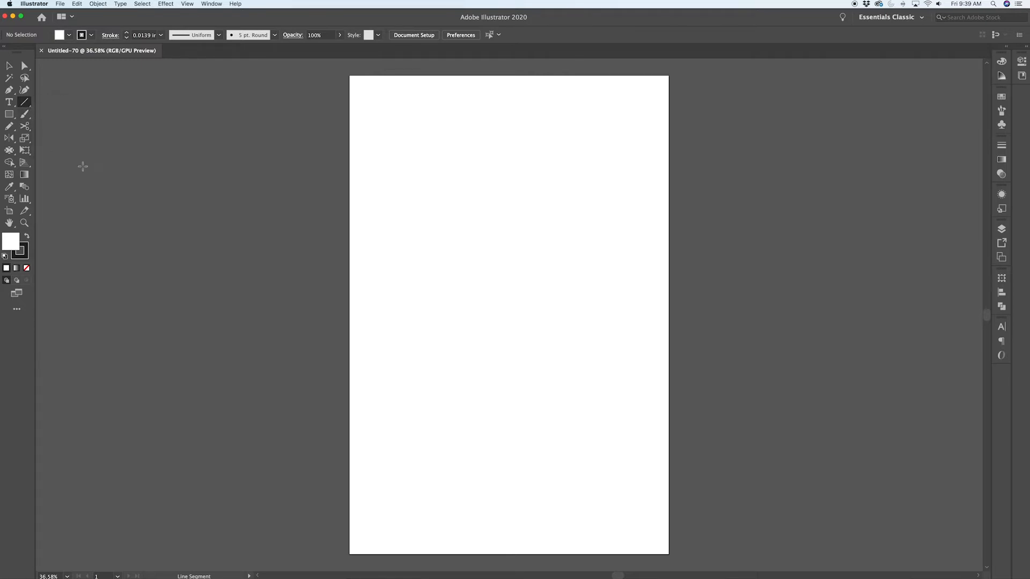
mouse_move(30, 109)
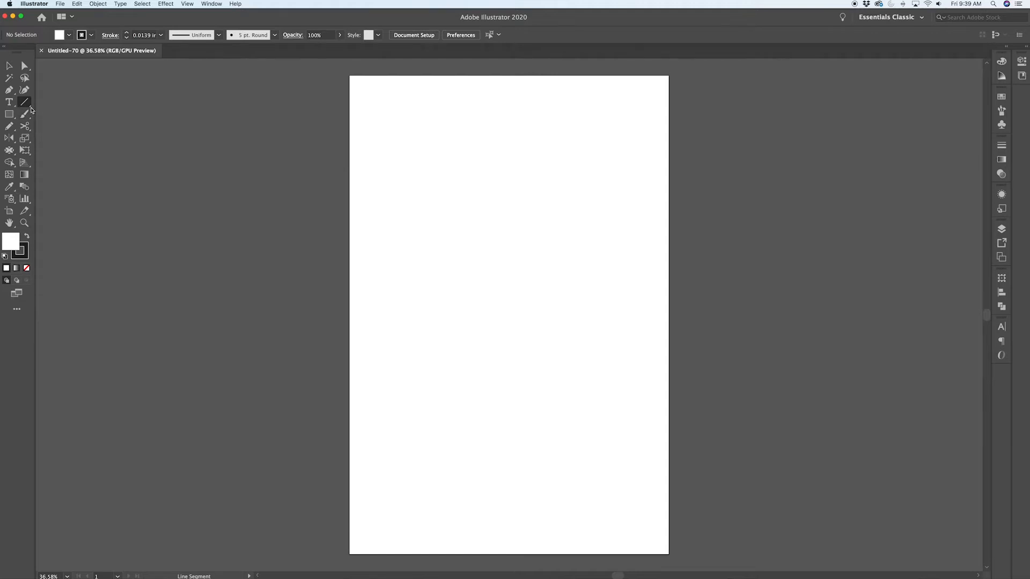
mouse_move(25, 102)
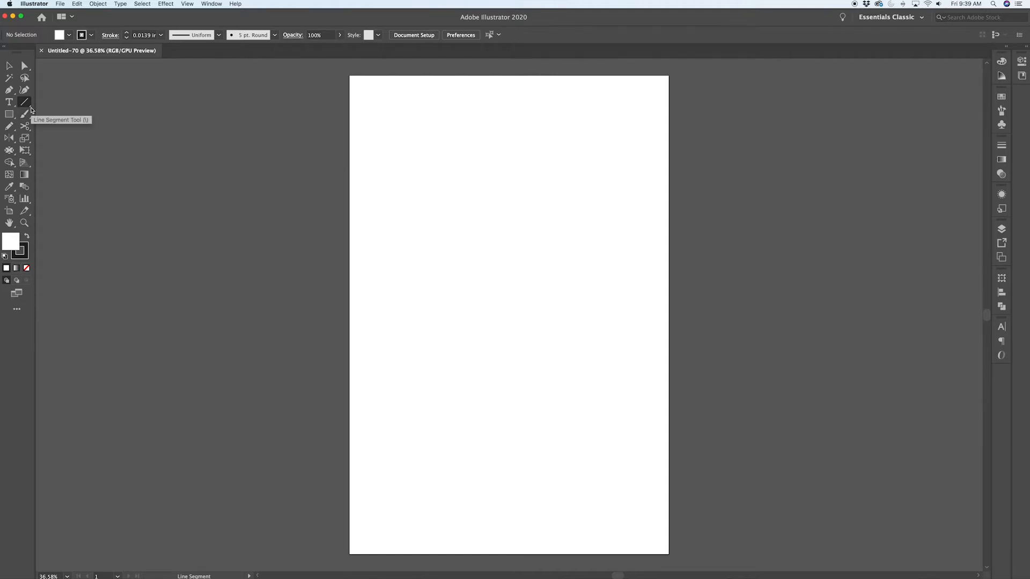
mouse_move(25, 104)
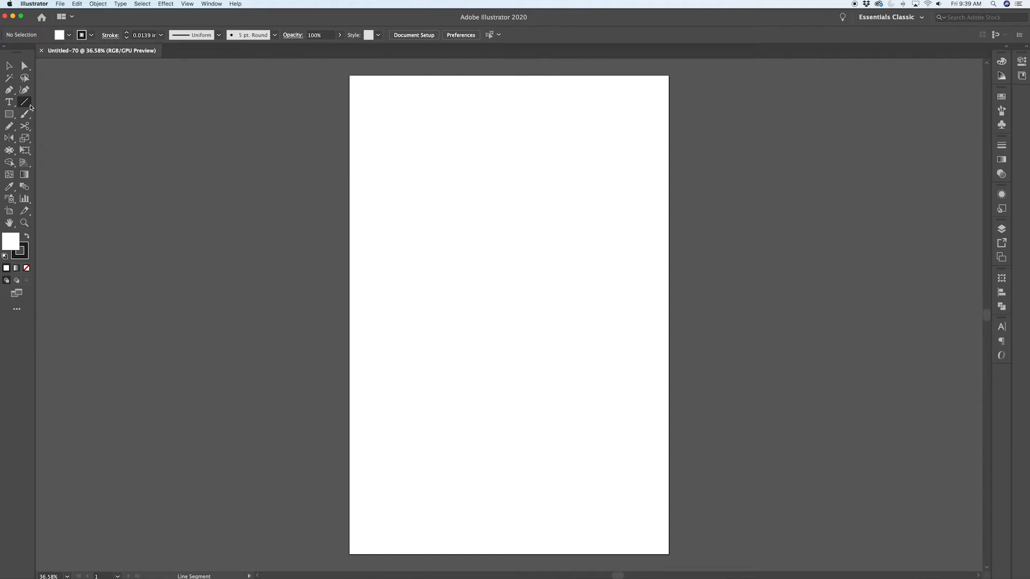
left_click(10, 102)
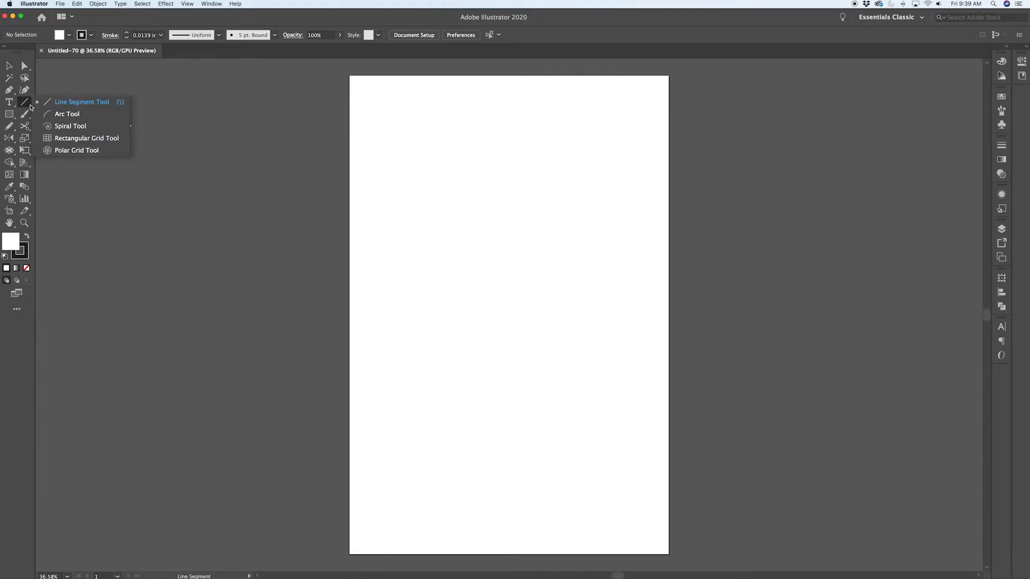
mouse_move(80, 139)
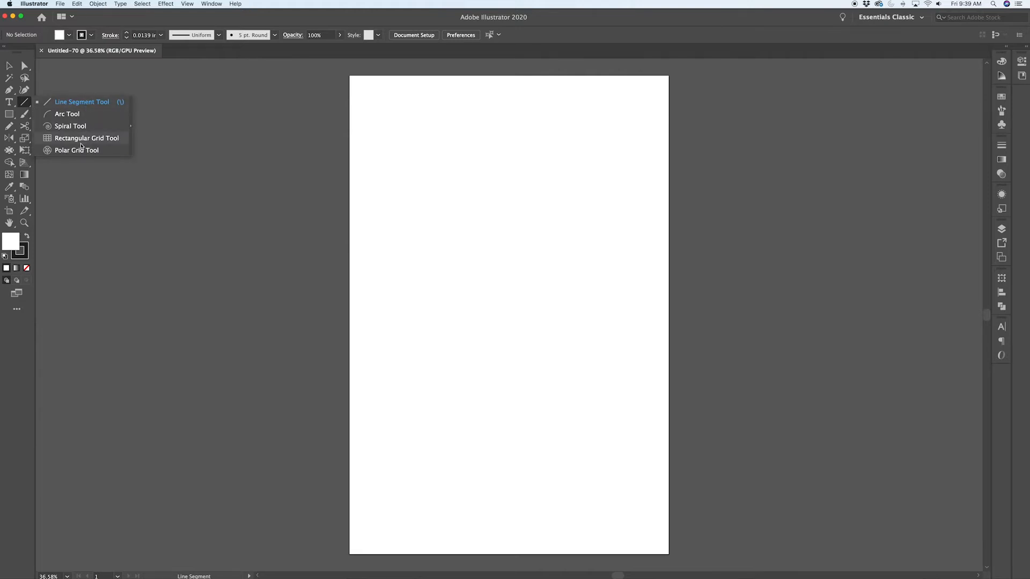
left_click(86, 138)
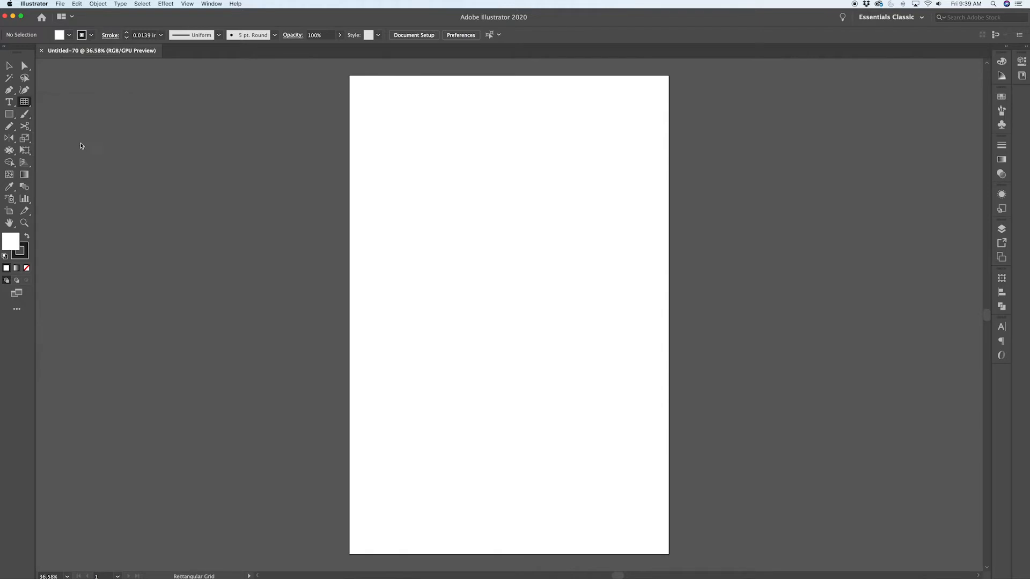
mouse_move(401, 109)
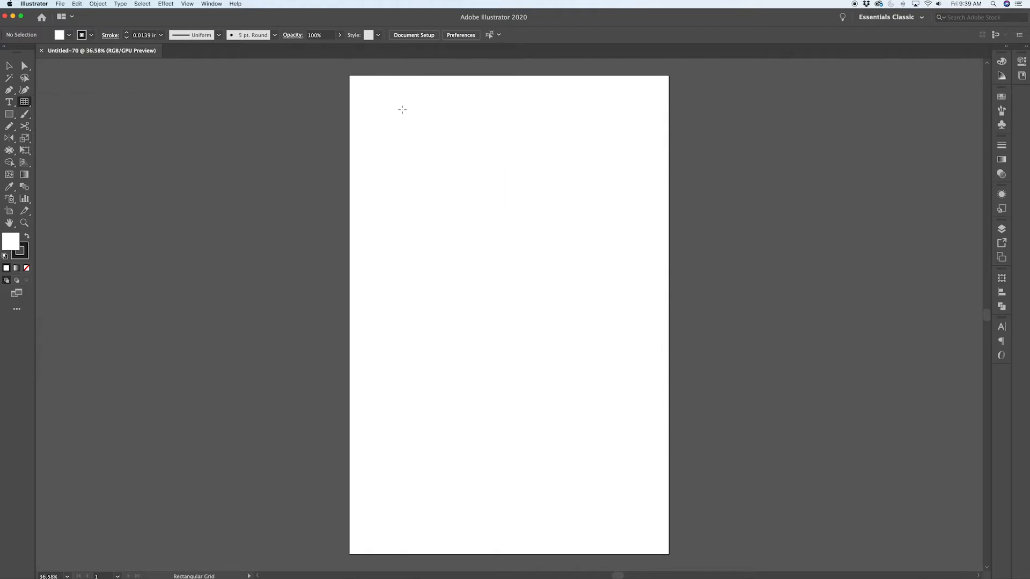
left_click(402, 109)
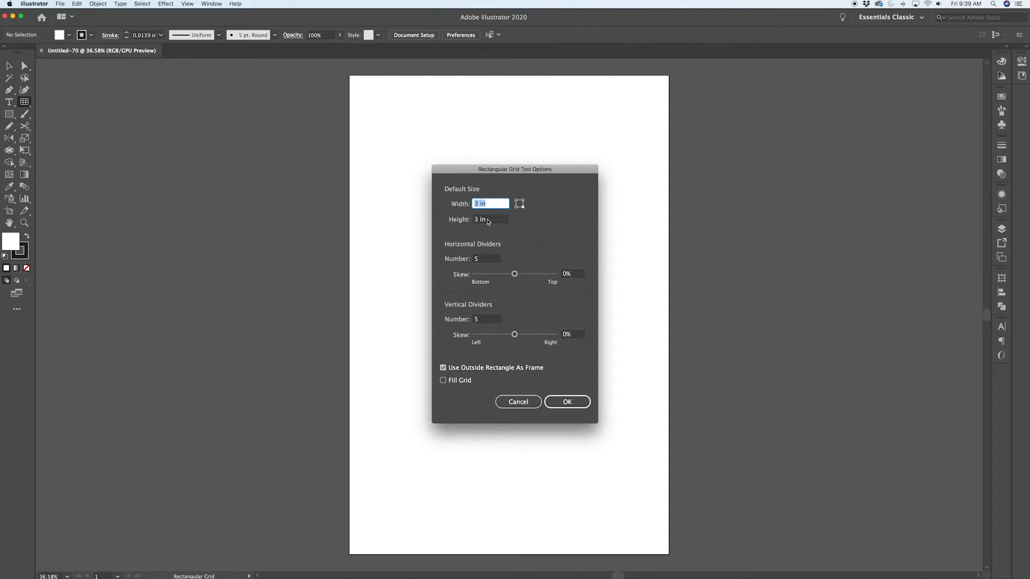
mouse_move(482, 259)
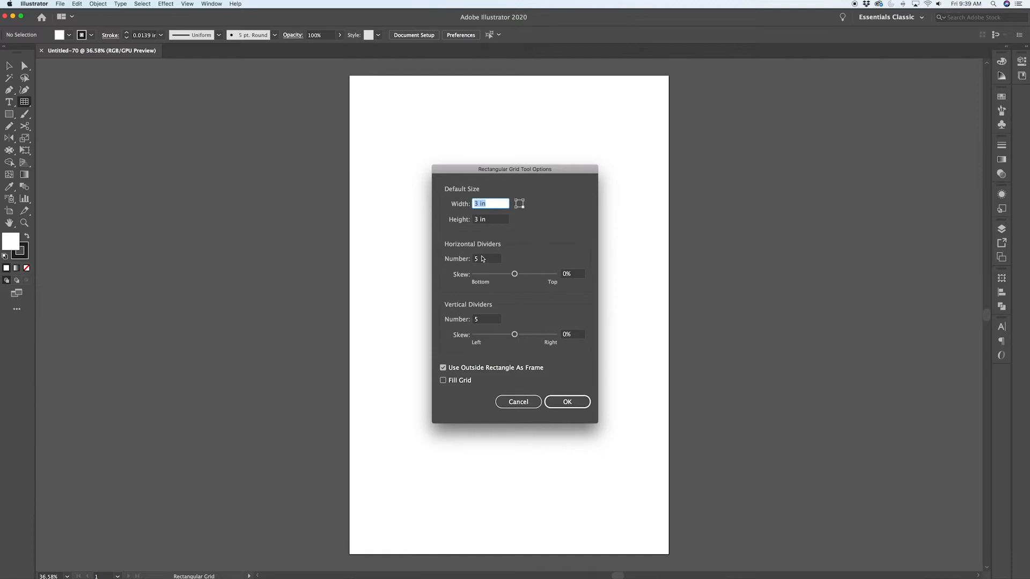
mouse_move(479, 257)
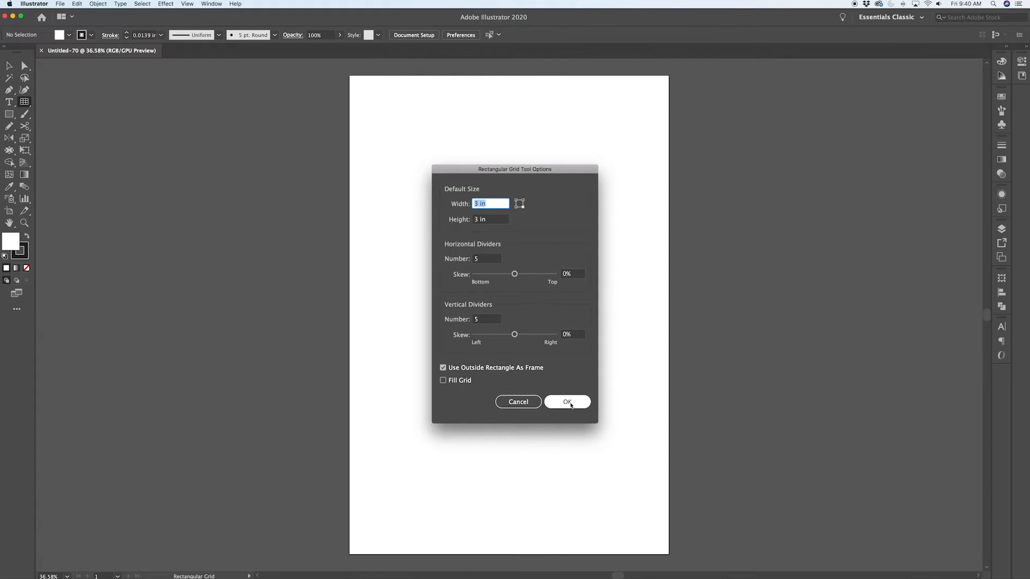
Place a 3 × 3 inch grid top-left, then repeat copies with Cmd+D into rows of five.
left_click(567, 401)
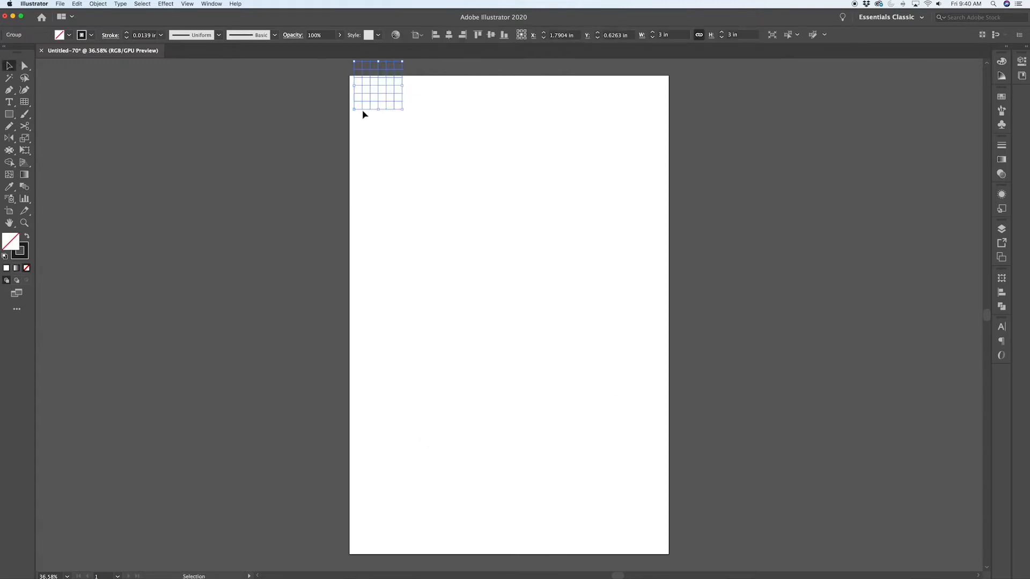
left_click_drag(377, 86, 404, 124)
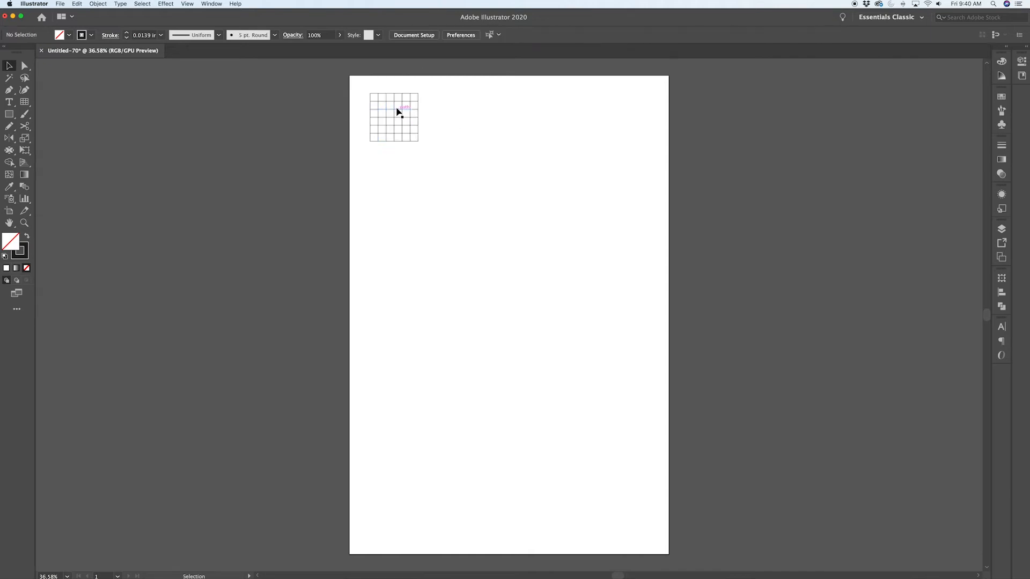
mouse_move(426, 98)
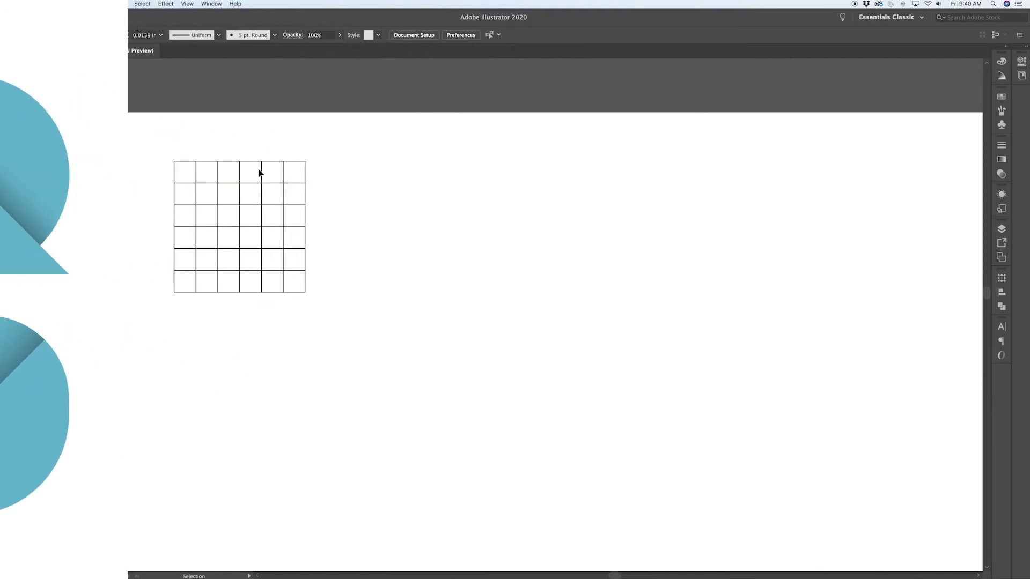
left_click(256, 167)
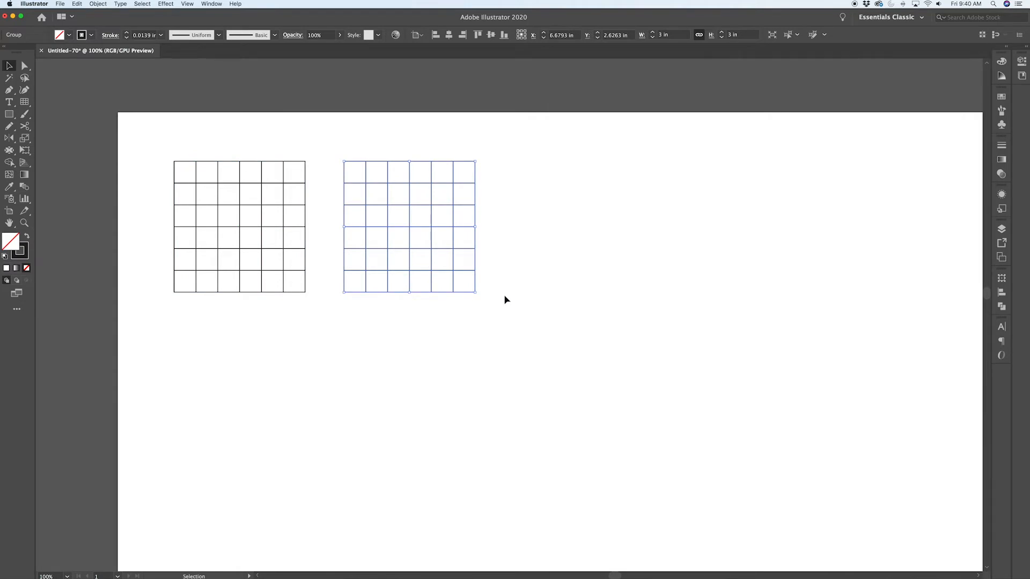
key("cmd+d")
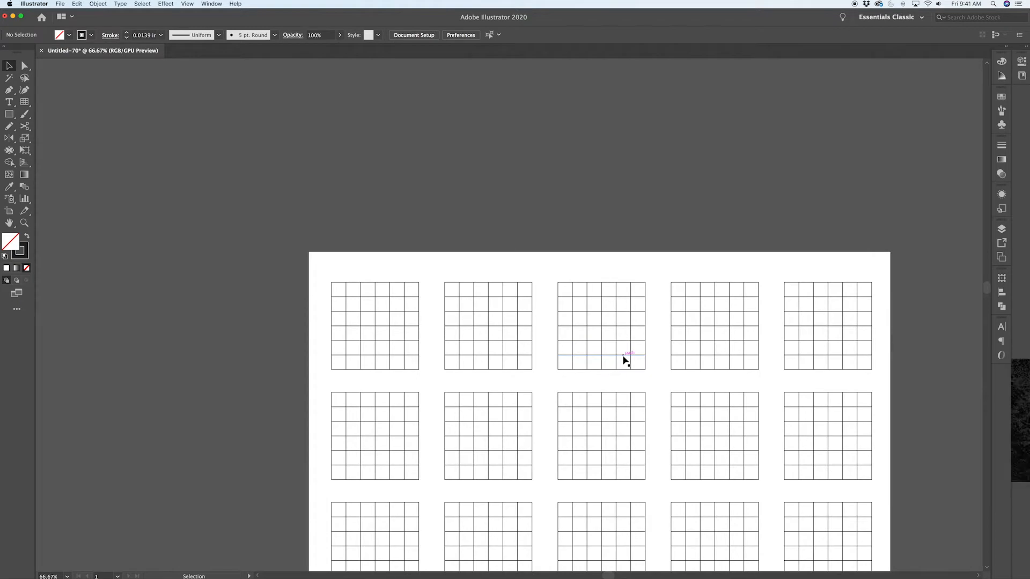
Select every grid and convert them all into guides with Cmd+5.
key("cmd+a")
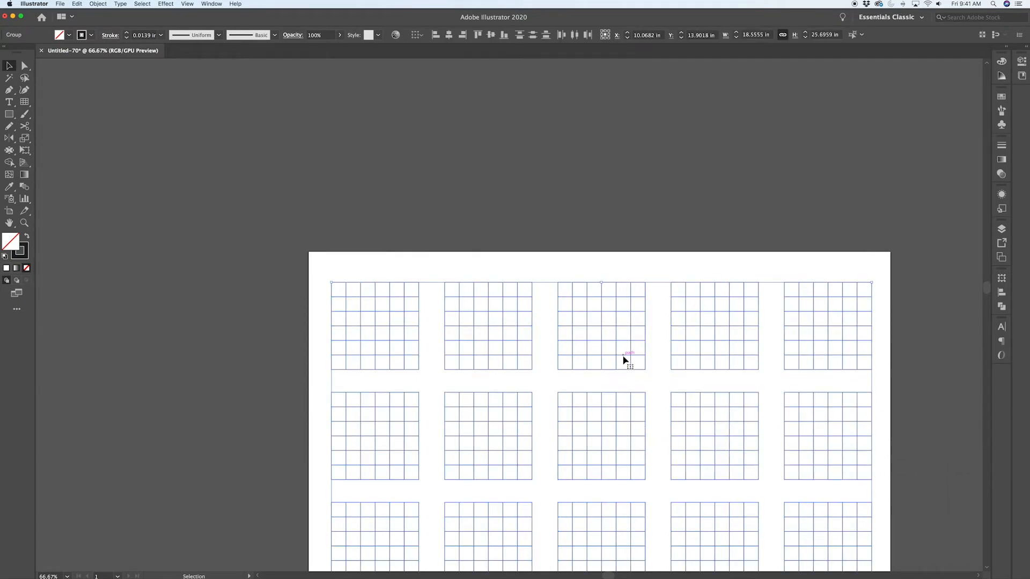
key("cmd+5")
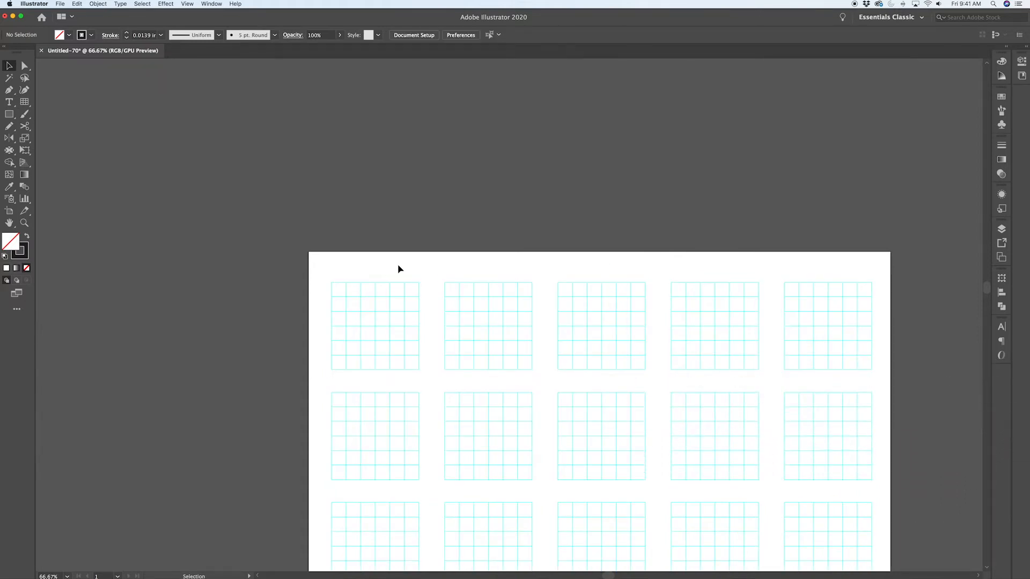
mouse_move(413, 284)
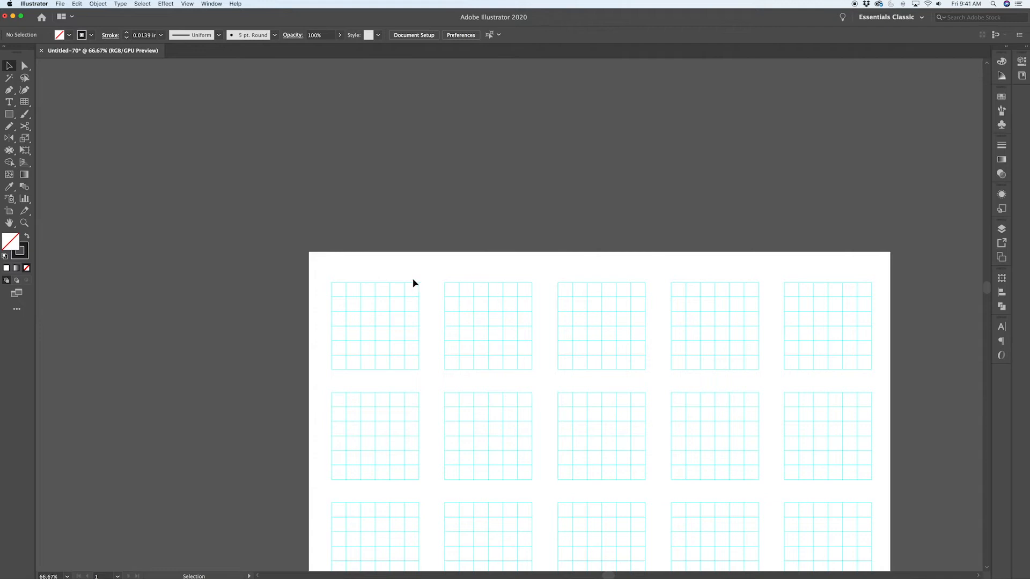
mouse_move(400, 377)
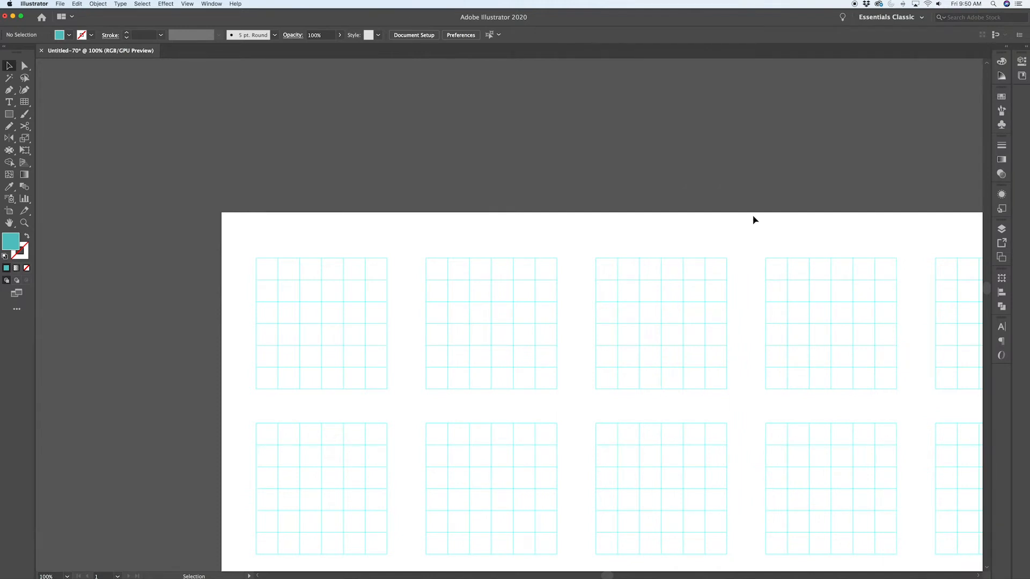
mouse_move(988, 74)
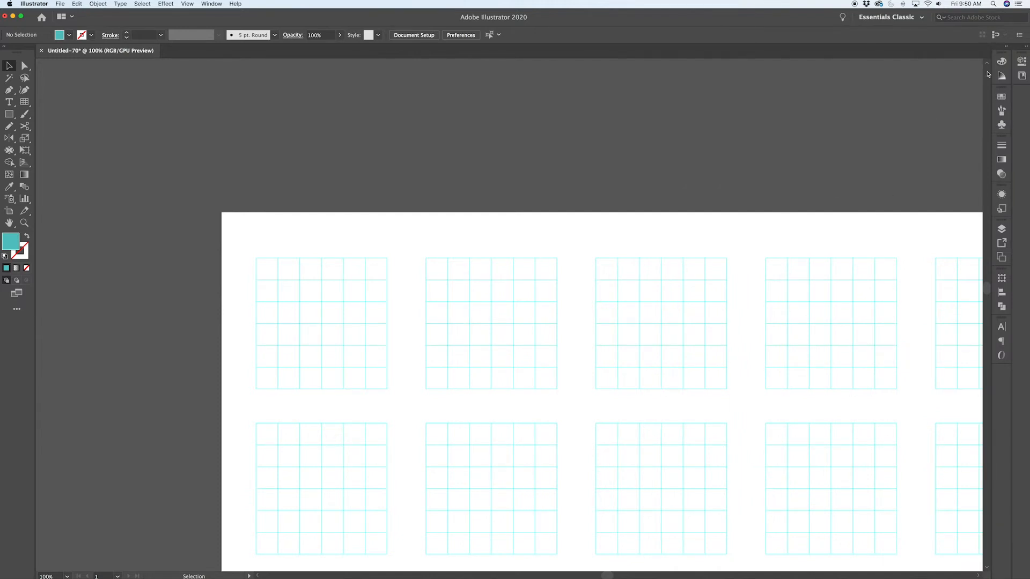
Save the teal fill as a new global swatch named MAIN COLOR.
left_click(1001, 62)
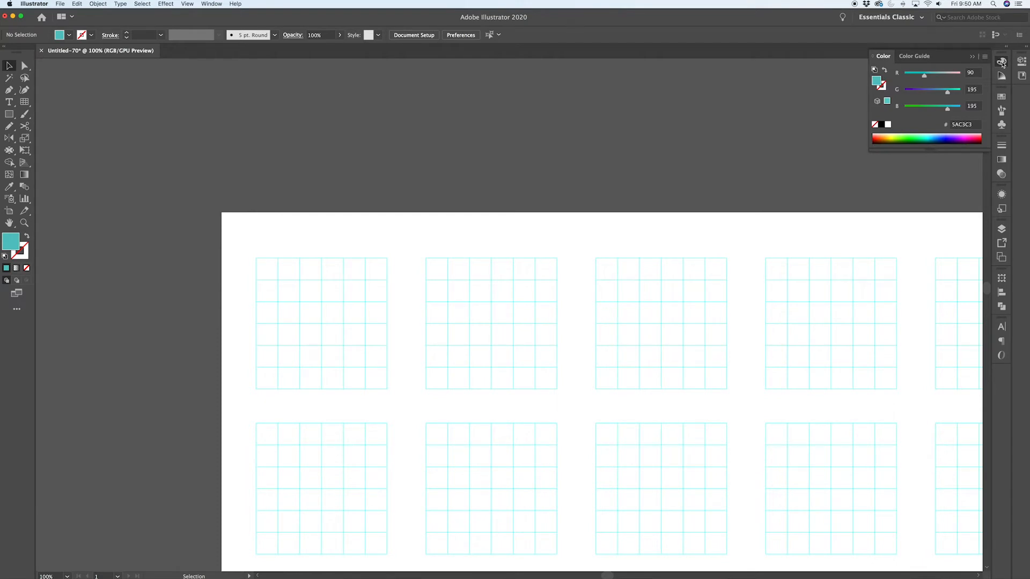
mouse_move(981, 76)
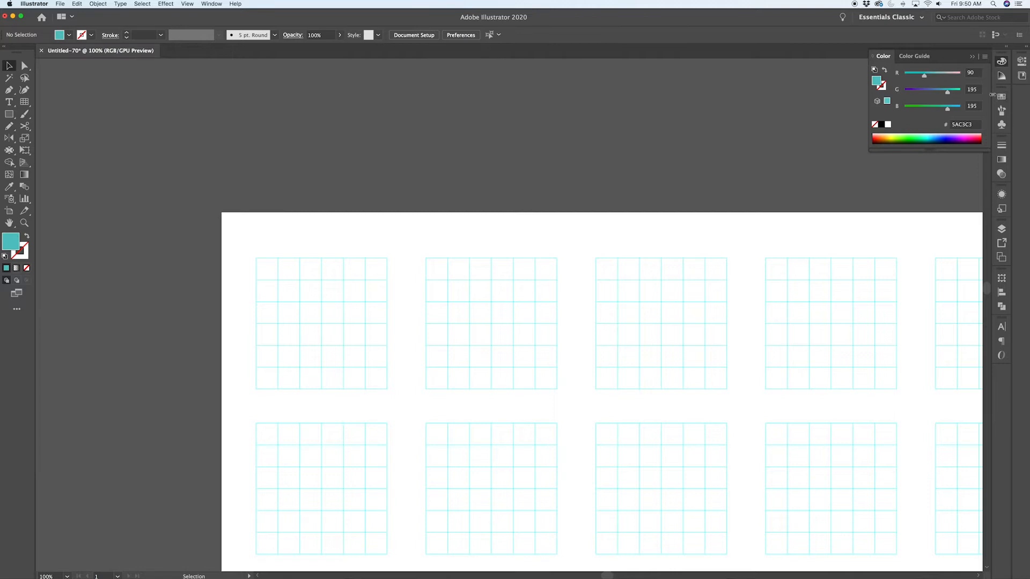
left_click(1001, 96)
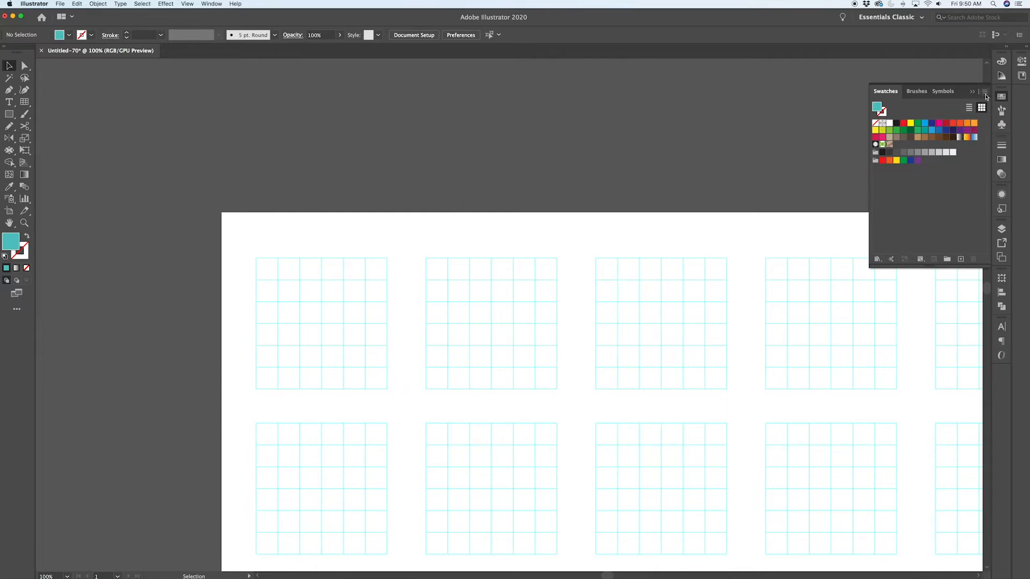
left_click(985, 91)
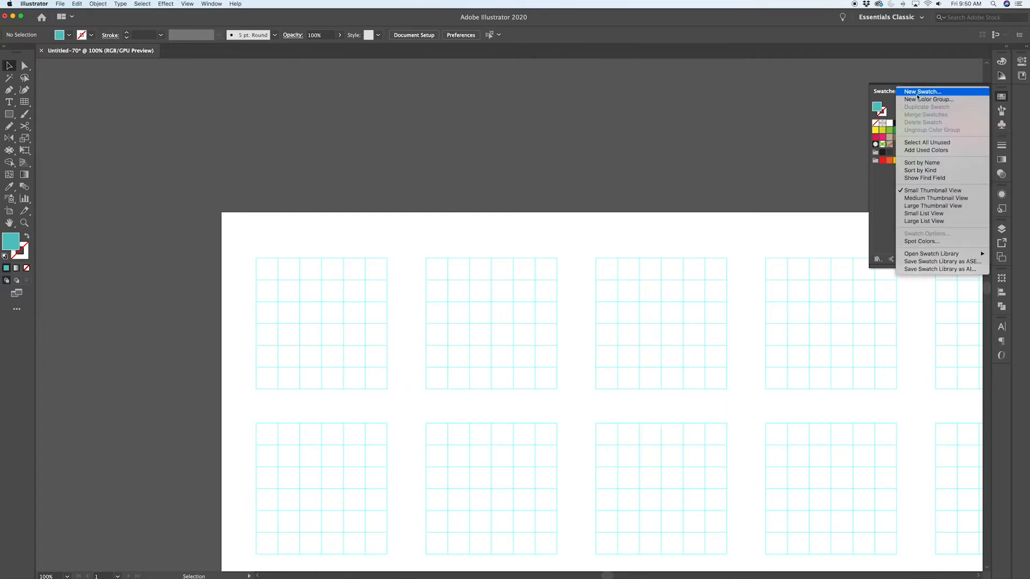
left_click(922, 91)
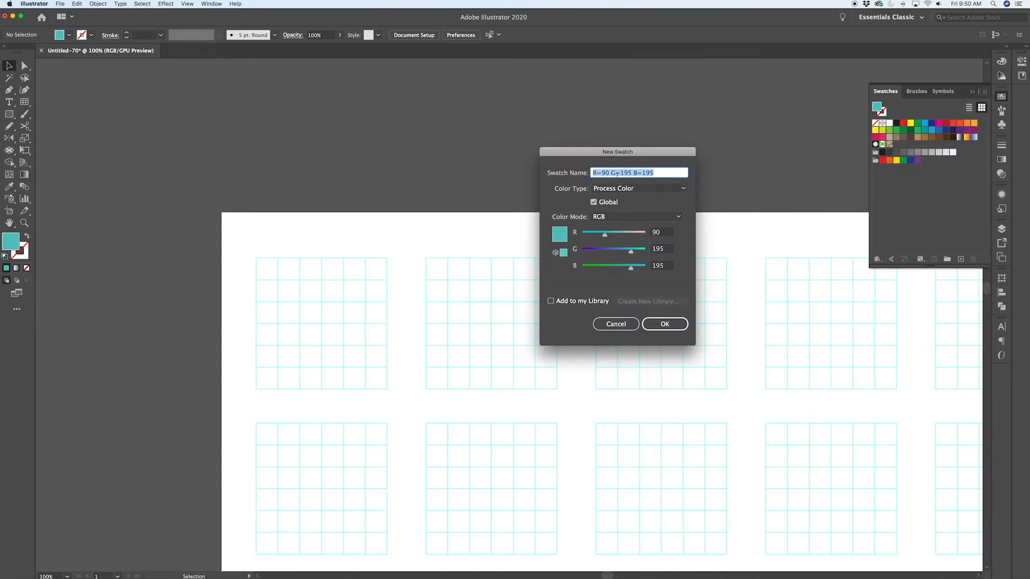
type("MAIN COLOR")
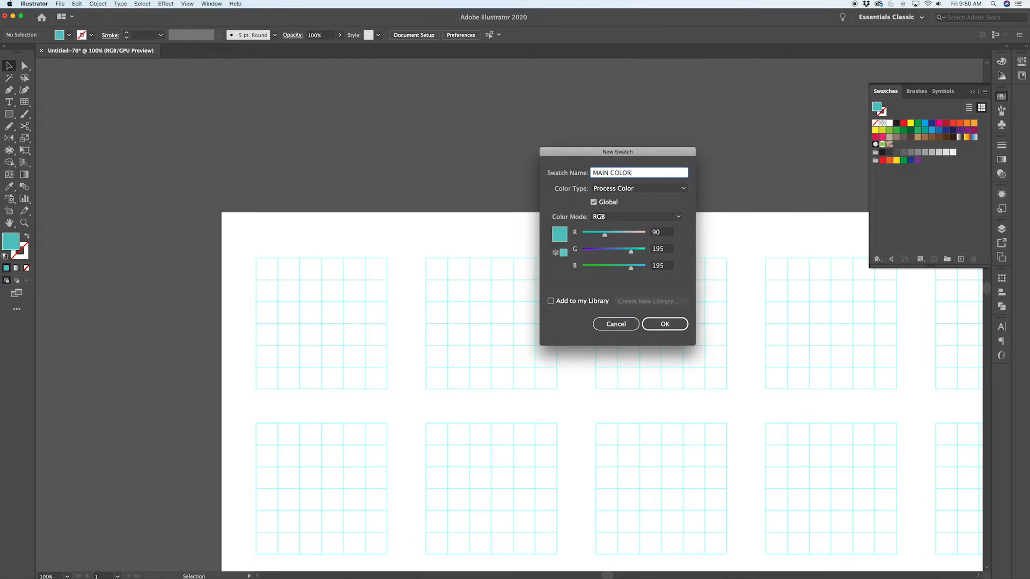
left_click(593, 202)
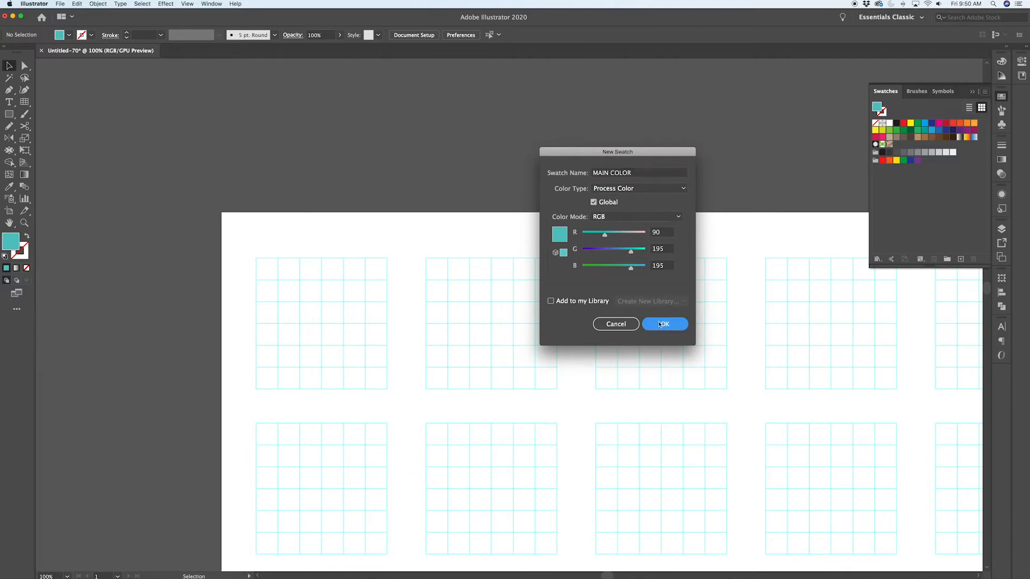
left_click(663, 324)
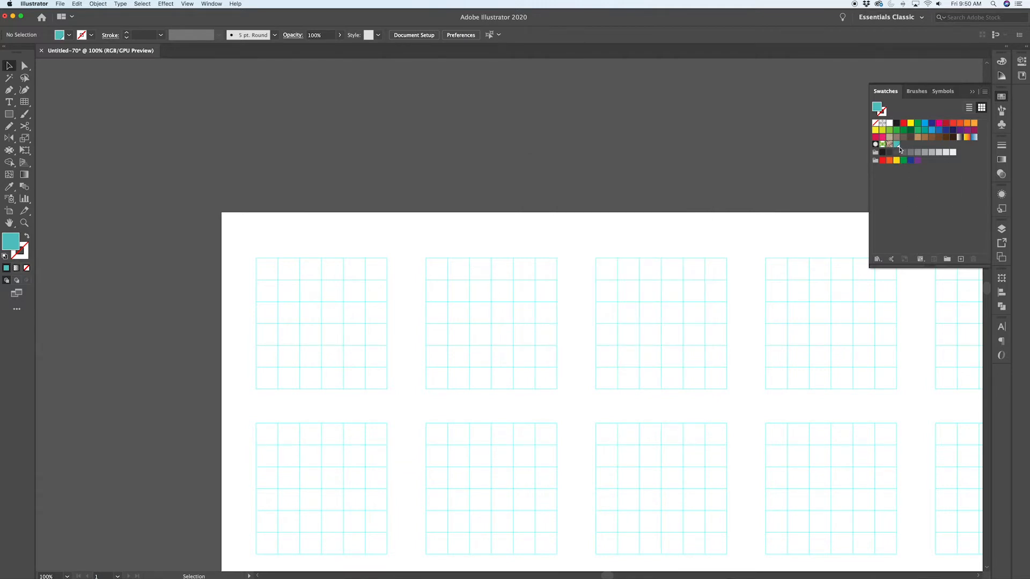
mouse_move(899, 151)
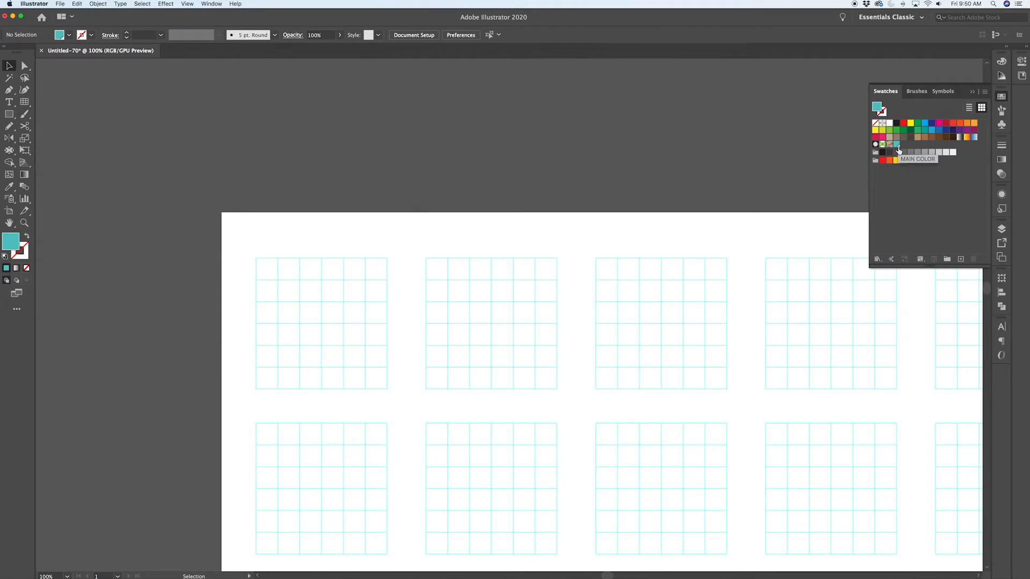
mouse_move(916, 160)
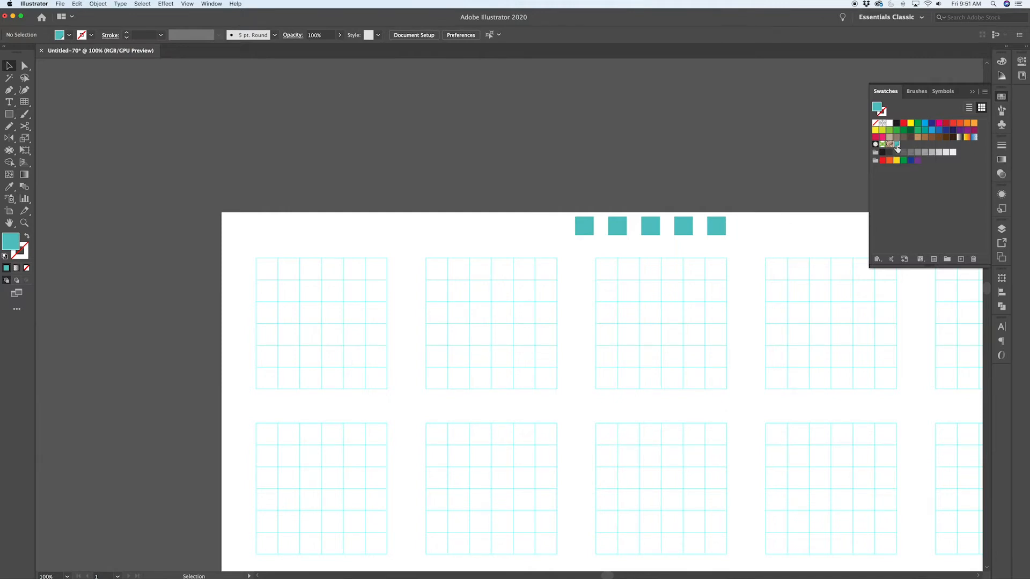
Edit the MAIN COLOR swatch to blue R90 G98 B195 so the test squares turn blue.
double_click(896, 144)
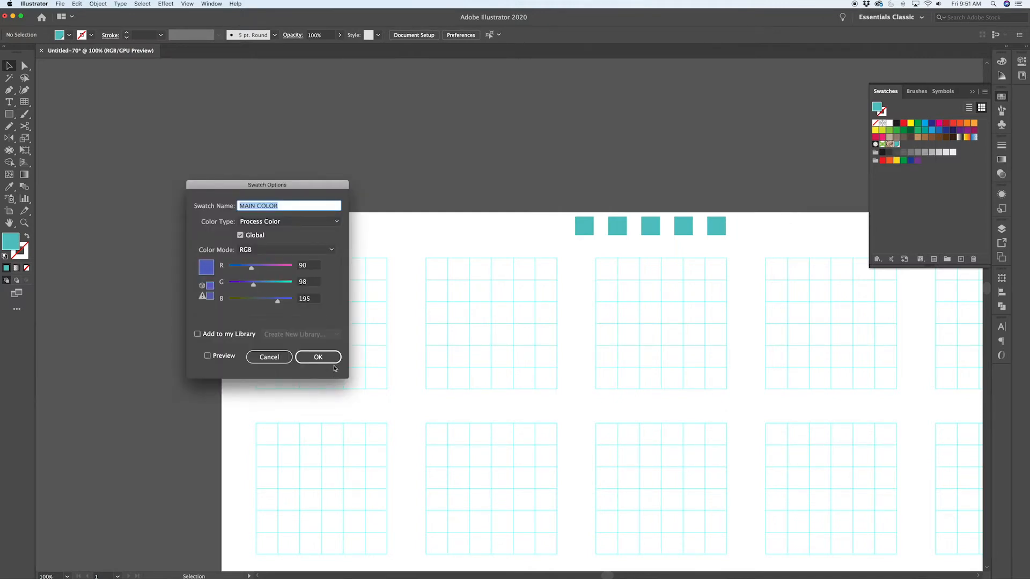
left_click(318, 357)
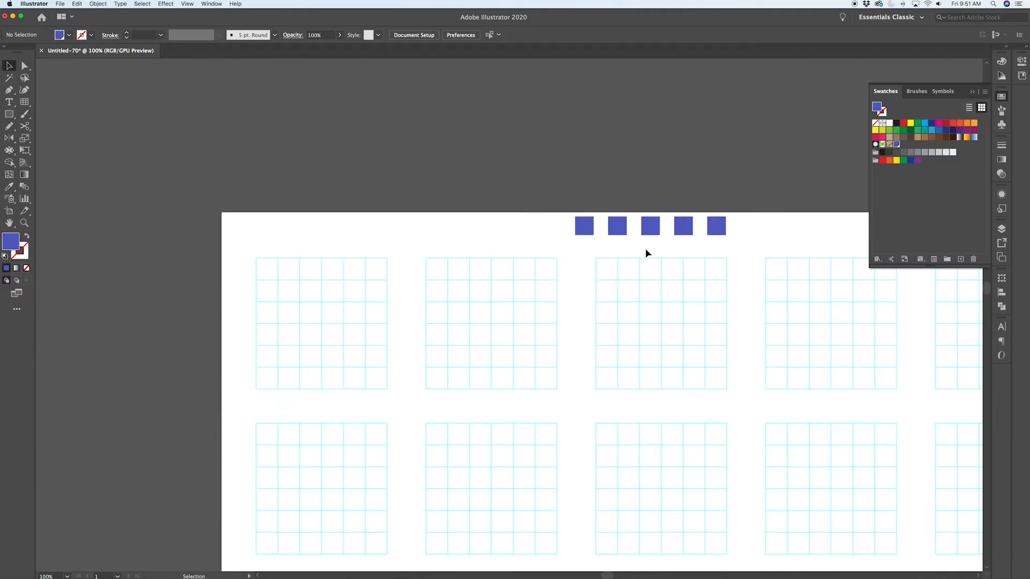
mouse_move(553, 235)
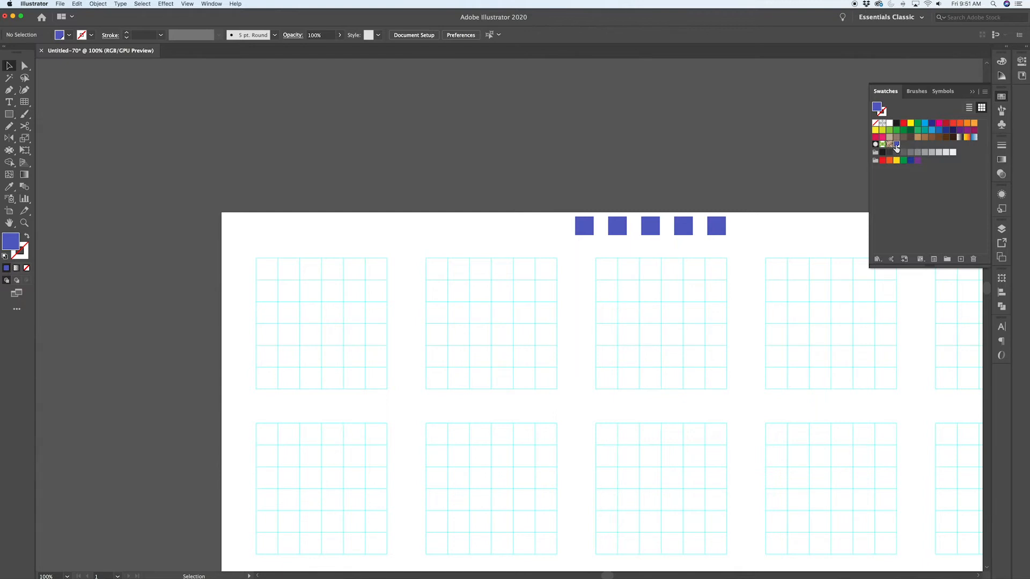
Reapply the MAIN COLOR swatch so the fill shows teal again.
left_click(897, 144)
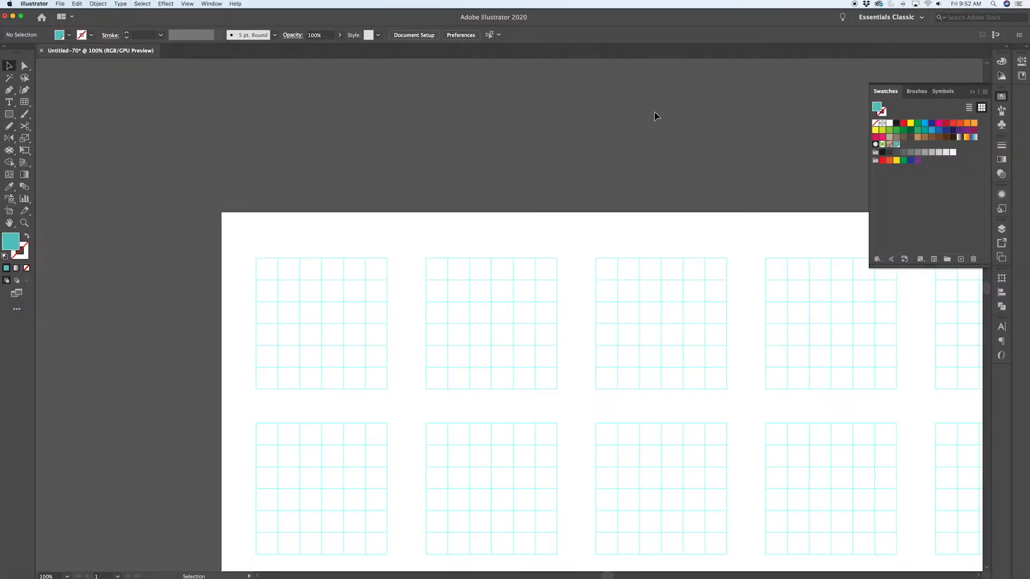
mouse_move(406, 152)
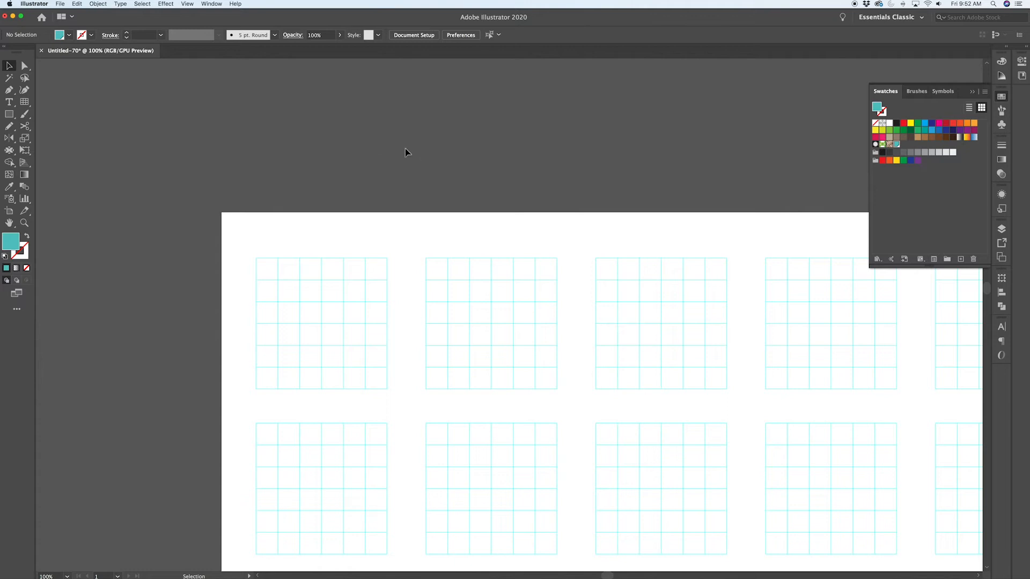
mouse_move(10, 90)
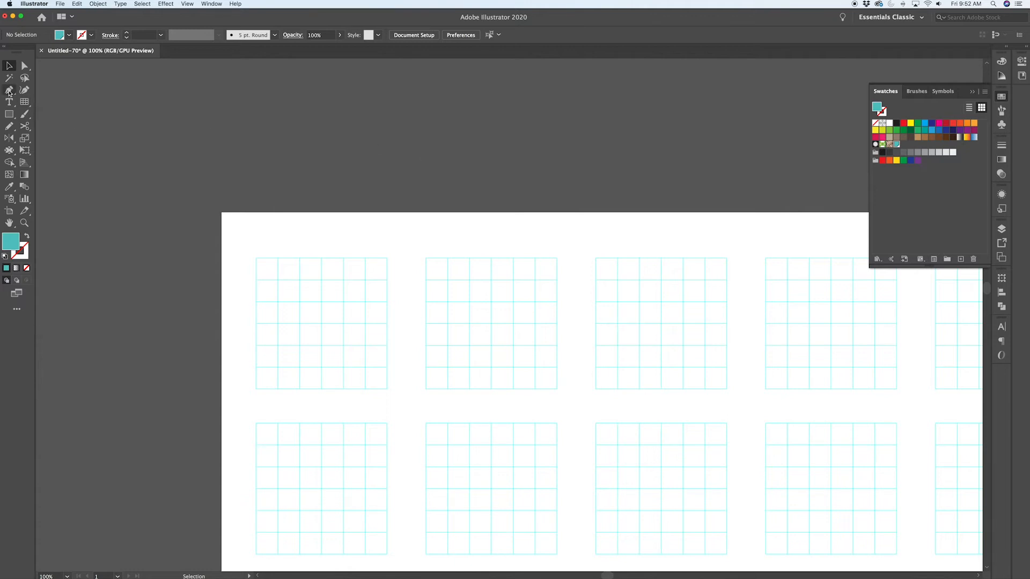
mouse_move(10, 90)
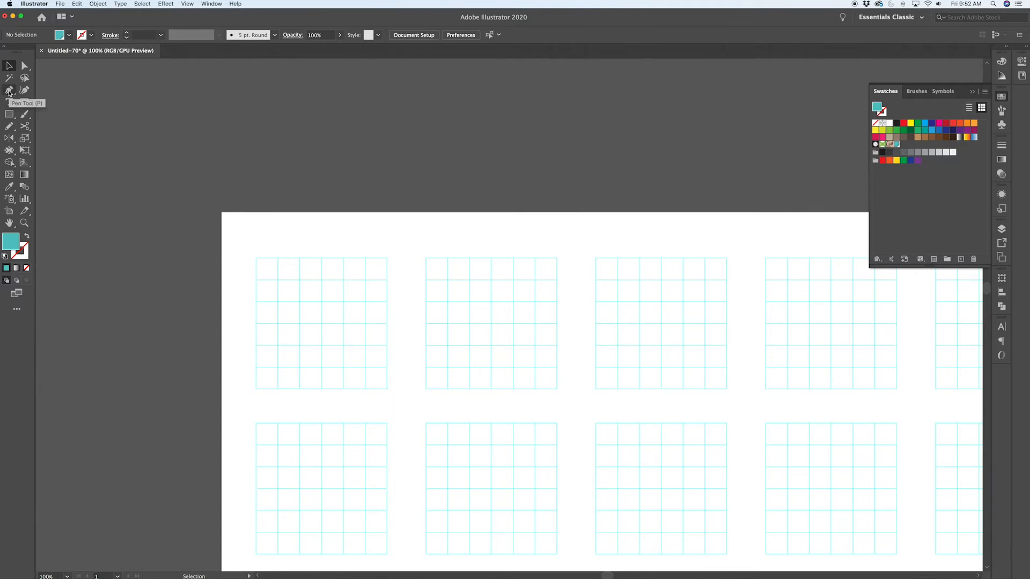
mouse_move(10, 114)
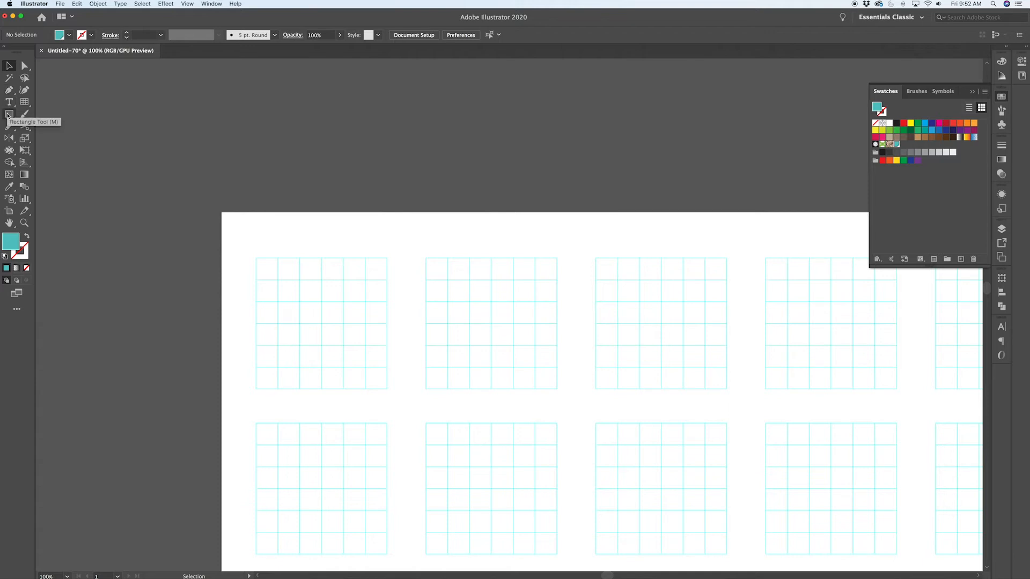
mouse_move(10, 90)
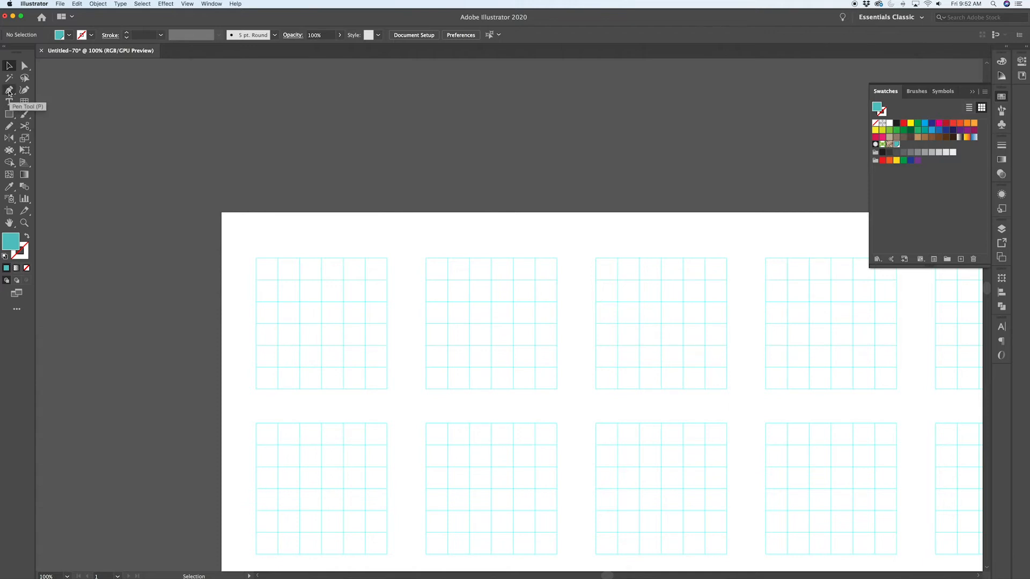
mouse_move(10, 114)
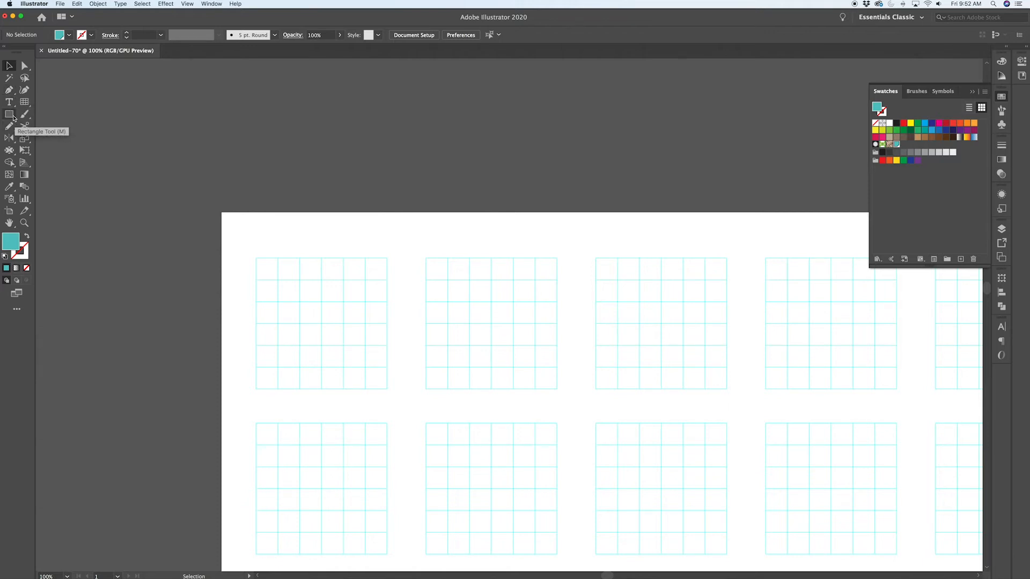
mouse_move(9, 91)
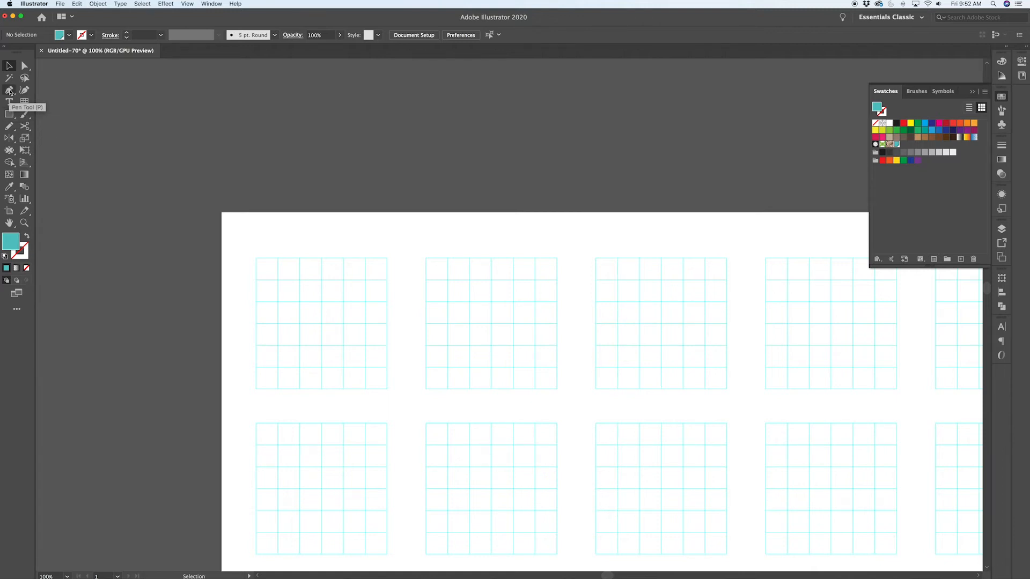
Draw a teal triangle inside the first grid with the Pen tool.
left_click(9, 90)
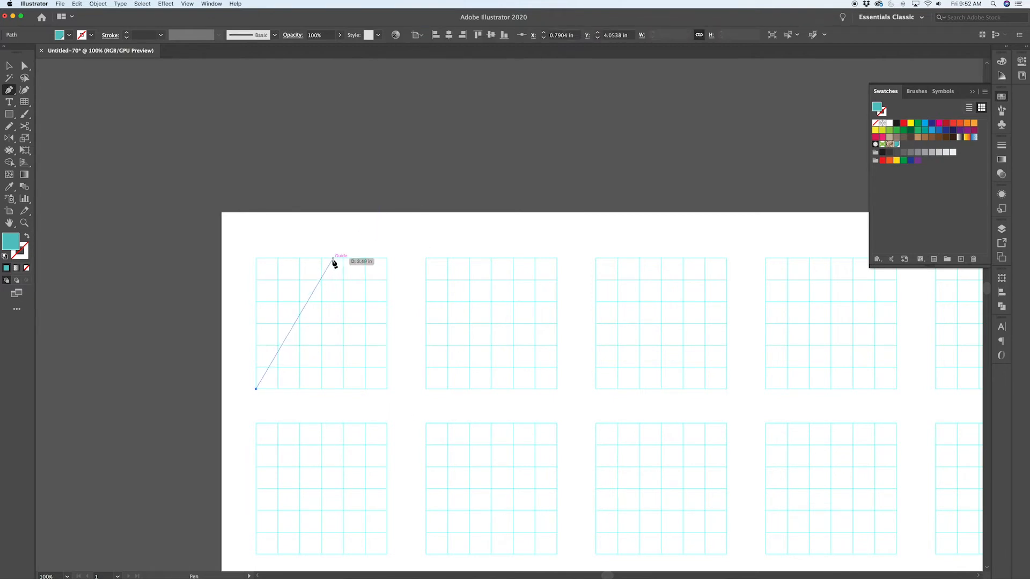
left_click(415, 395)
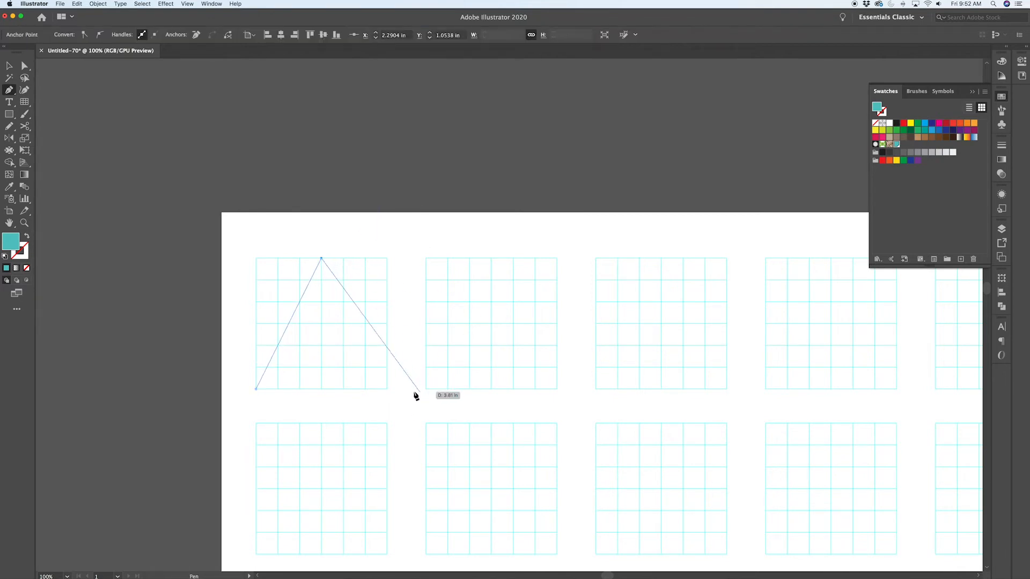
left_click(256, 388)
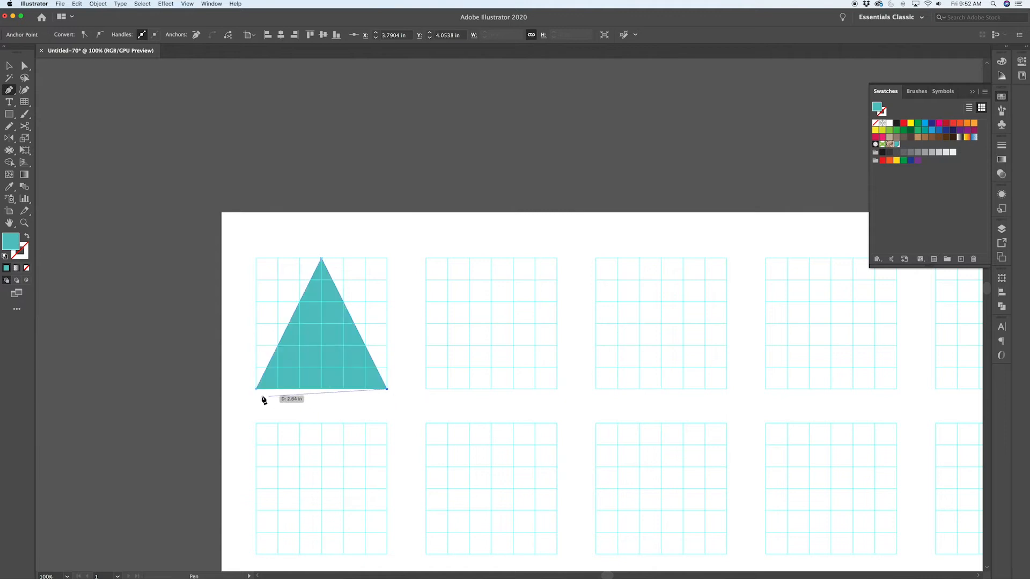
mouse_move(258, 393)
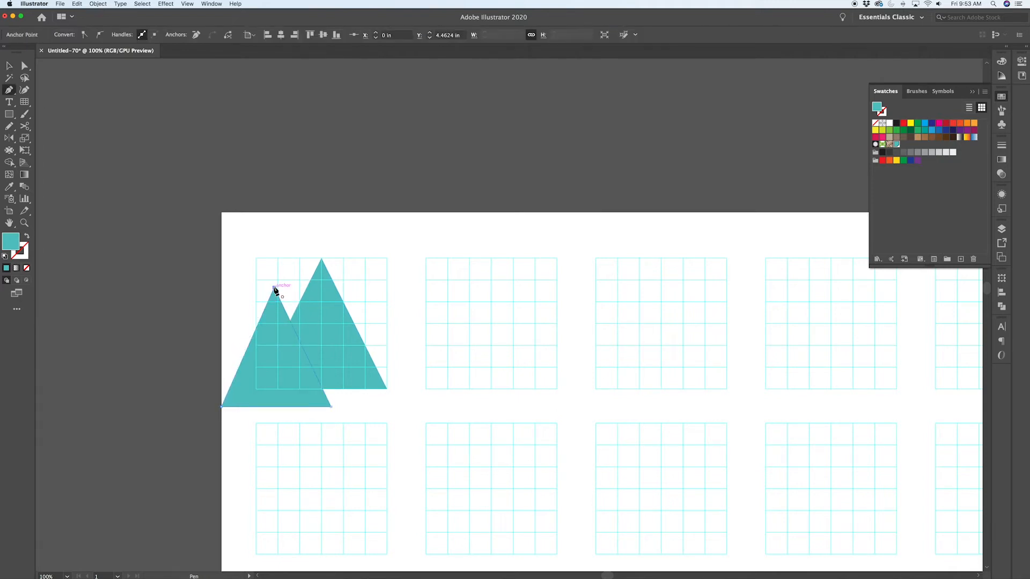
Clear the selection, then select both overlapping triangles.
left_click(9, 65)
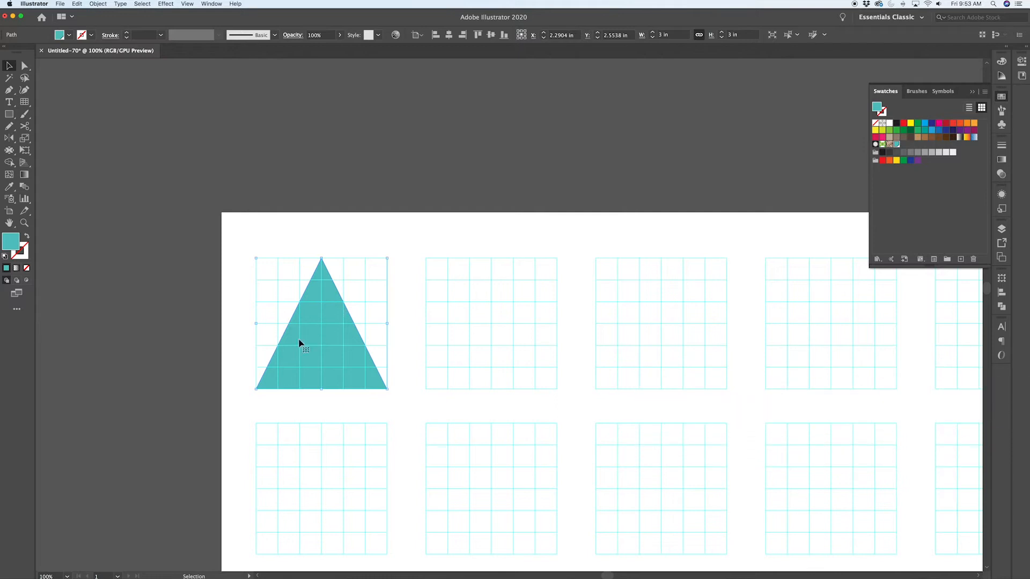
mouse_move(342, 322)
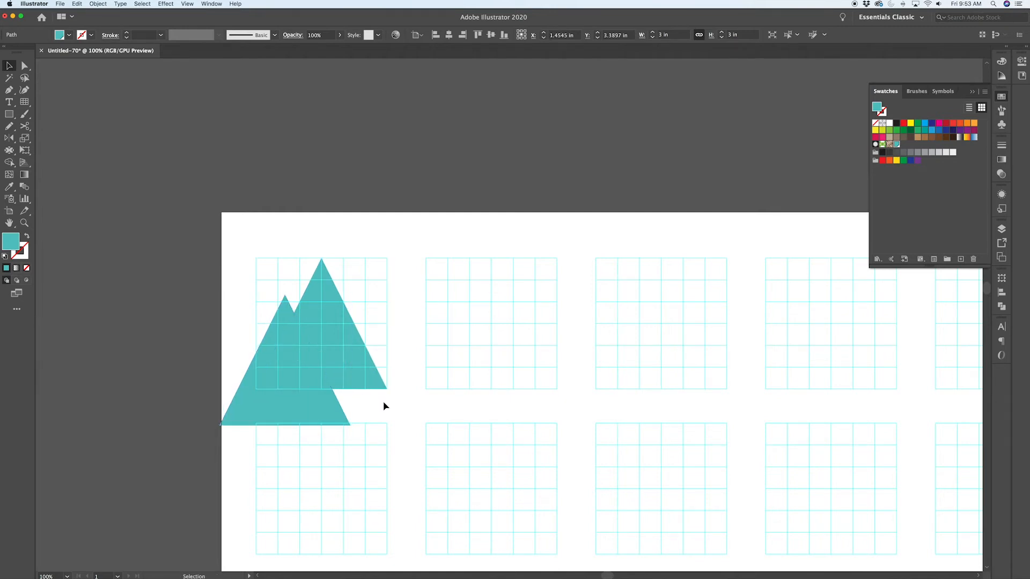
left_click(378, 393)
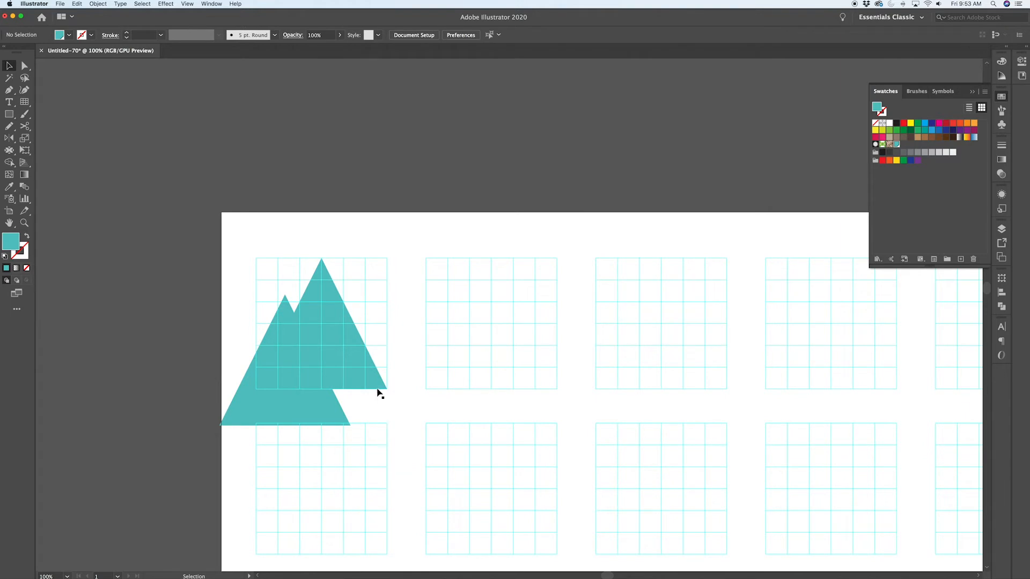
left_click(25, 65)
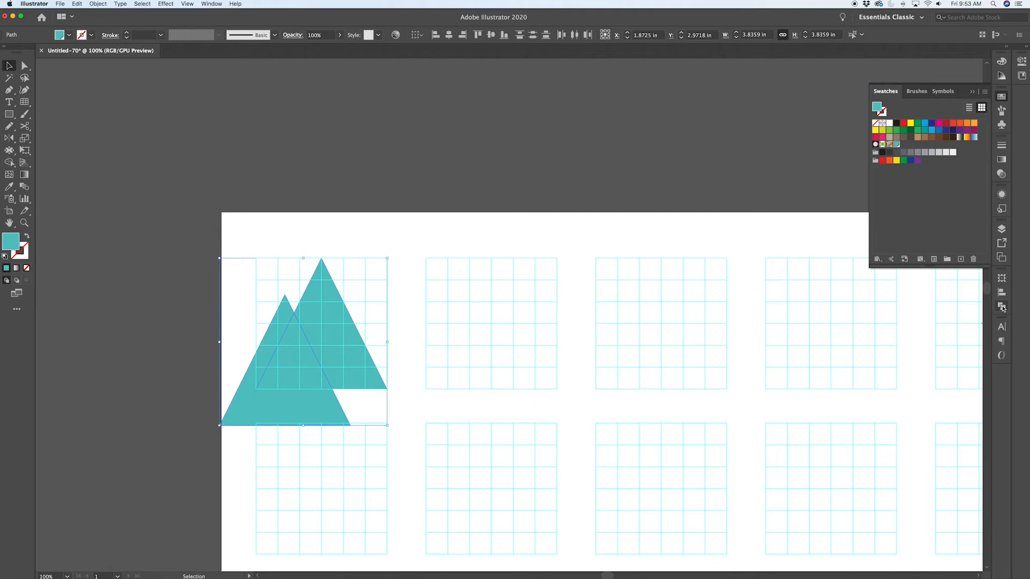
Cut the big triangle along the copy's edge using a Pathfinder button.
left_click(1002, 307)
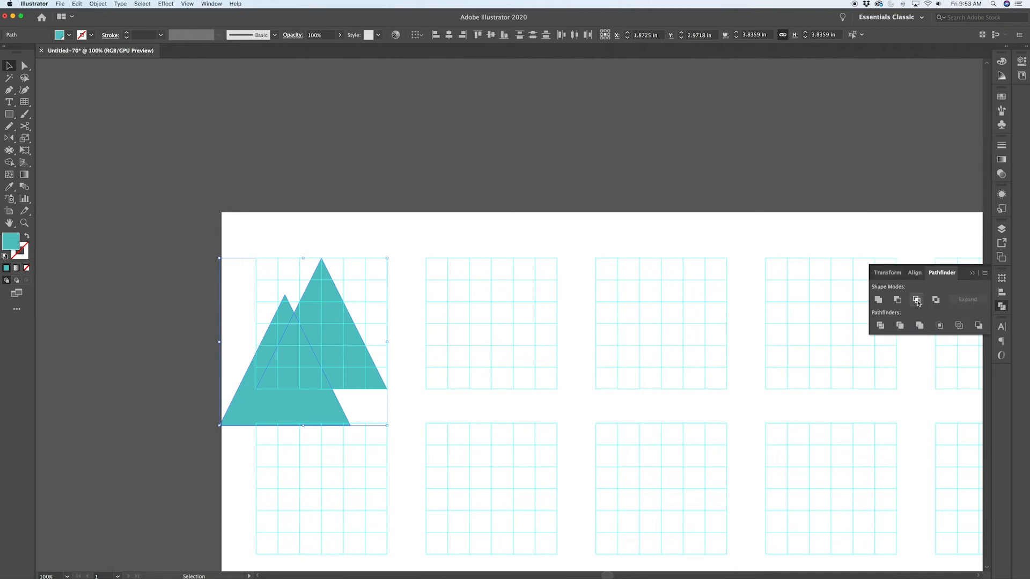
left_click(916, 300)
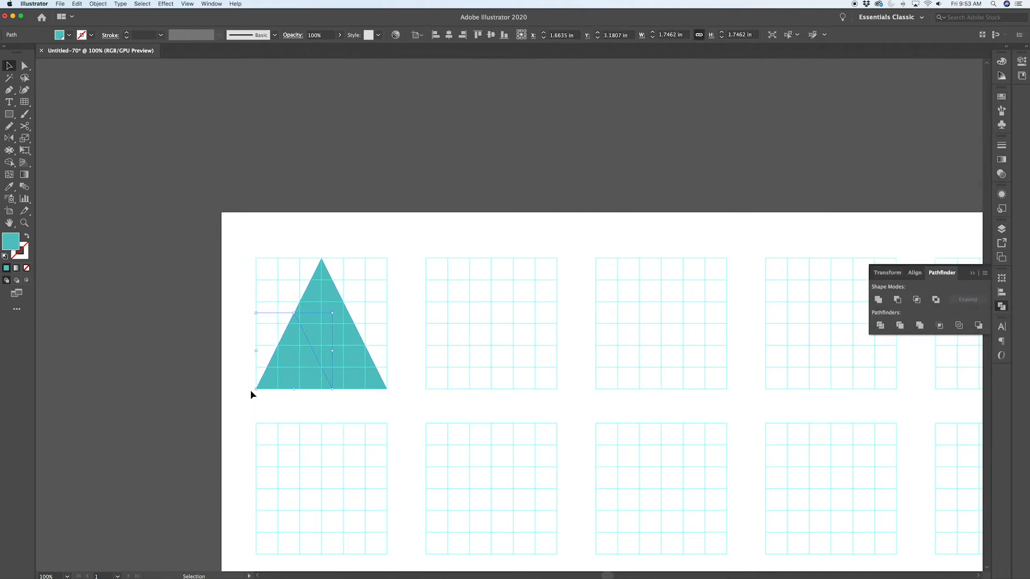
mouse_move(293, 339)
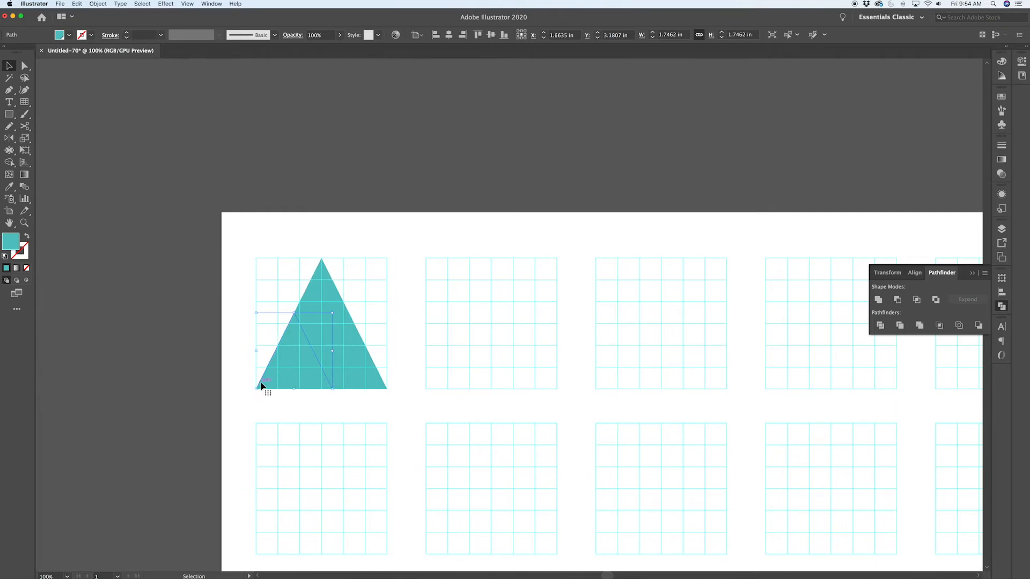
mouse_move(334, 412)
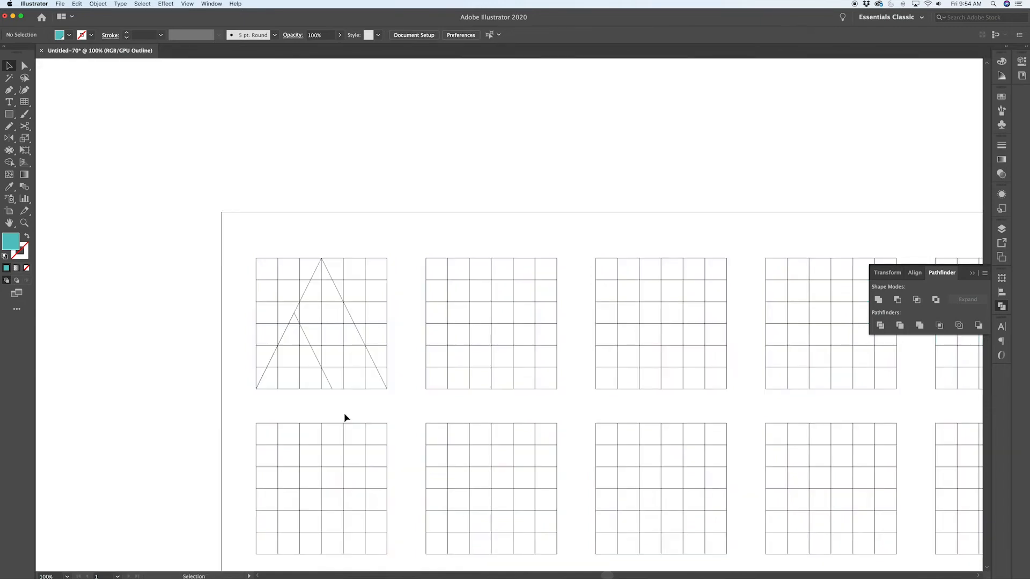
Return to the filled preview, select the sliced triangle, and undo the last edit.
key("cmd+y")
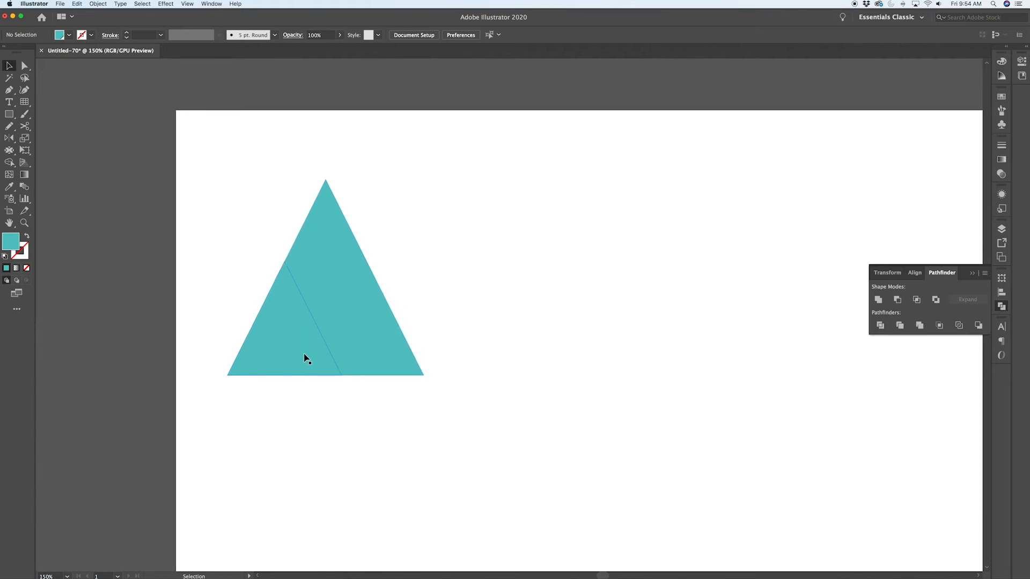
left_click(489, 323)
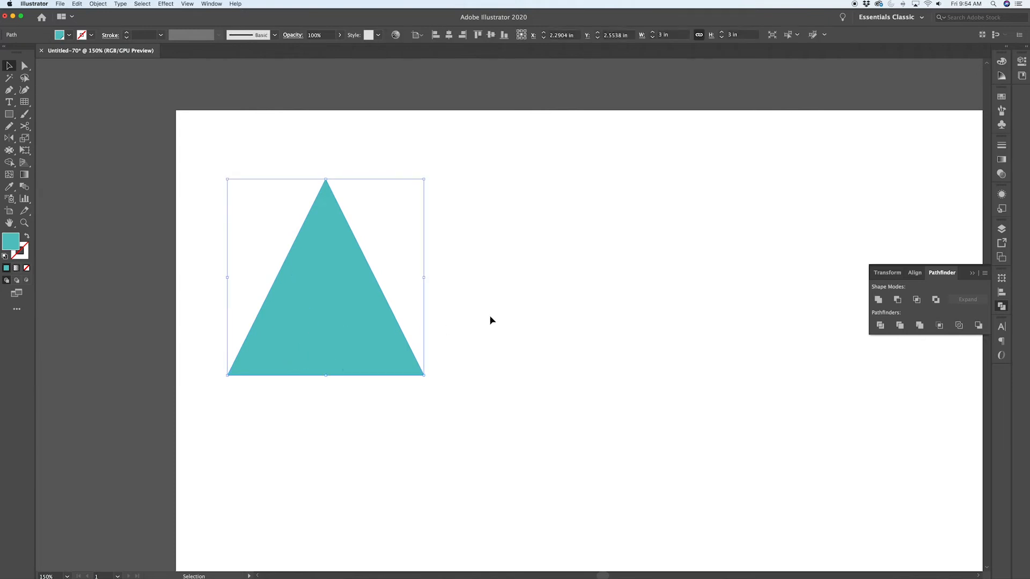
mouse_move(399, 339)
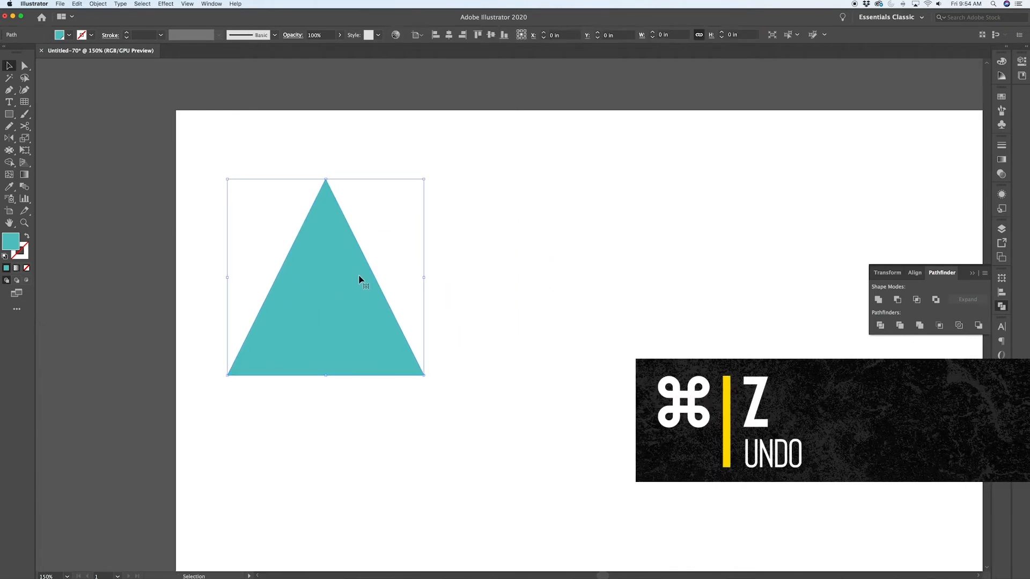
key("cmd+z")
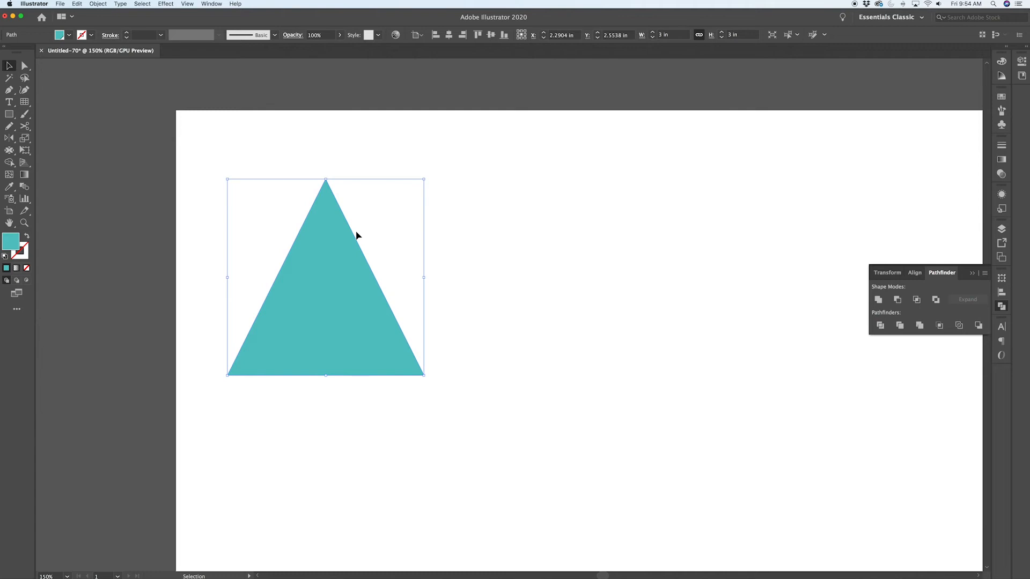
mouse_move(1001, 146)
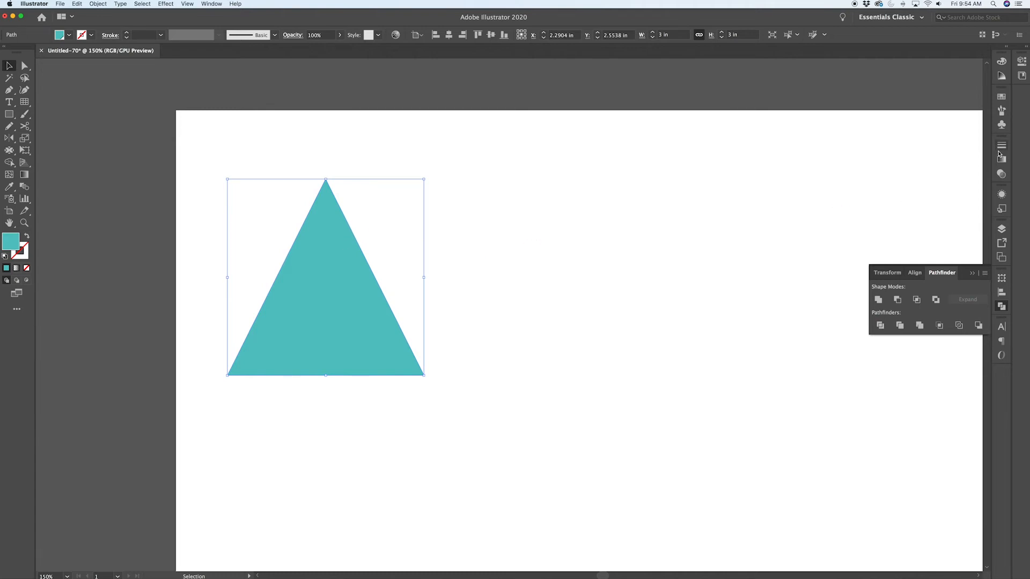
Apply a linear gradient to the triangle slice and select its light gradient stop.
left_click(1002, 159)
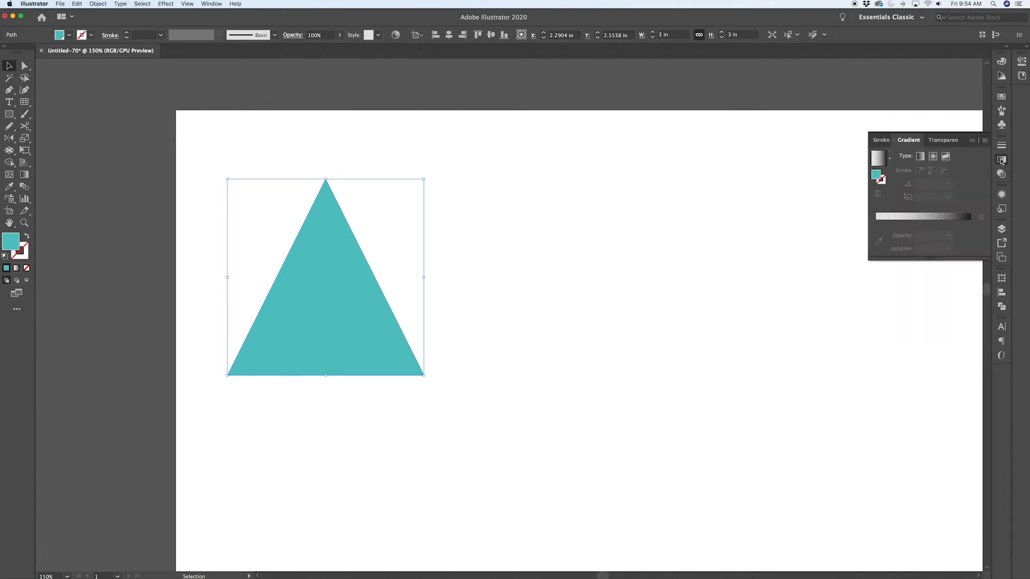
mouse_move(921, 156)
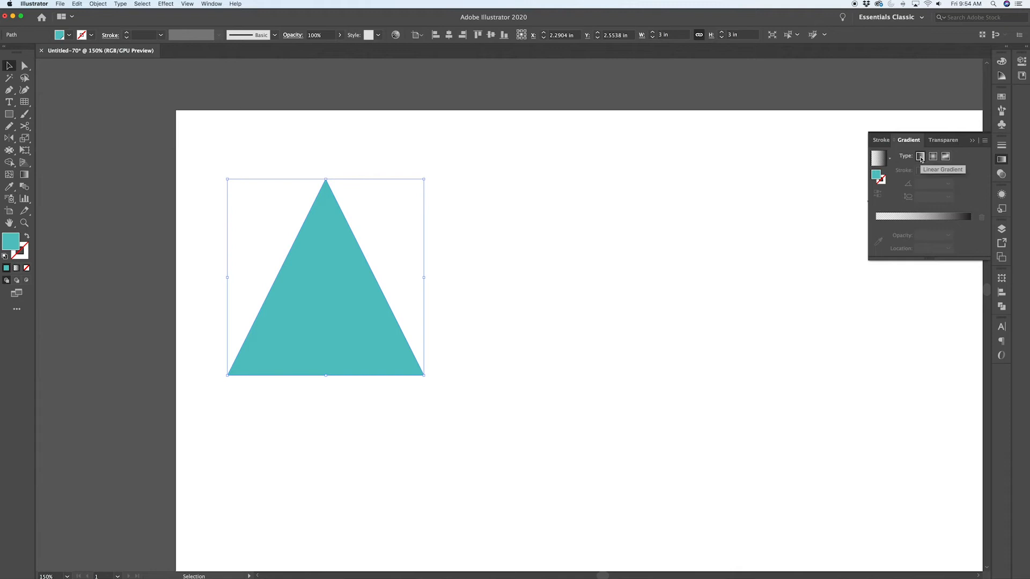
left_click(919, 157)
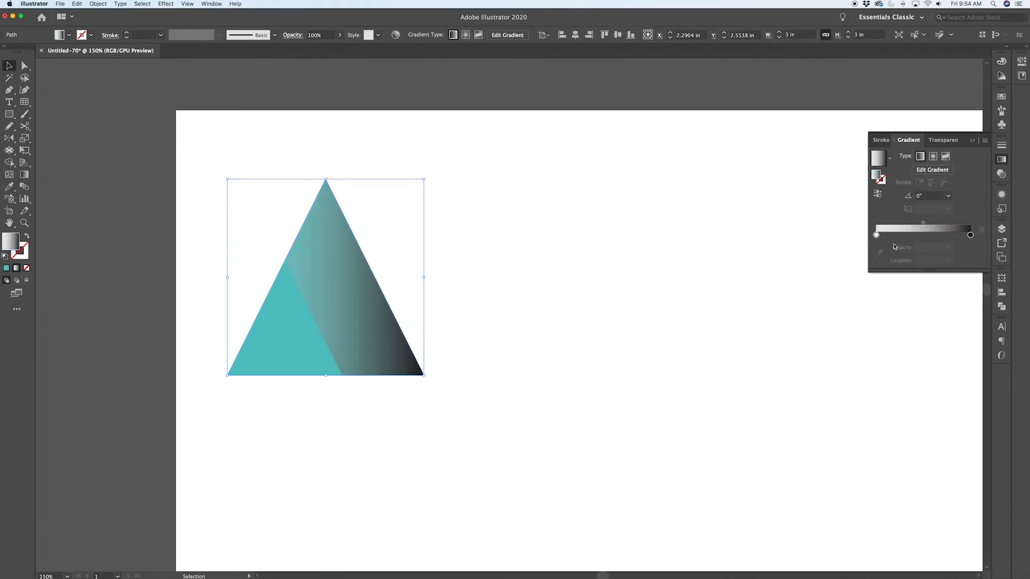
left_click(875, 235)
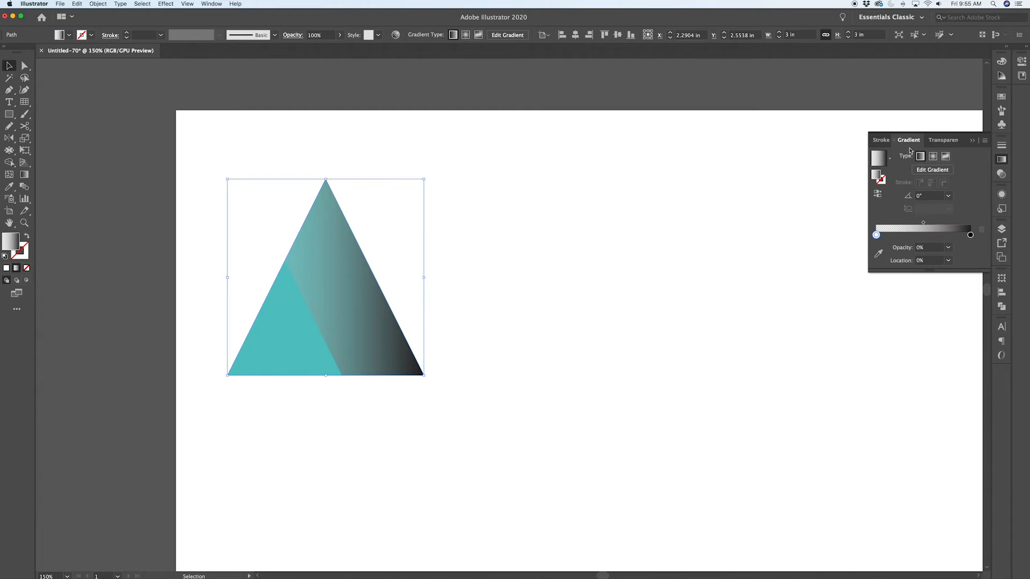
Set the gradient slice's blending mode to Multiply, then deselect to preview the shading.
left_click(943, 140)
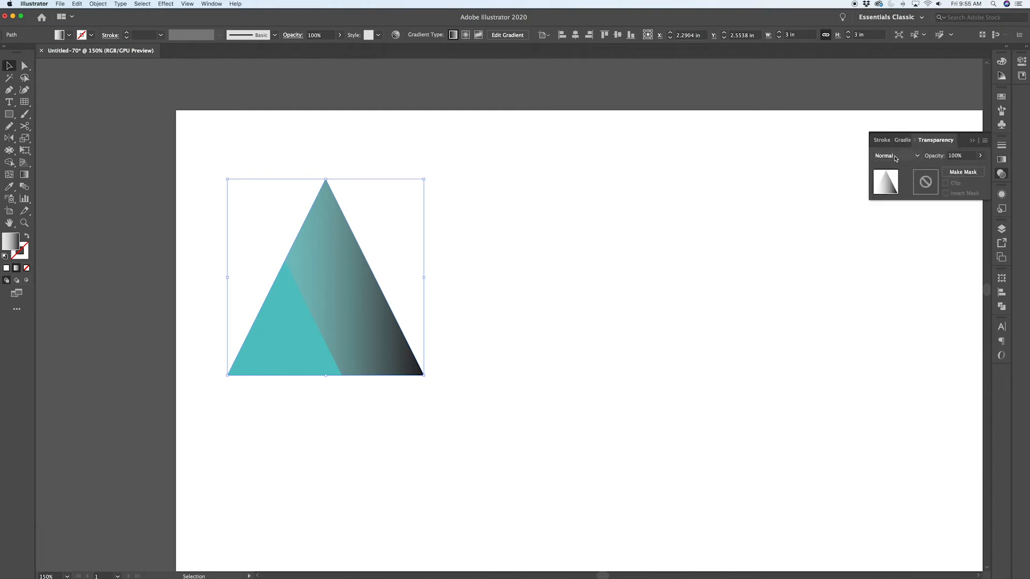
left_click(896, 156)
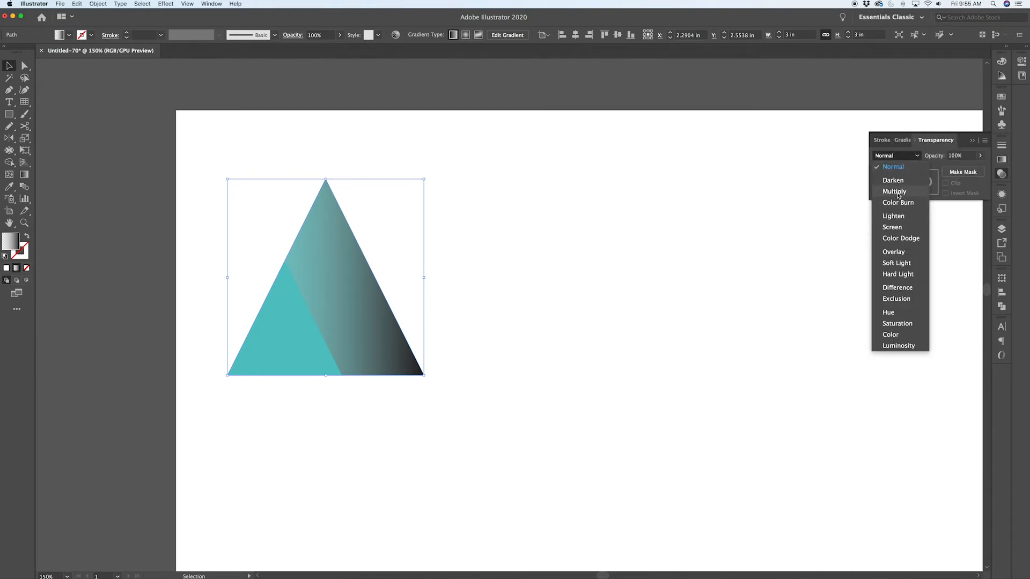
left_click(894, 191)
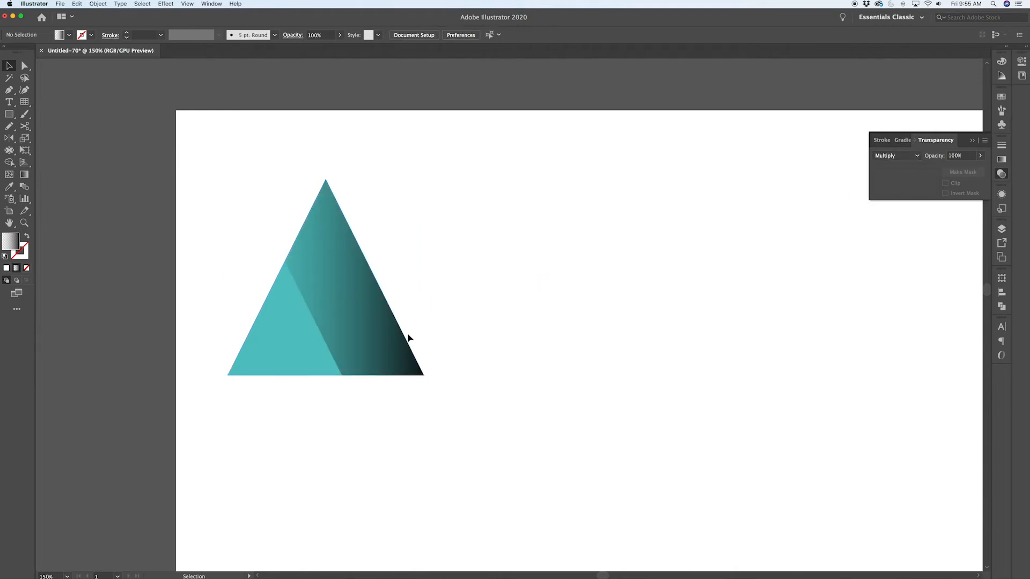
mouse_move(402, 356)
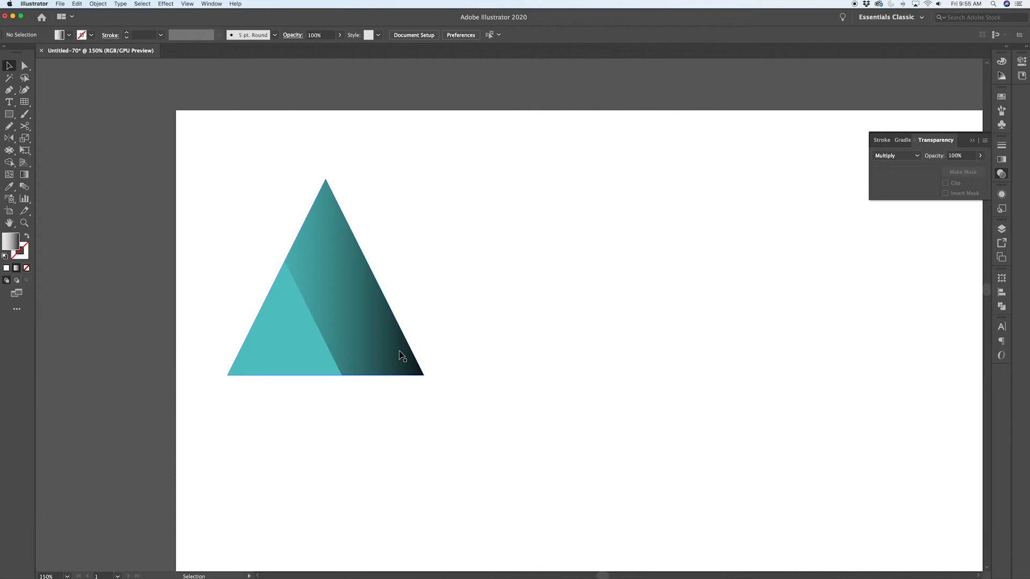
mouse_move(330, 345)
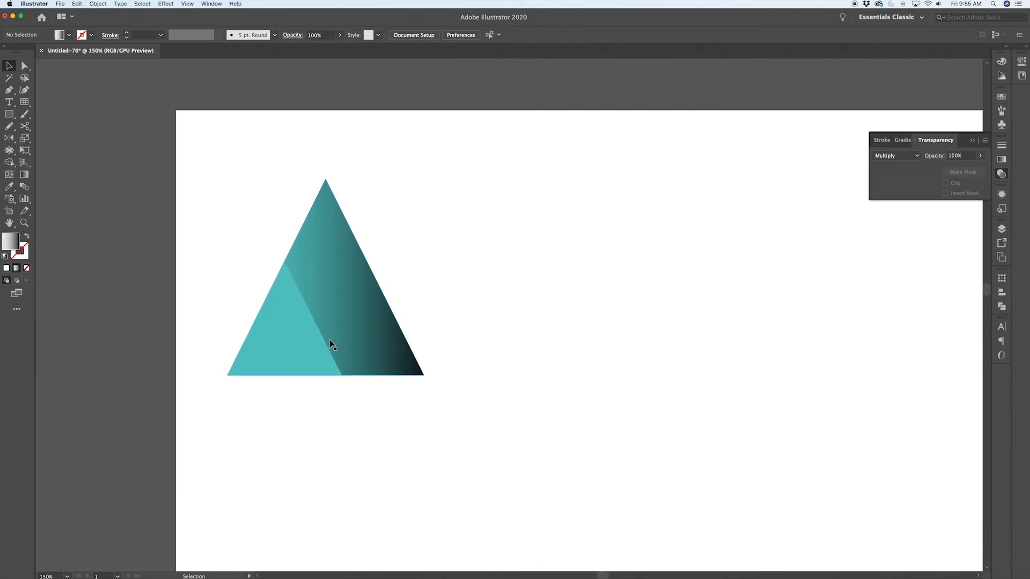
left_click(330, 343)
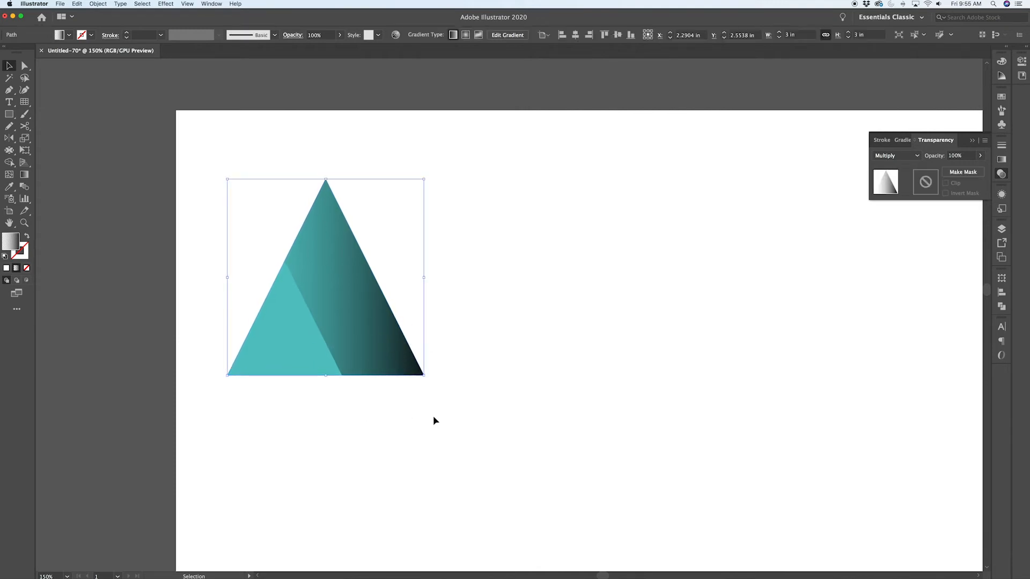
left_click(444, 415)
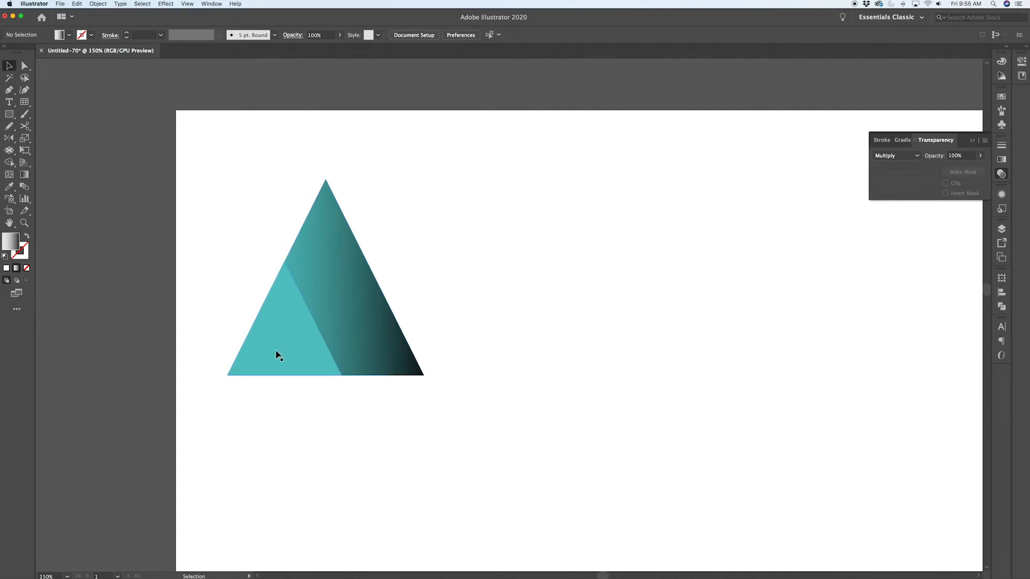
mouse_move(321, 335)
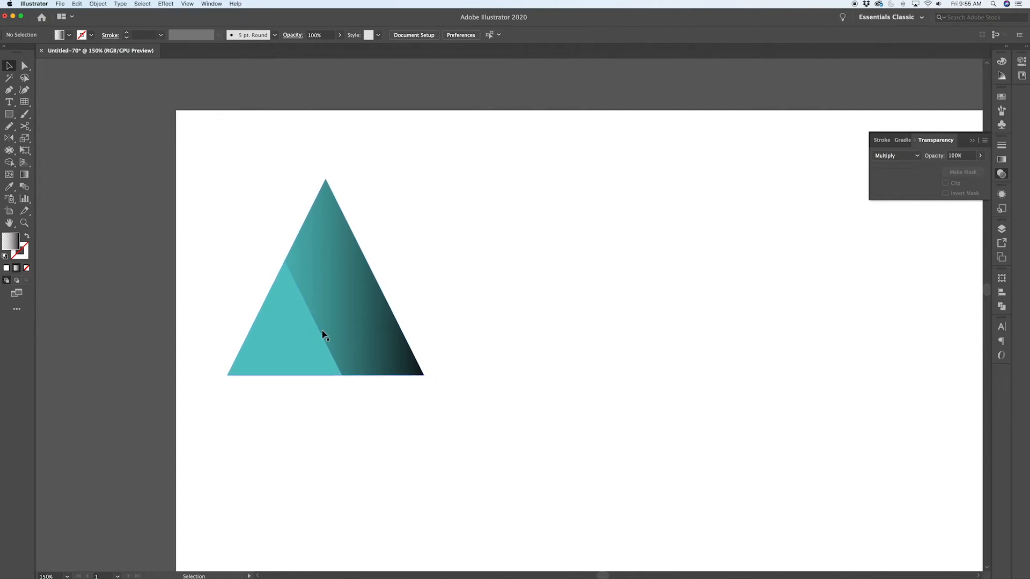
mouse_move(316, 328)
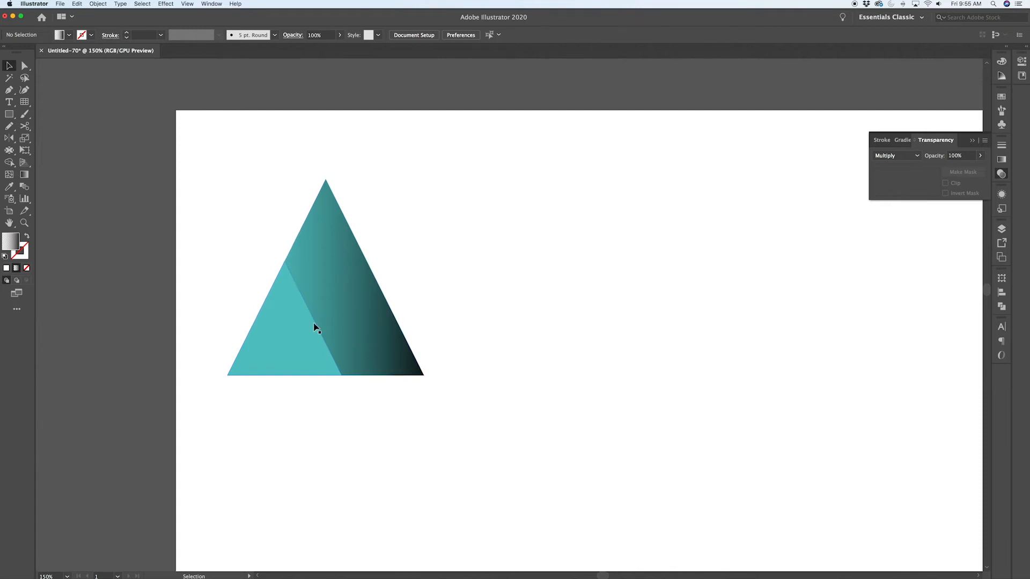
mouse_move(70, 237)
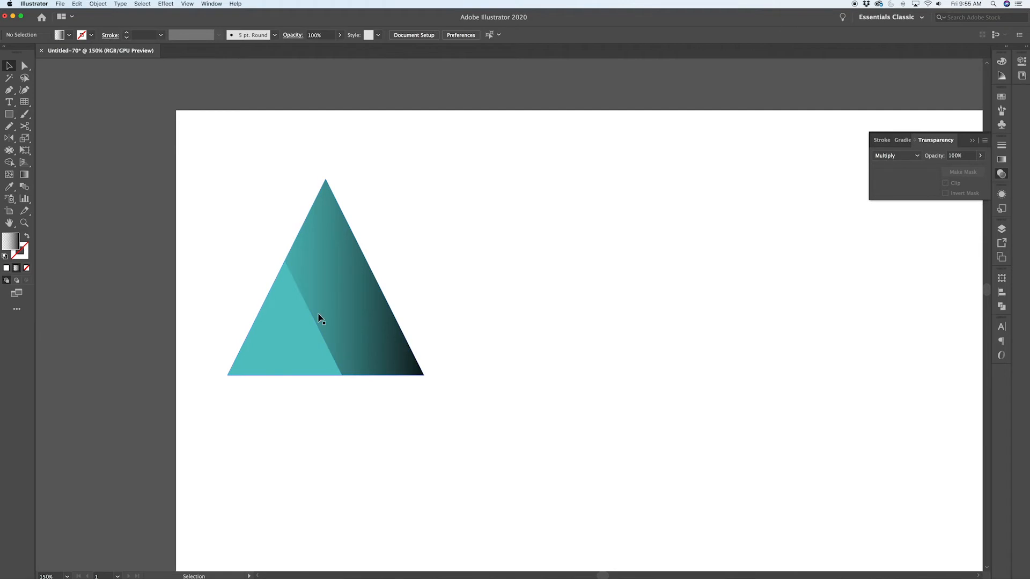
mouse_move(332, 322)
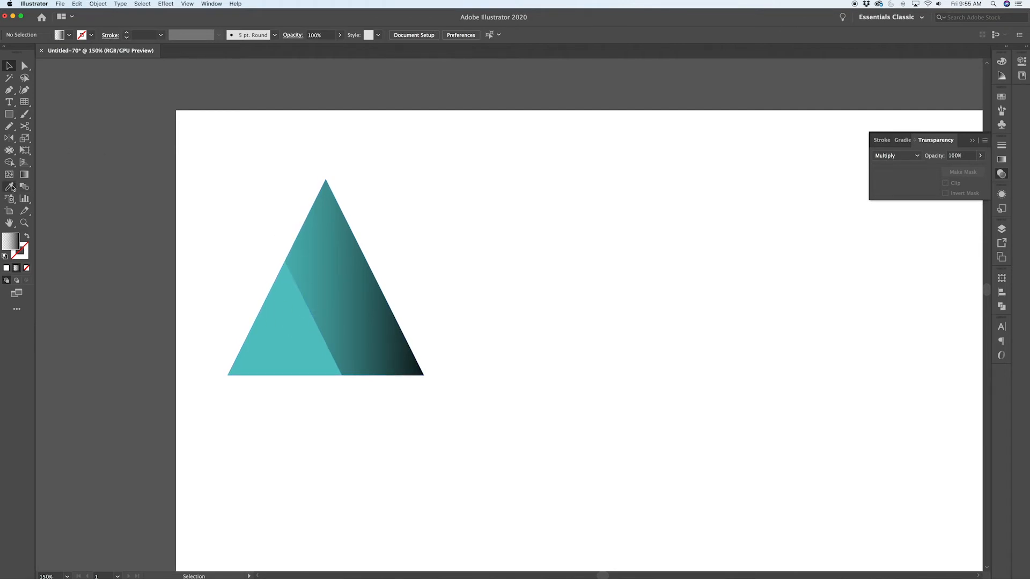
Choose the Measure Tool from the hidden Eyedropper flyout.
left_click(10, 187)
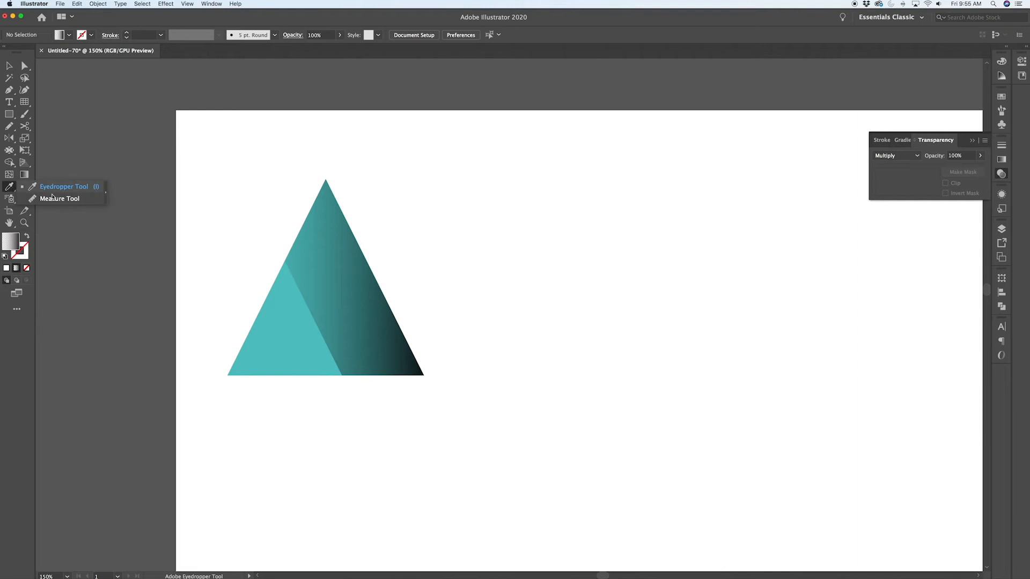
left_click(59, 199)
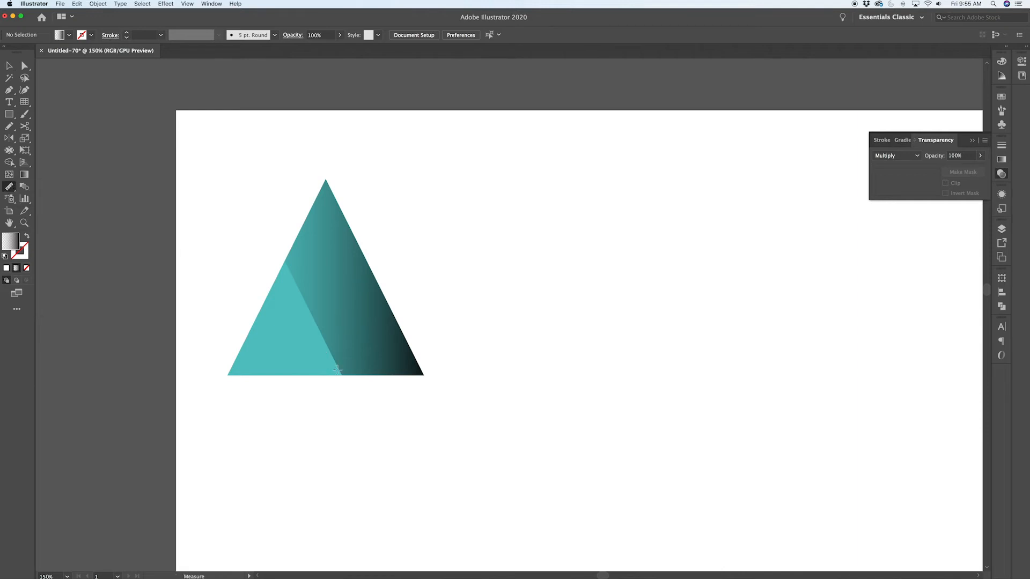
mouse_move(341, 374)
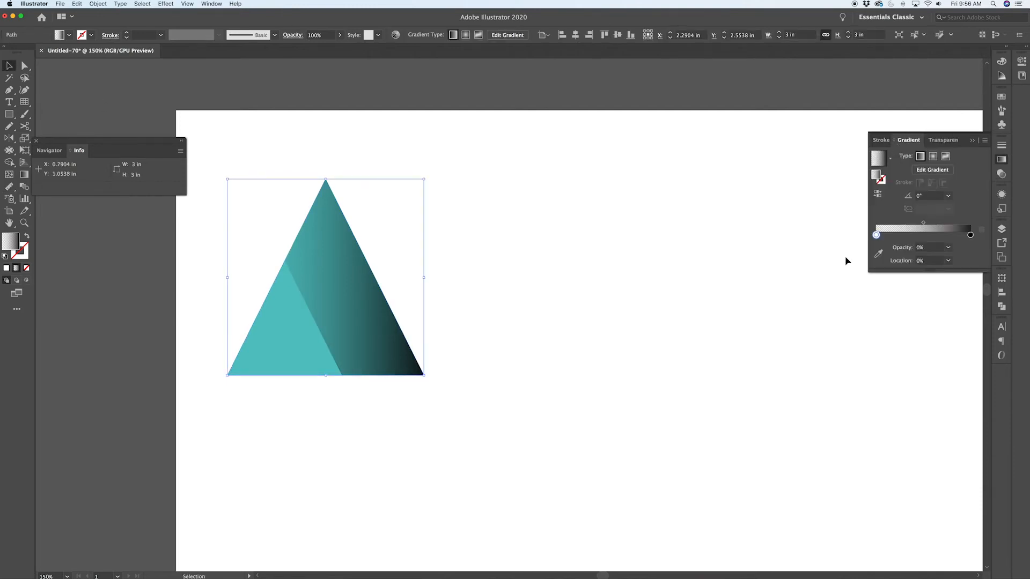
Enter a 26.565° gradient angle for the slice, then deselect to view the narrow shadow.
left_click(927, 196)
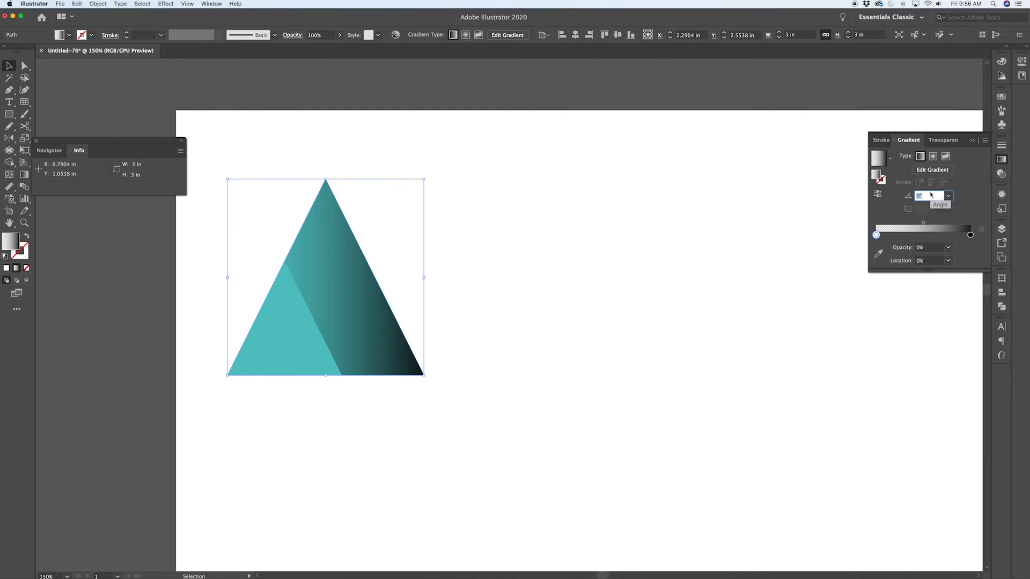
type("26.565")
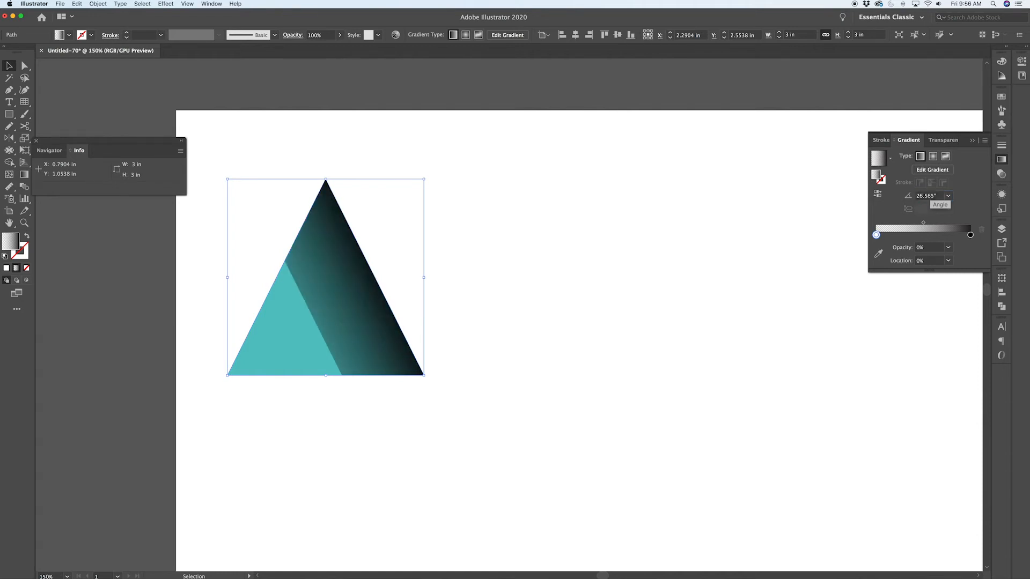
mouse_move(1015, 231)
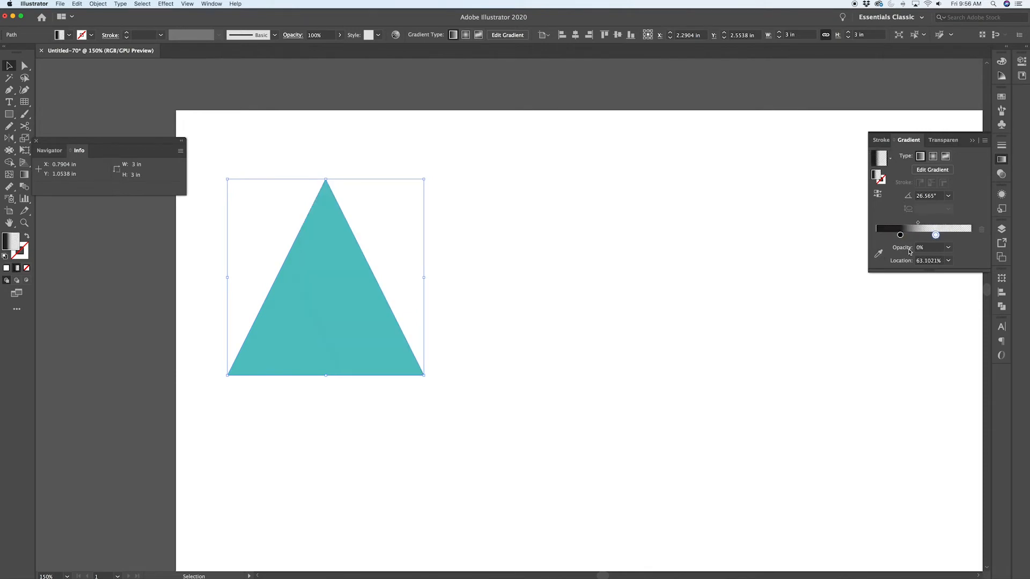
mouse_move(935, 235)
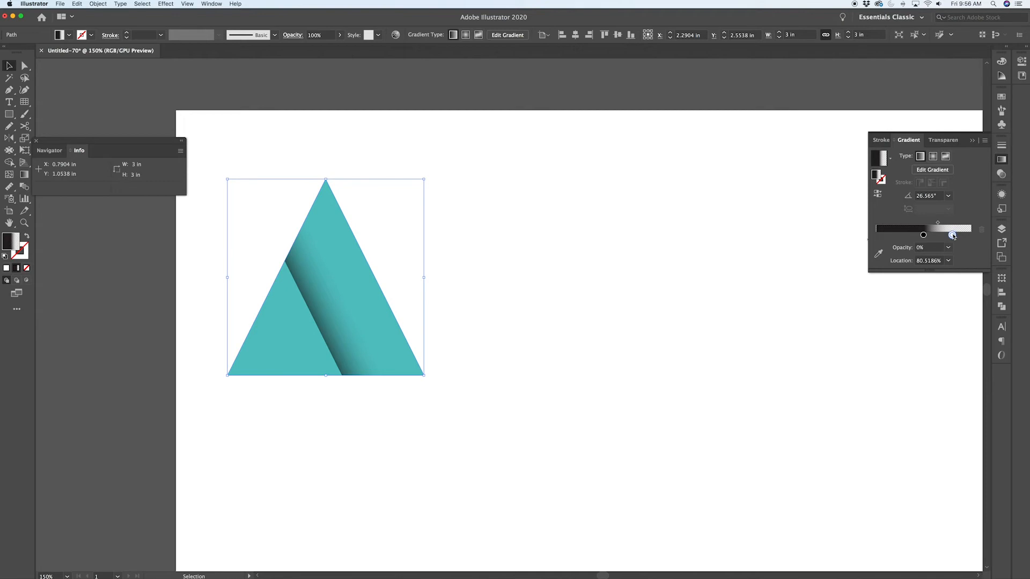
left_click(368, 371)
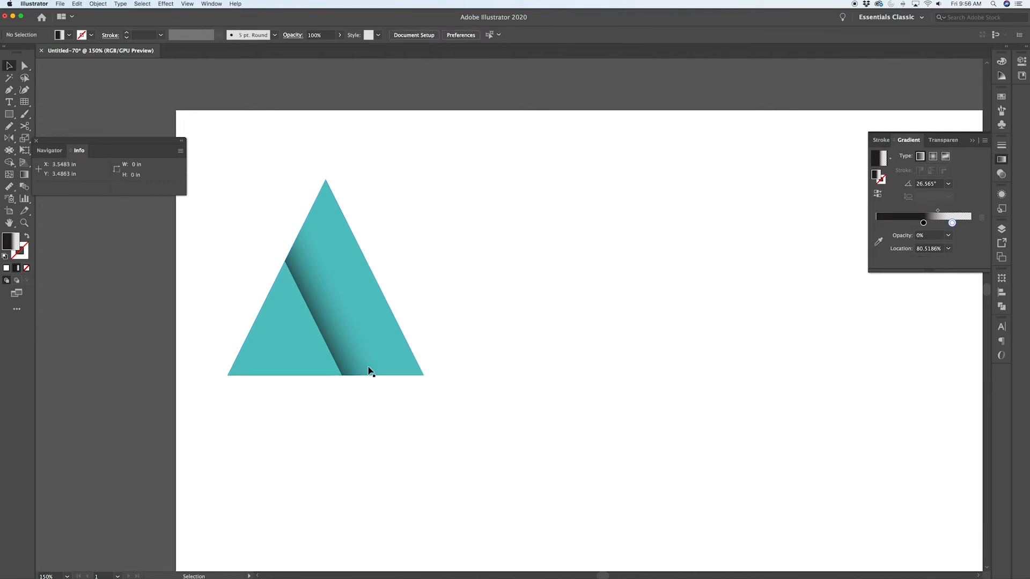
mouse_move(361, 327)
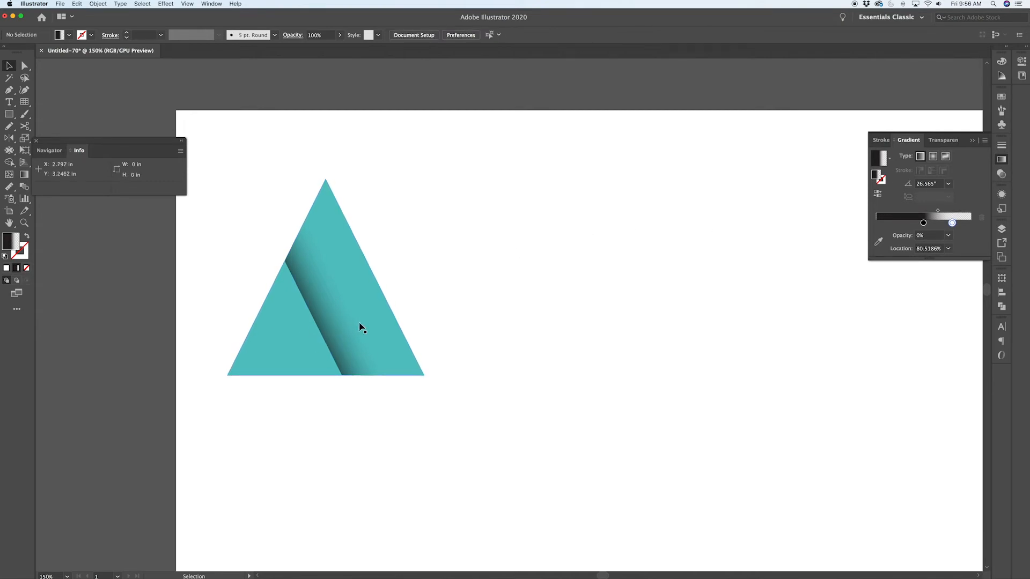
mouse_move(563, 285)
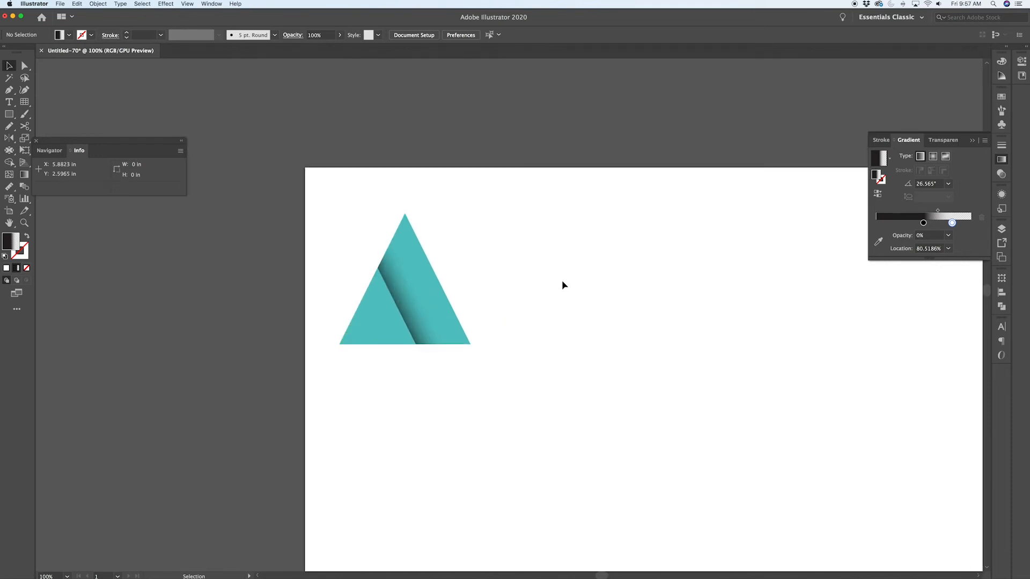
mouse_move(532, 281)
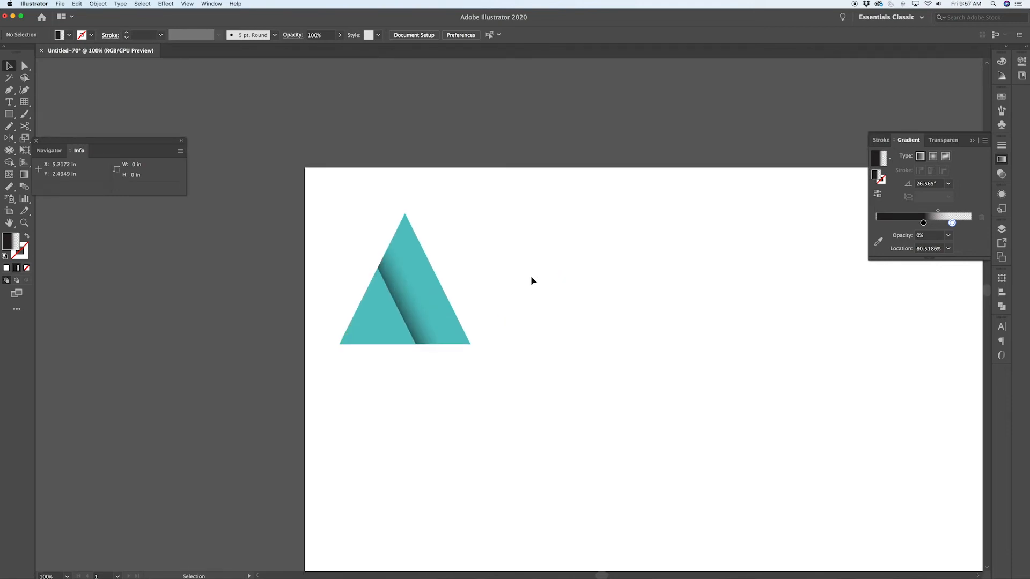
mouse_move(393, 346)
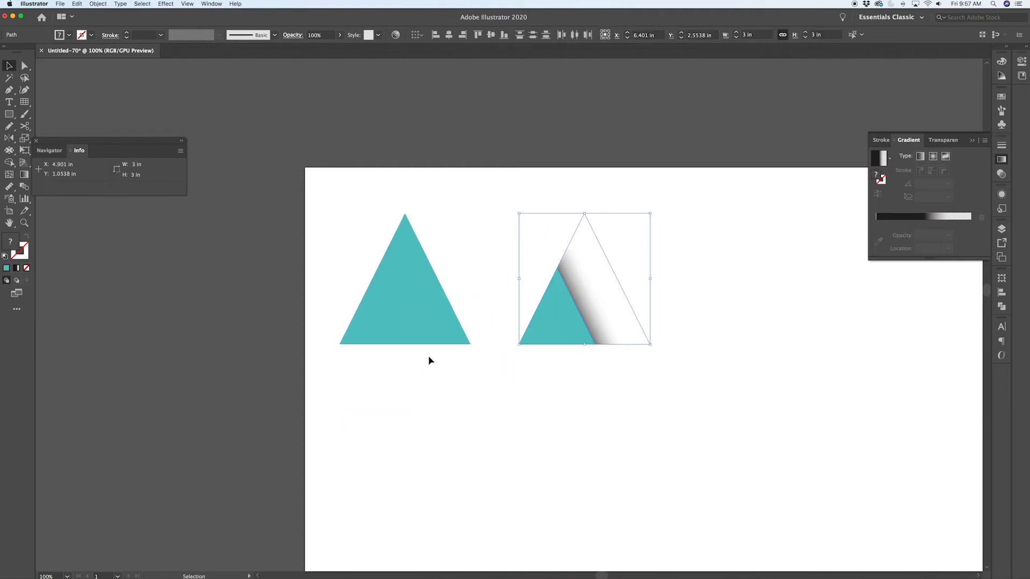
mouse_move(466, 254)
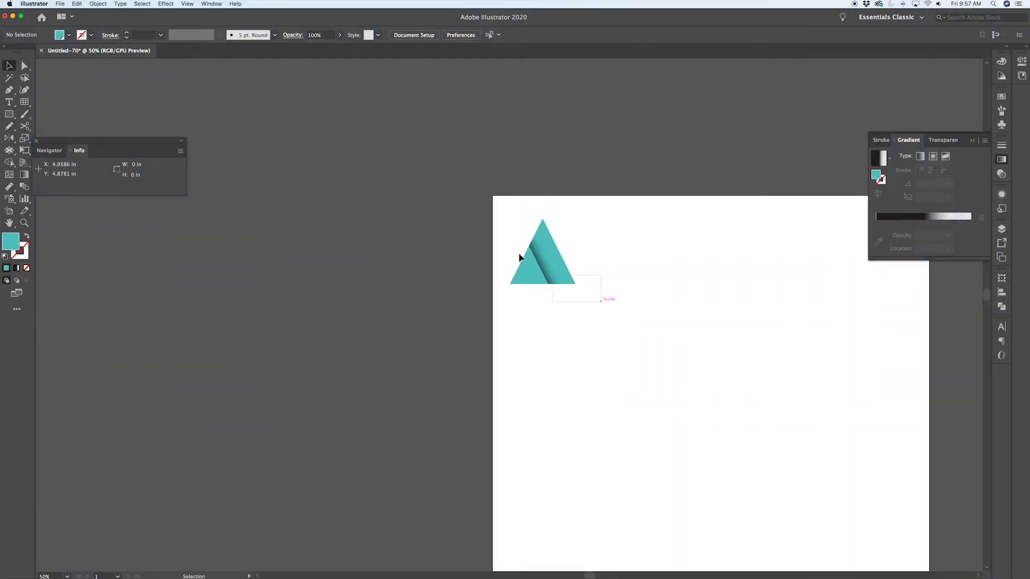
Click on the artboard to deselect the finished shaded A.
left_click(543, 256)
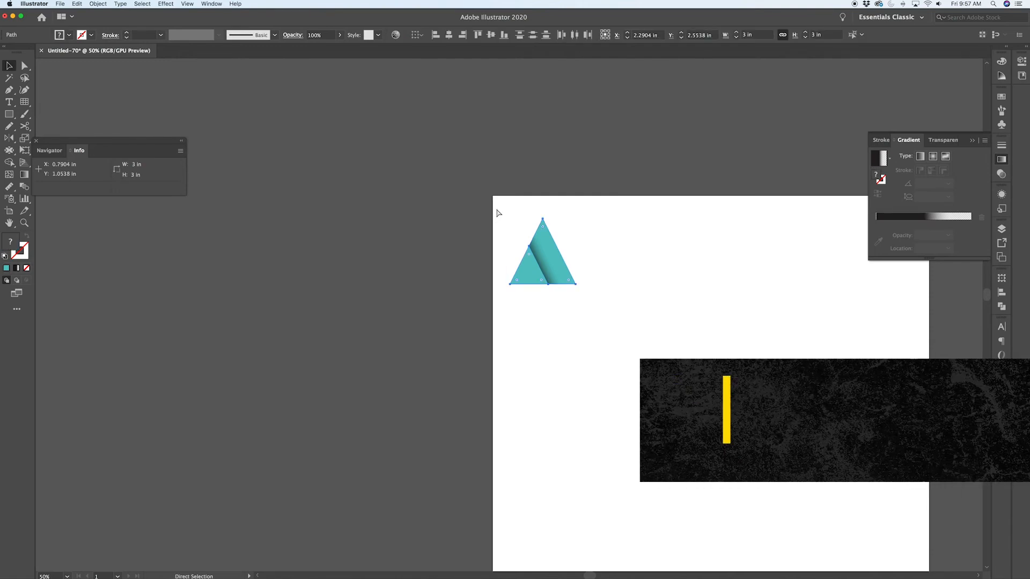
left_click(568, 297)
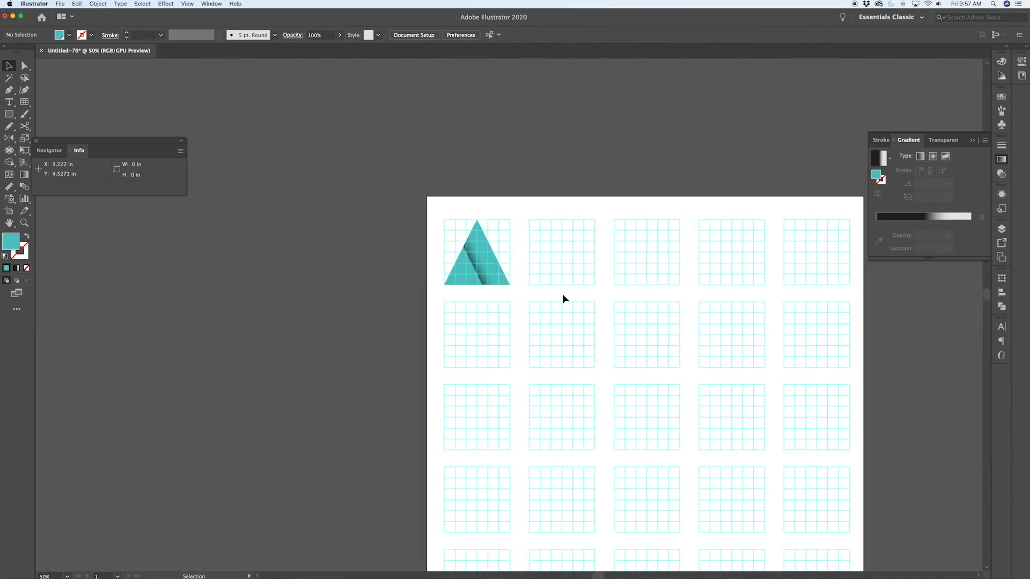
mouse_move(523, 294)
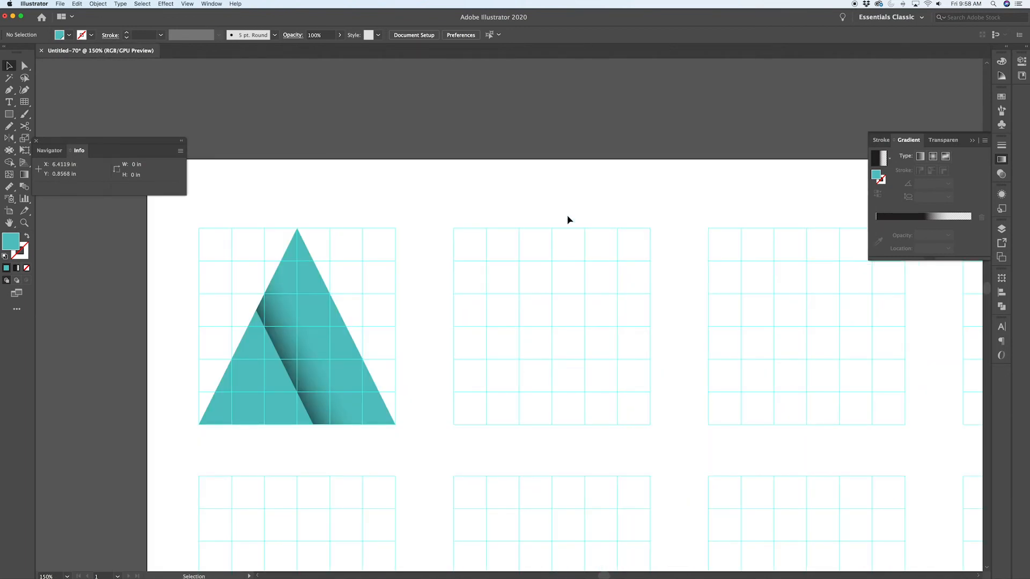
mouse_move(512, 246)
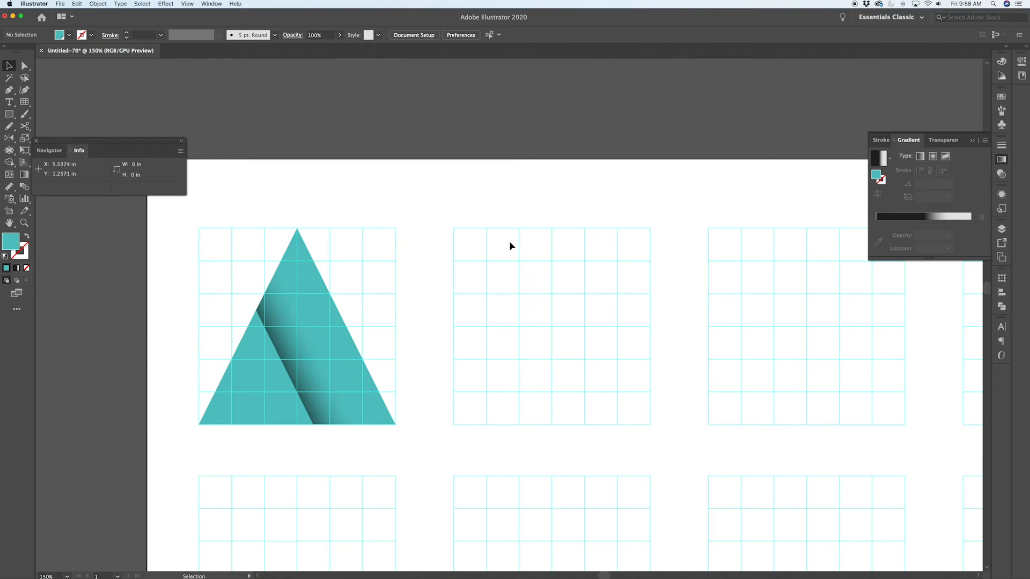
Select the B's rectangle and both circles and Unite them into one path.
left_click(10, 138)
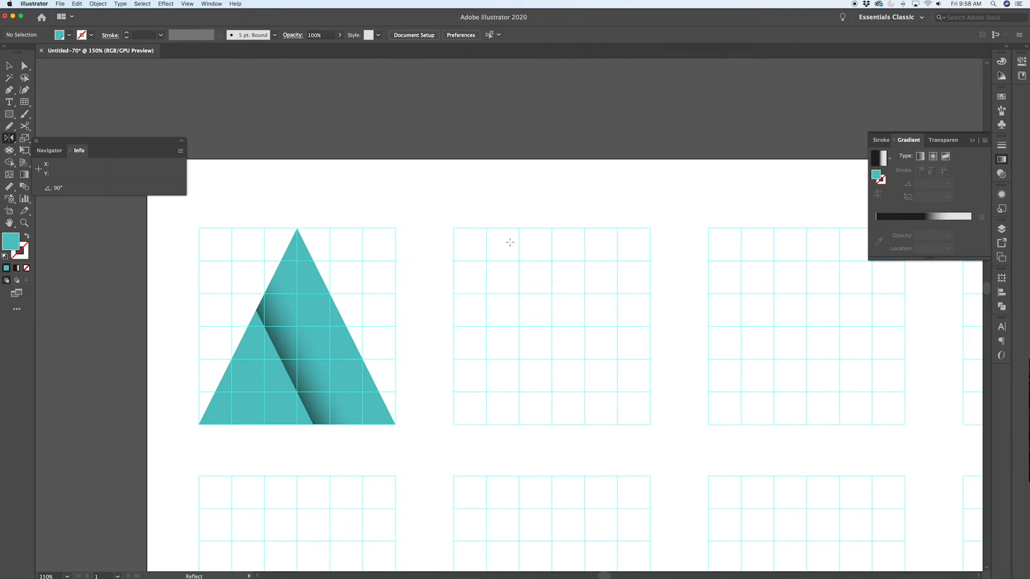
left_click(10, 113)
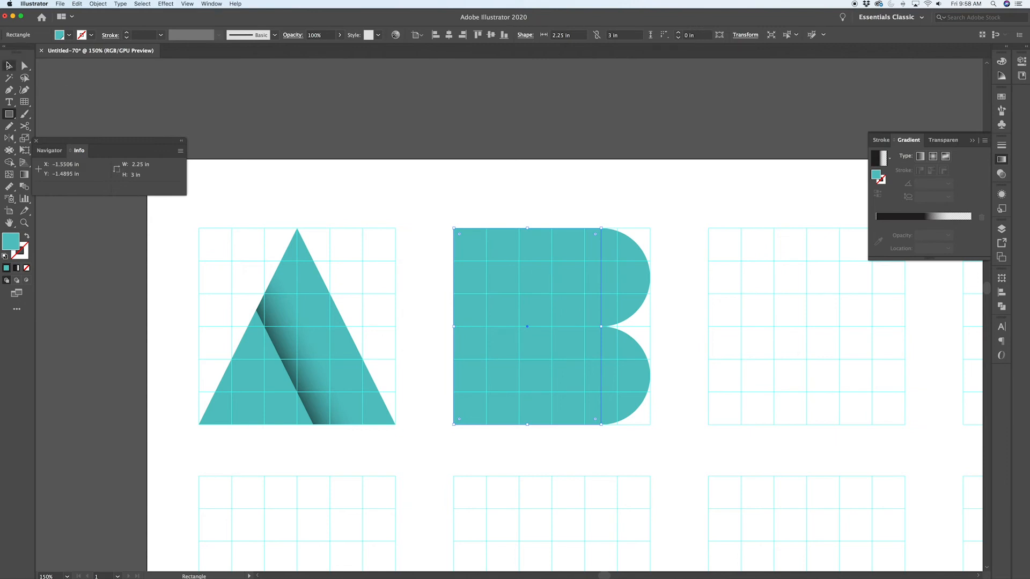
left_click(683, 228)
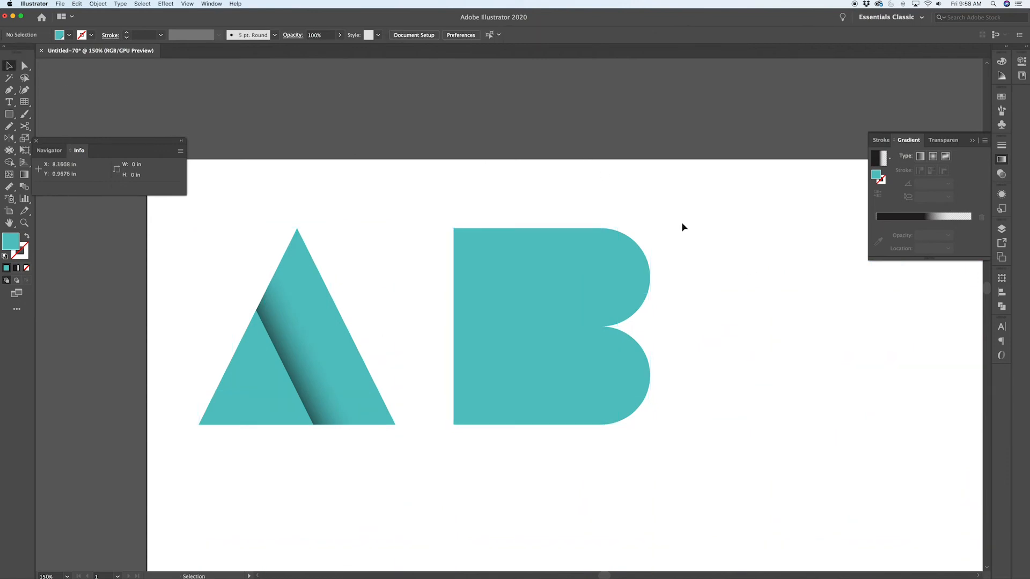
left_click(500, 326)
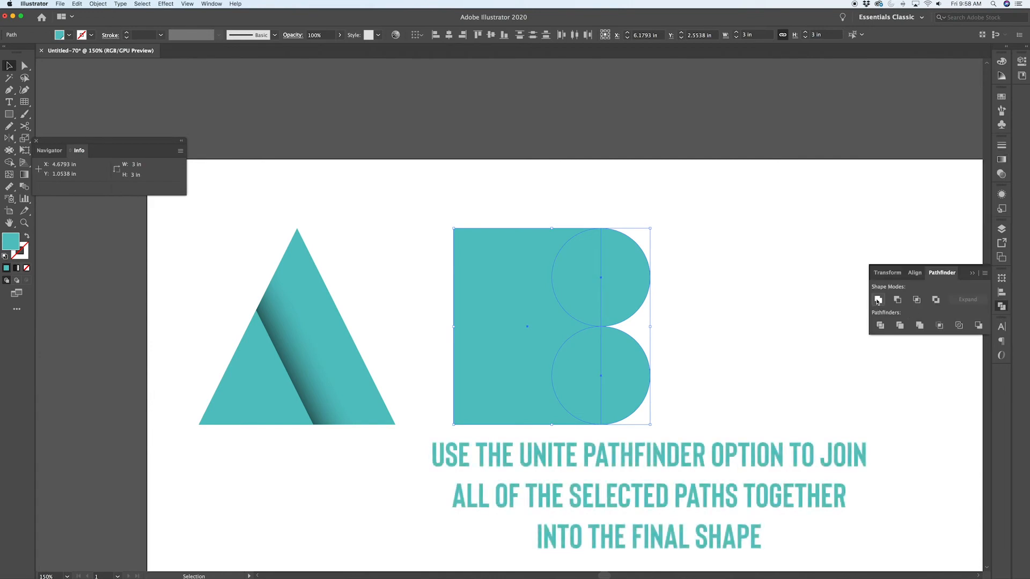
left_click(878, 300)
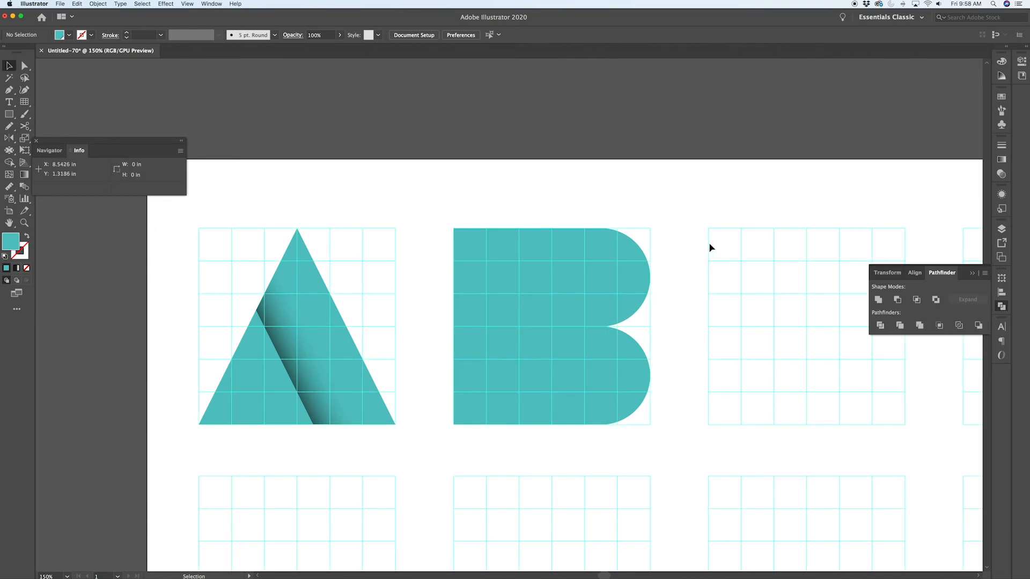
mouse_move(441, 448)
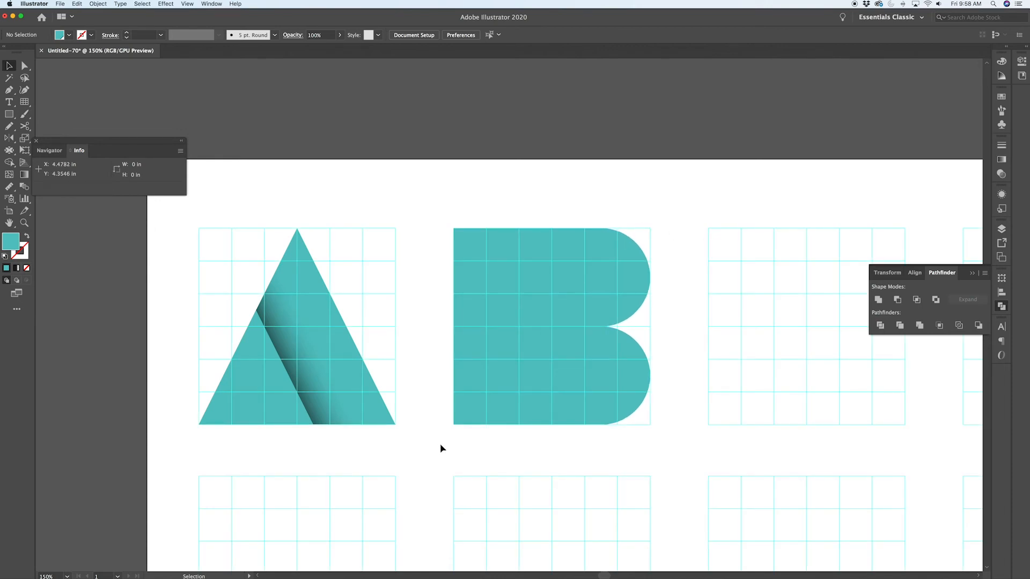
mouse_move(511, 427)
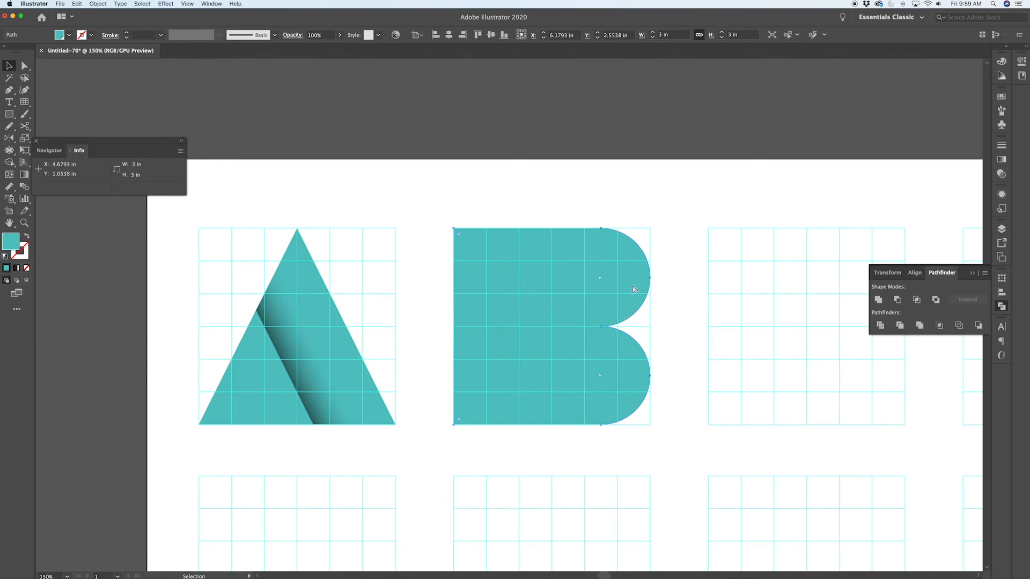
Set the B's shadow slice to Multiply and move its dark gradient stop inward.
left_click(26, 65)
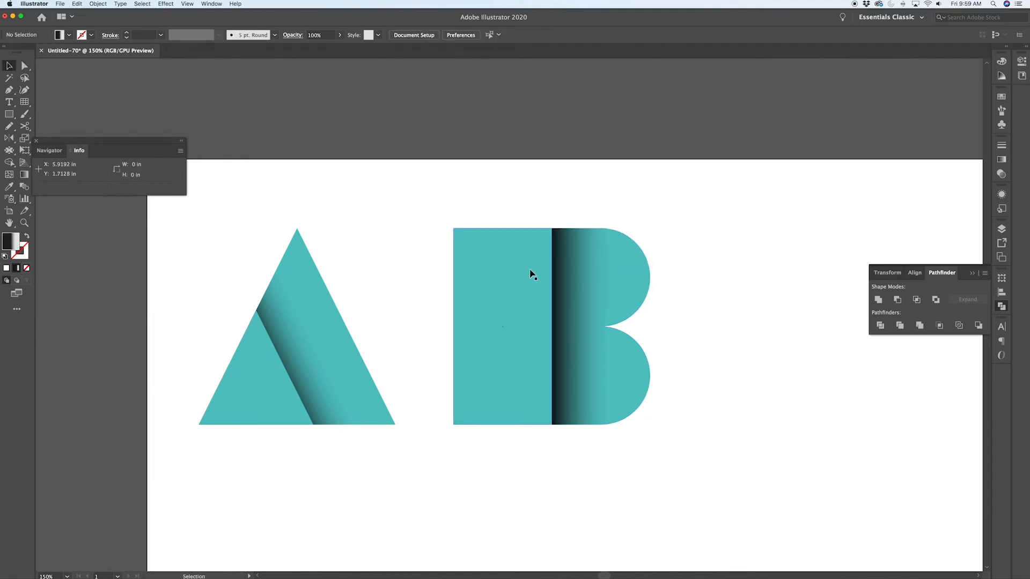
mouse_move(652, 353)
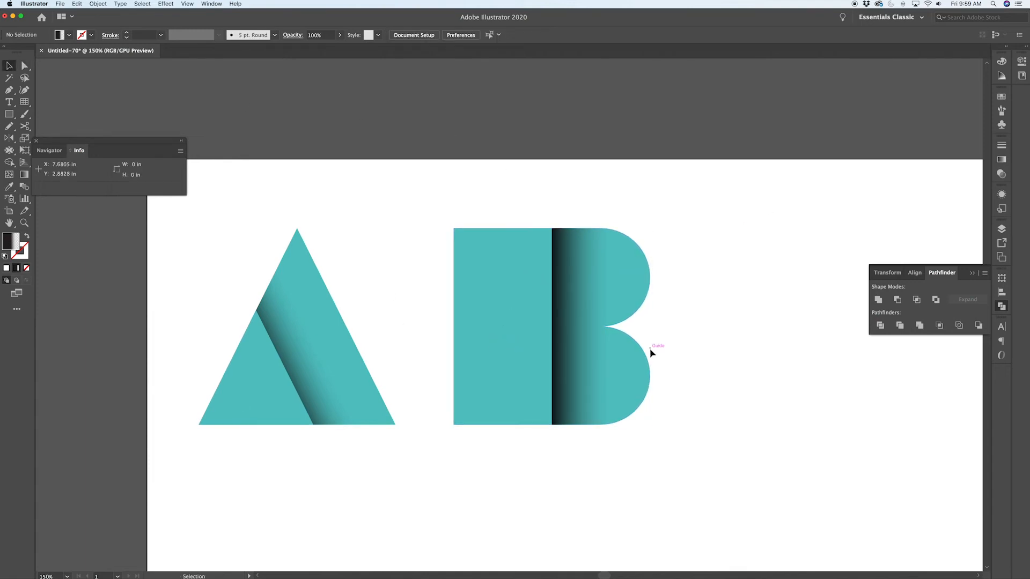
mouse_move(575, 320)
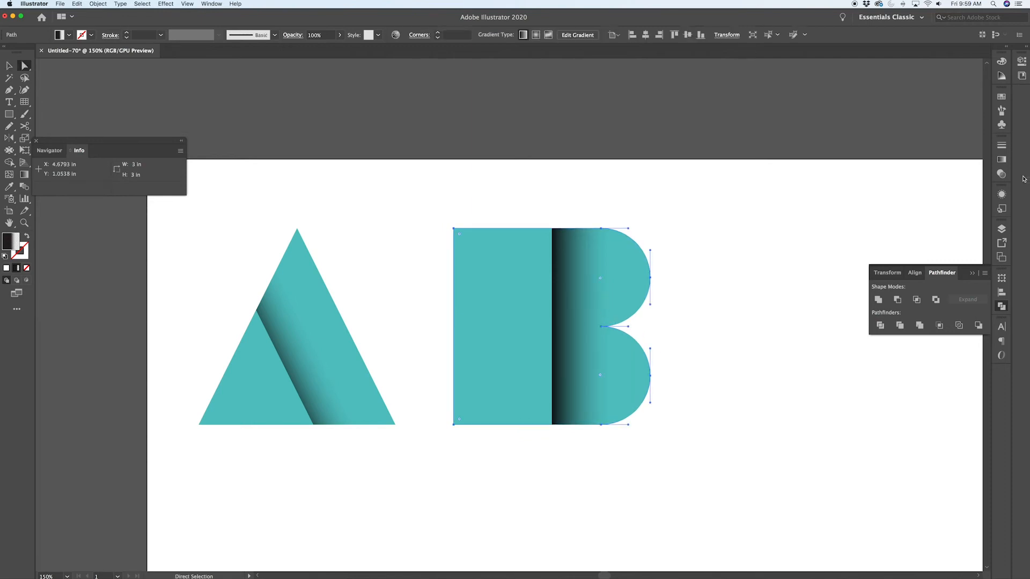
left_click(936, 140)
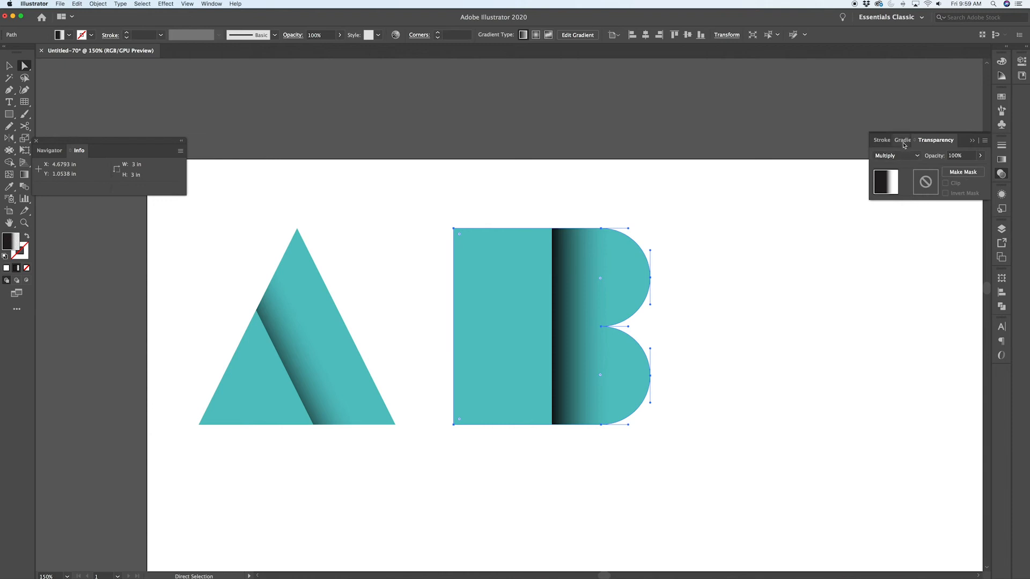
left_click(902, 140)
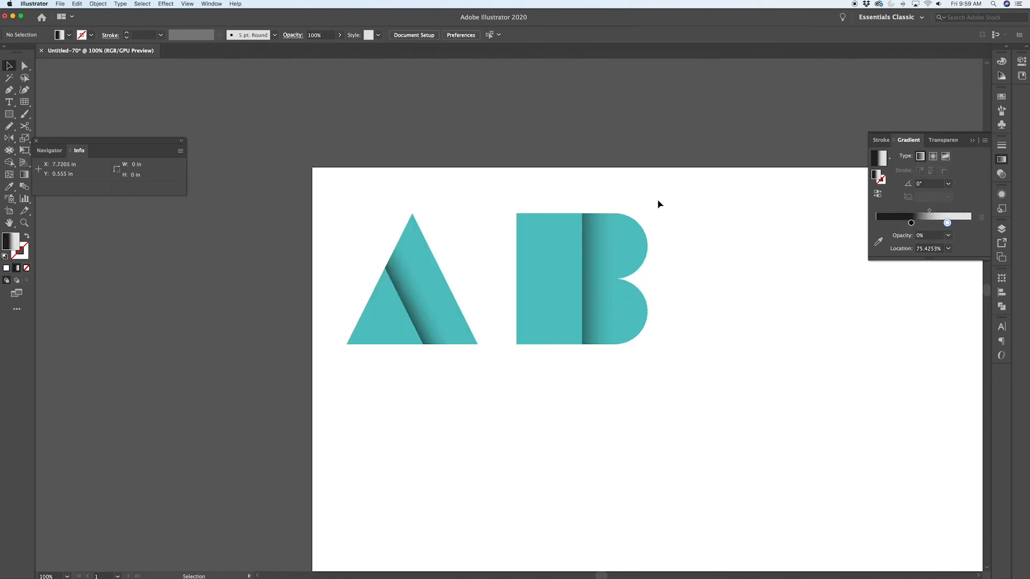
left_click(618, 310)
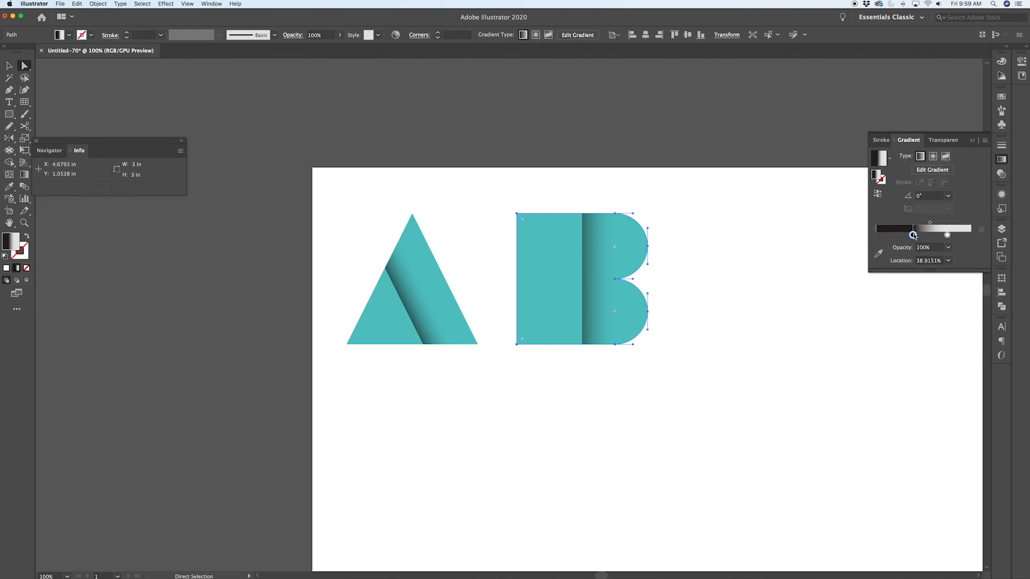
left_click(9, 65)
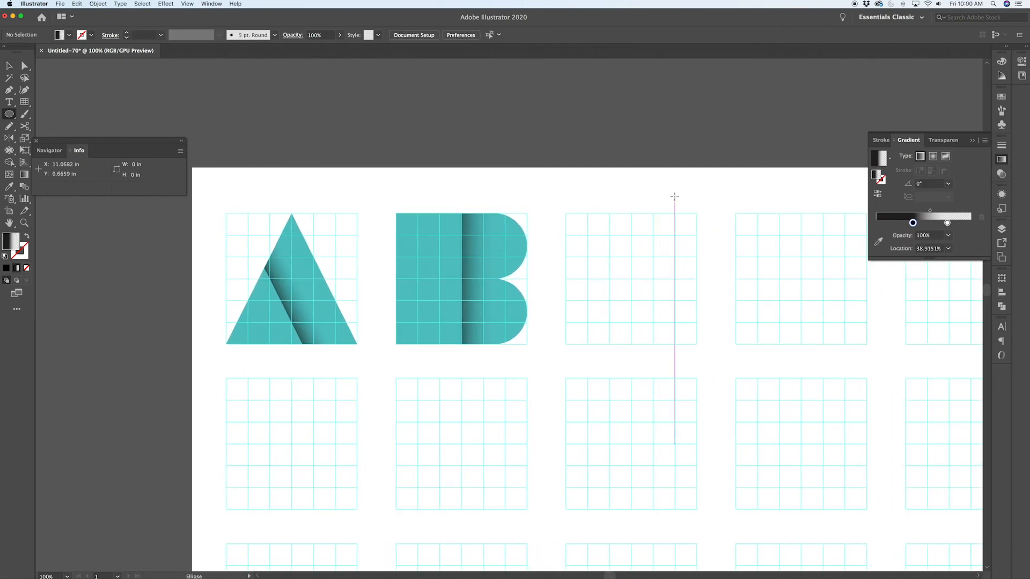
mouse_move(631, 276)
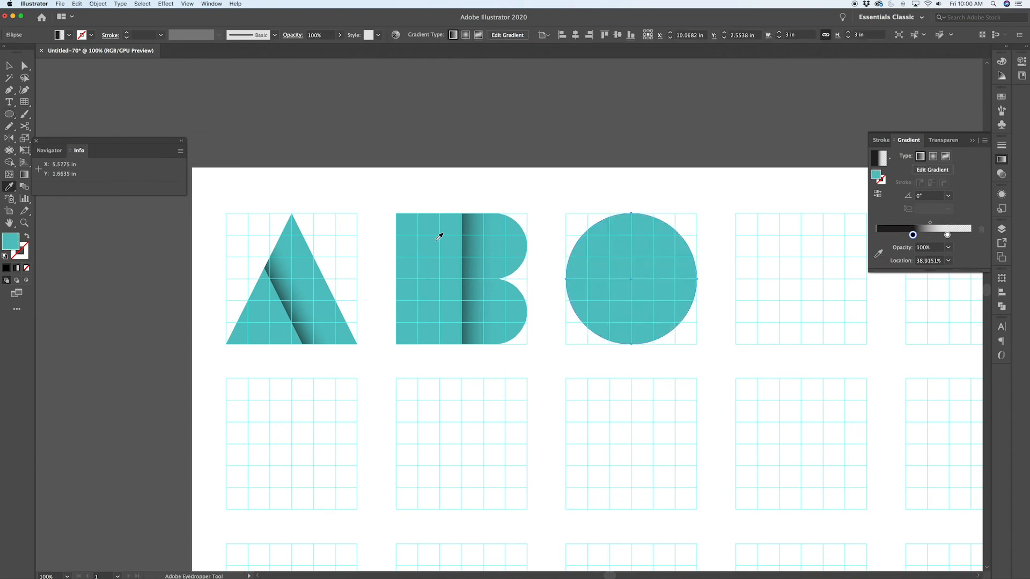
Sample the B's teal colour onto the C's circle with the Eyedropper.
left_click(693, 299)
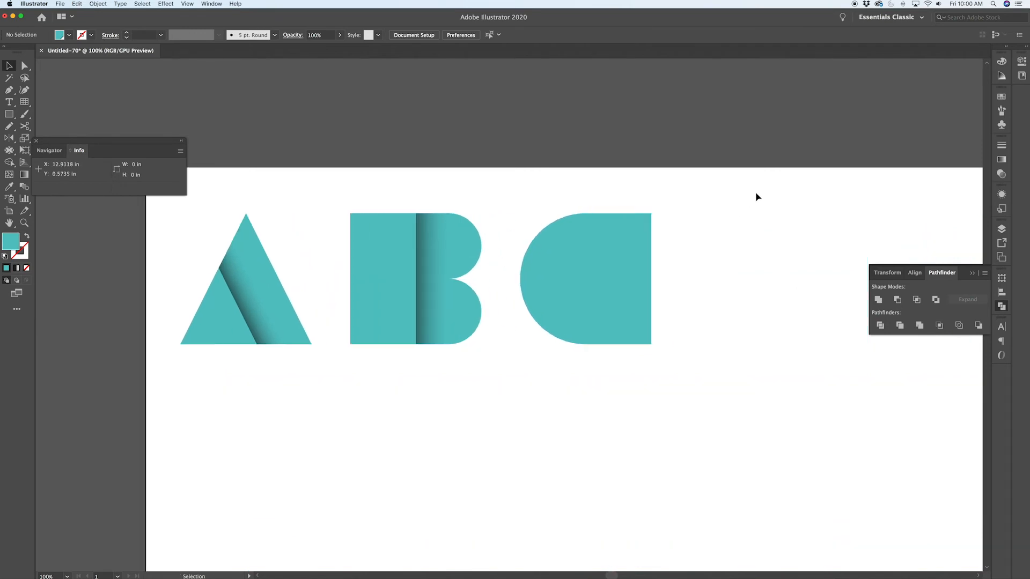
mouse_move(570, 257)
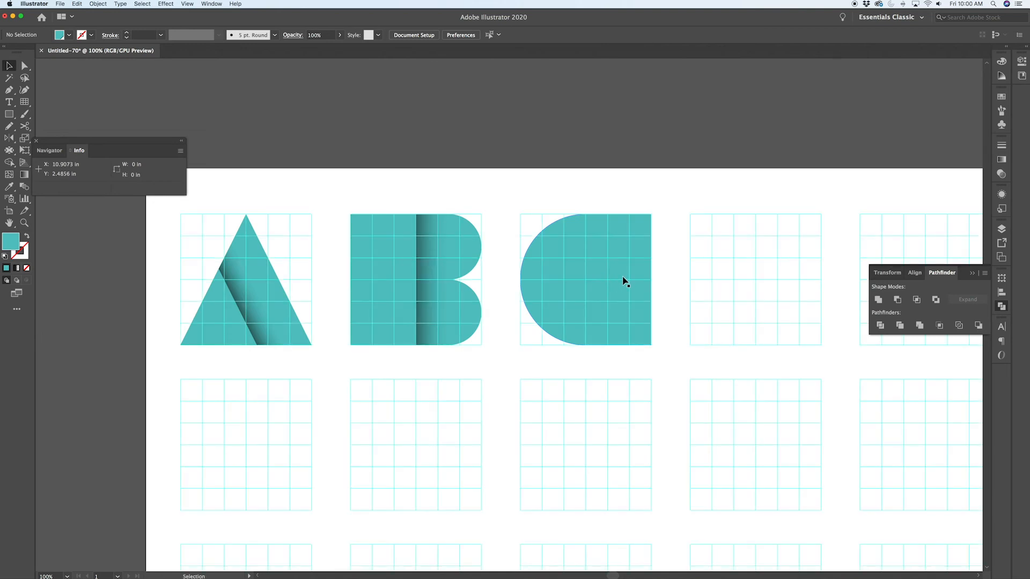
mouse_move(600, 281)
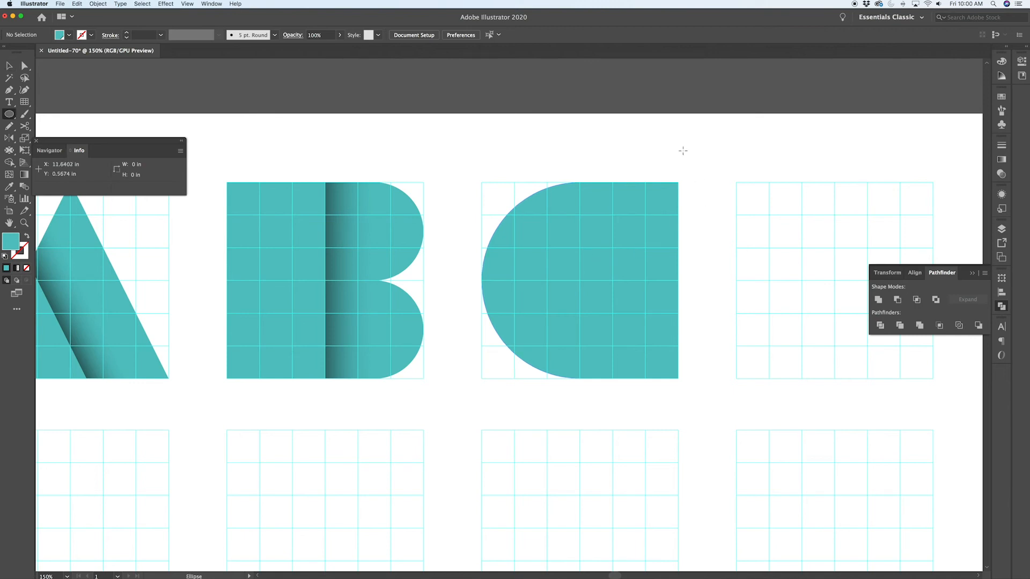
Create a 0.5 × 0.5 in circle at the C's centre.
left_click(682, 150)
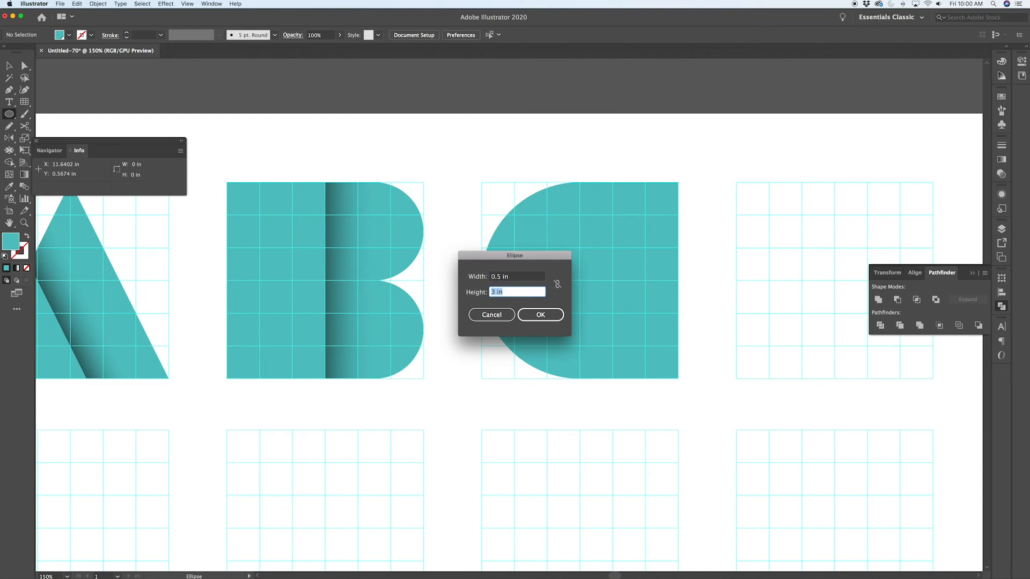
left_click(540, 314)
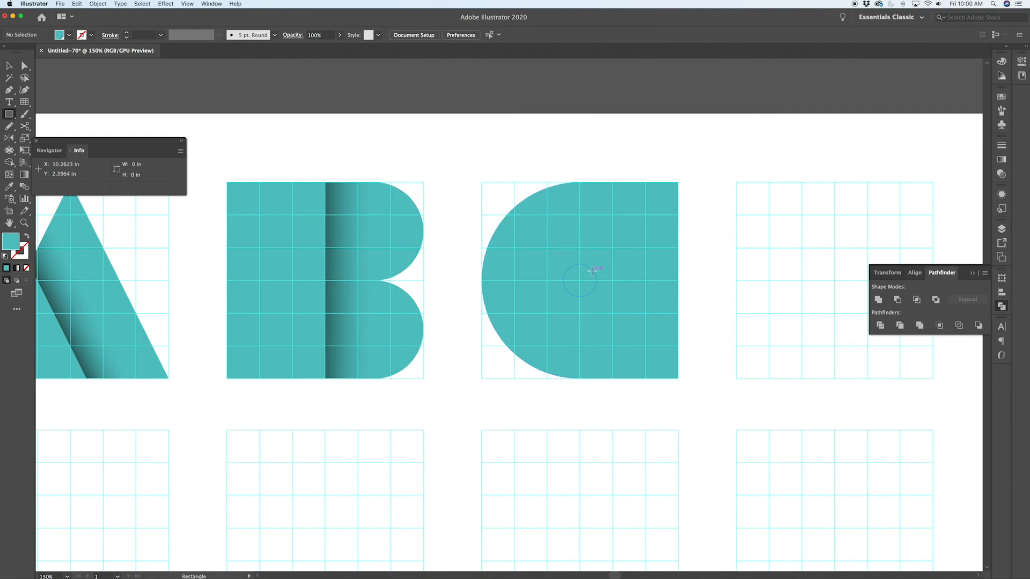
Draw a 0.5-inch-tall rectangle bar running from the small circle past the C's right edge.
left_click(579, 280)
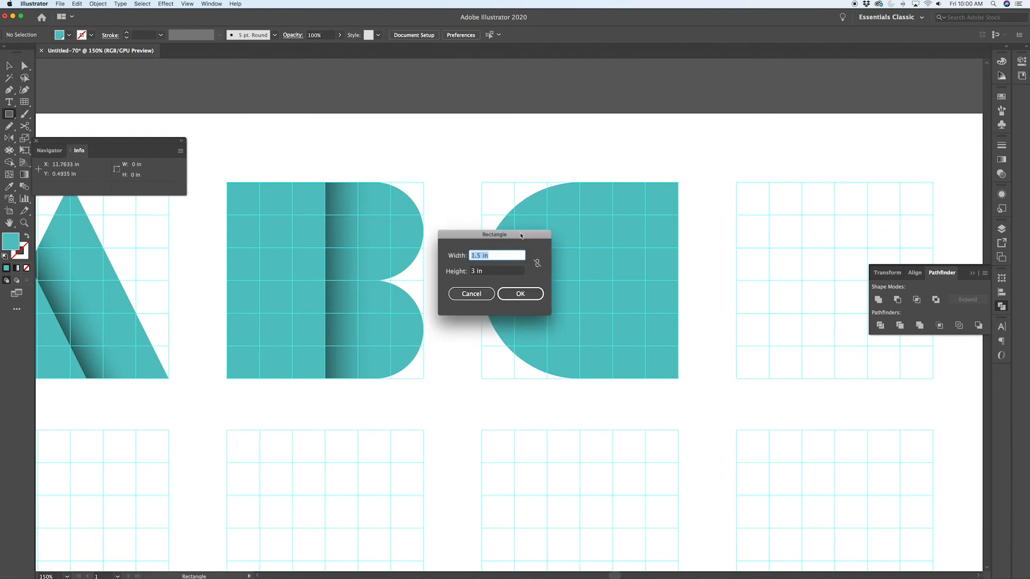
type(".5")
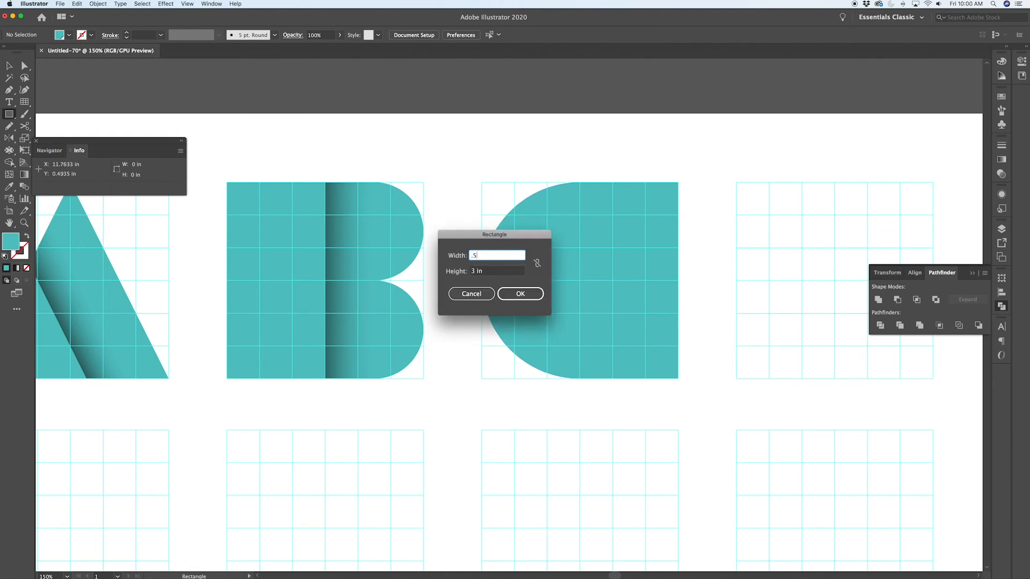
left_click(520, 293)
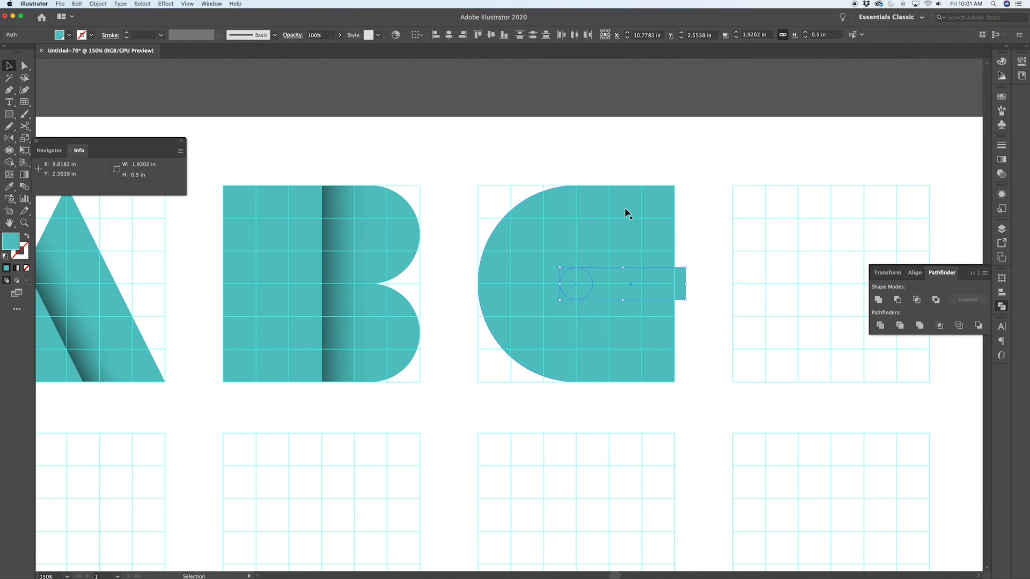
mouse_move(646, 240)
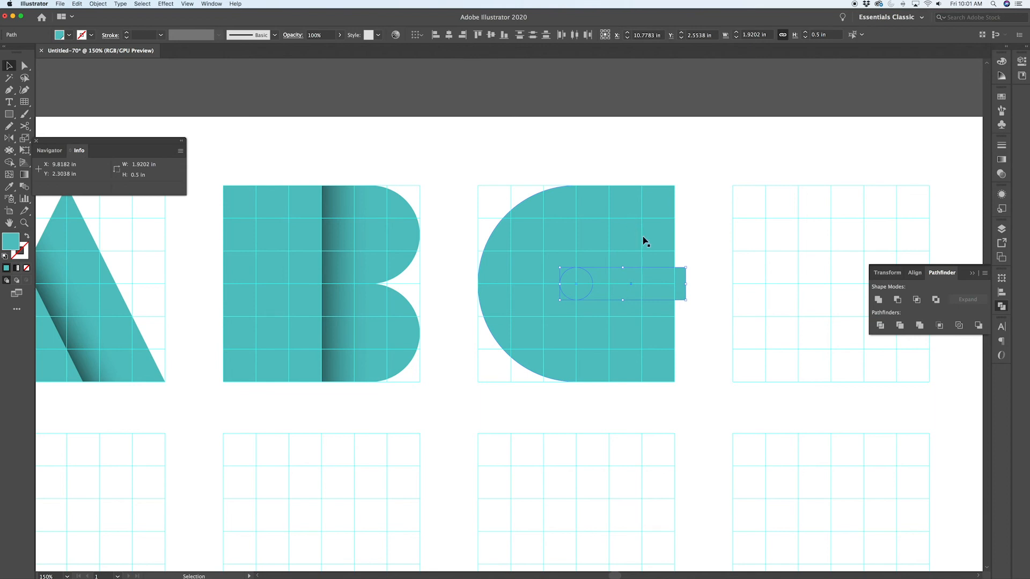
Subtract the circle-and-bar pill from the C with Minus Front, then deselect the letter.
left_click(521, 212)
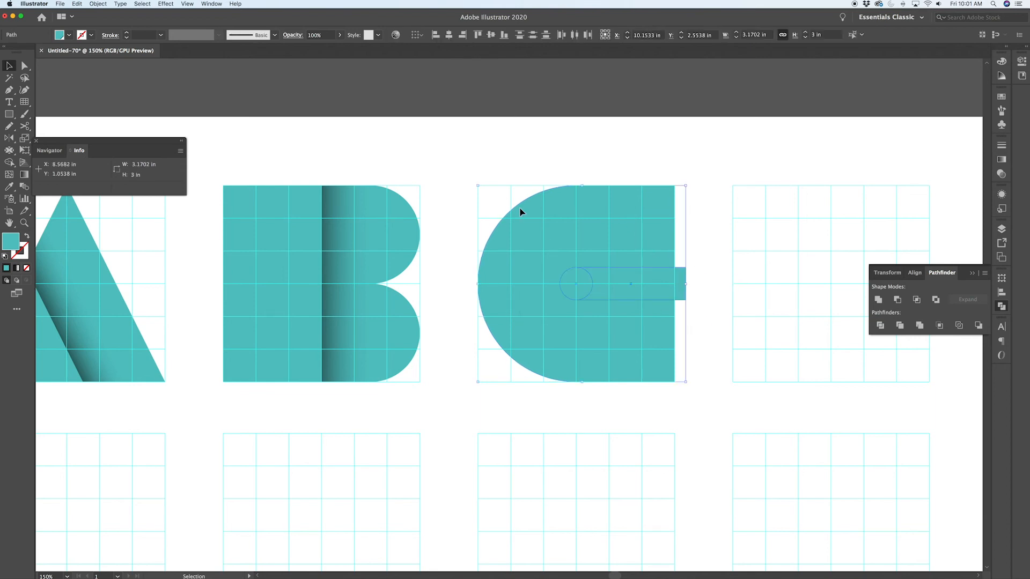
mouse_move(899, 299)
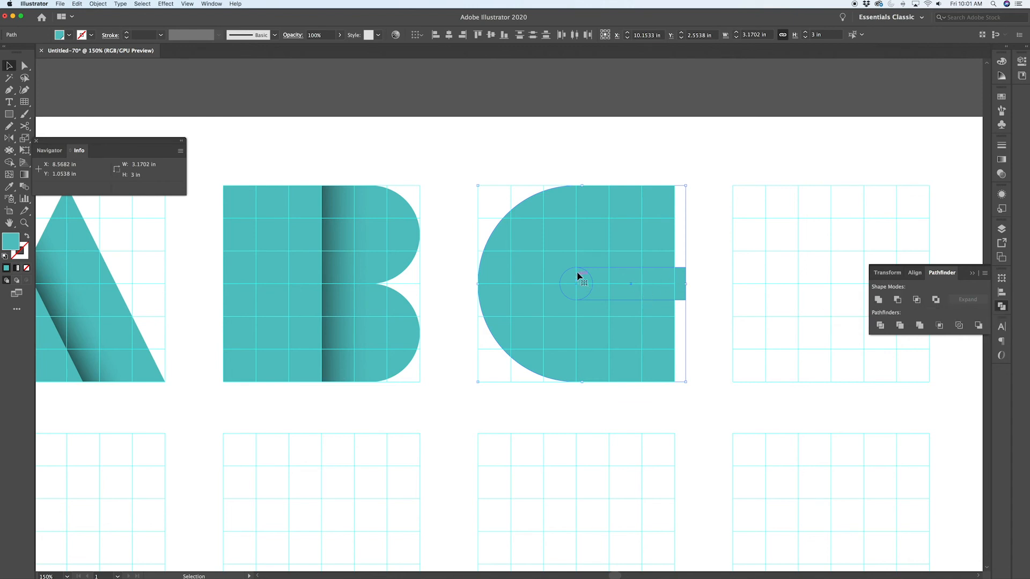
mouse_move(556, 246)
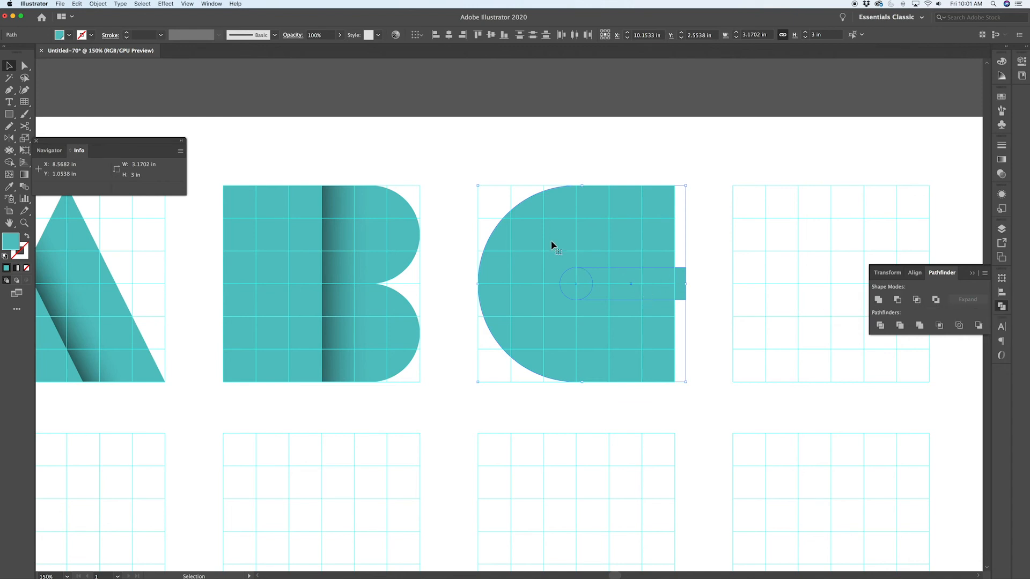
mouse_move(897, 299)
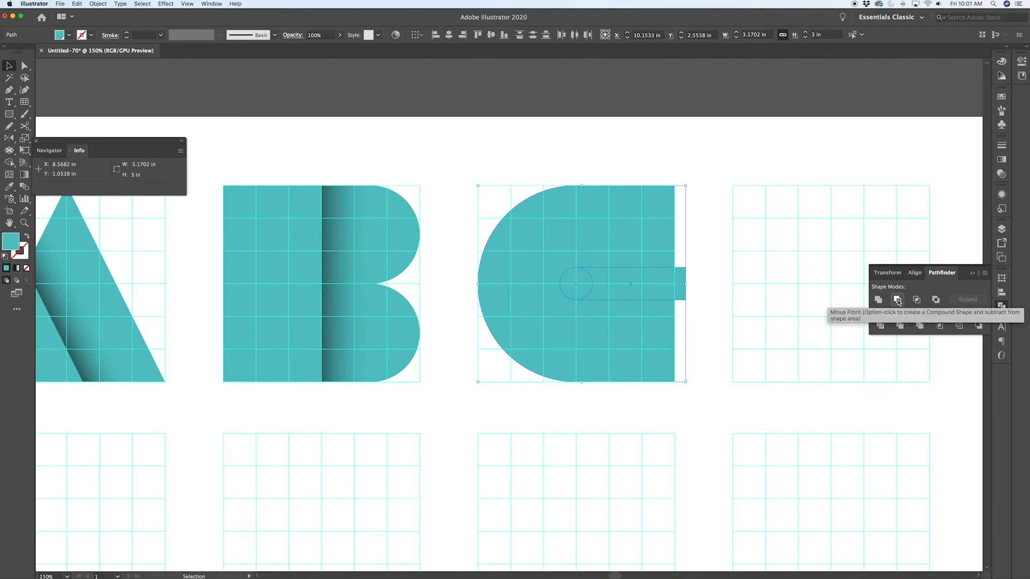
left_click(898, 300)
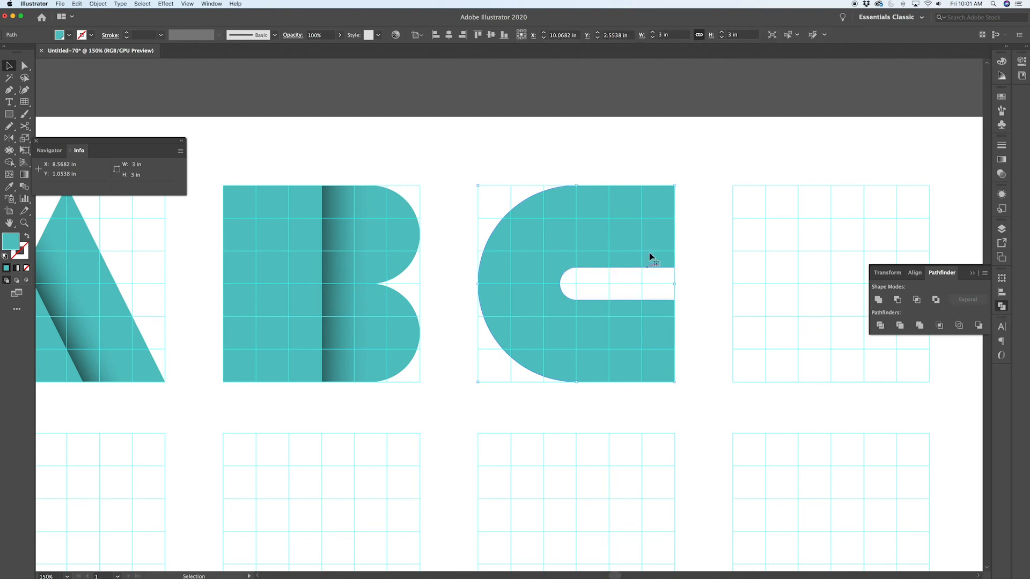
left_click(721, 254)
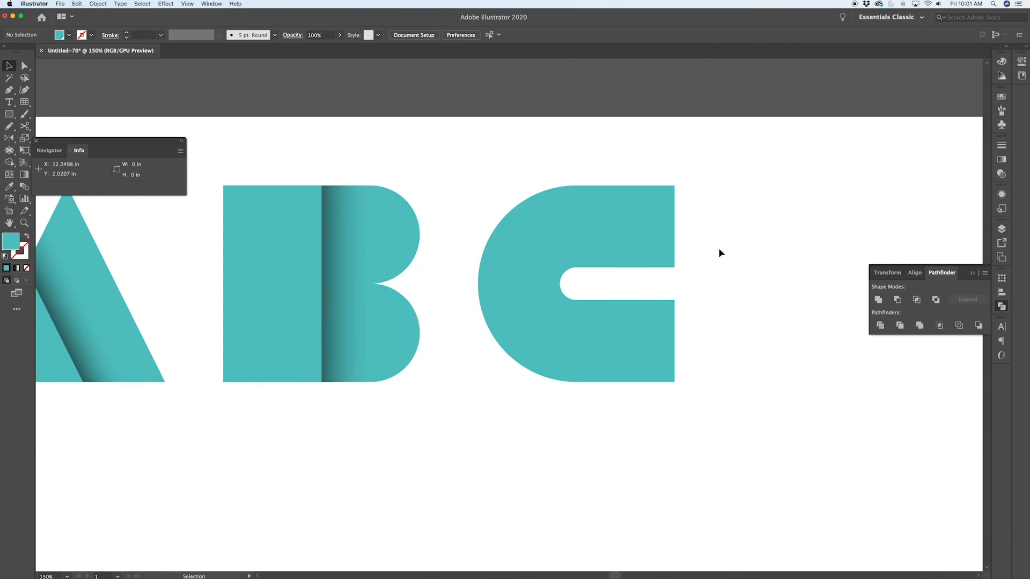
mouse_move(668, 244)
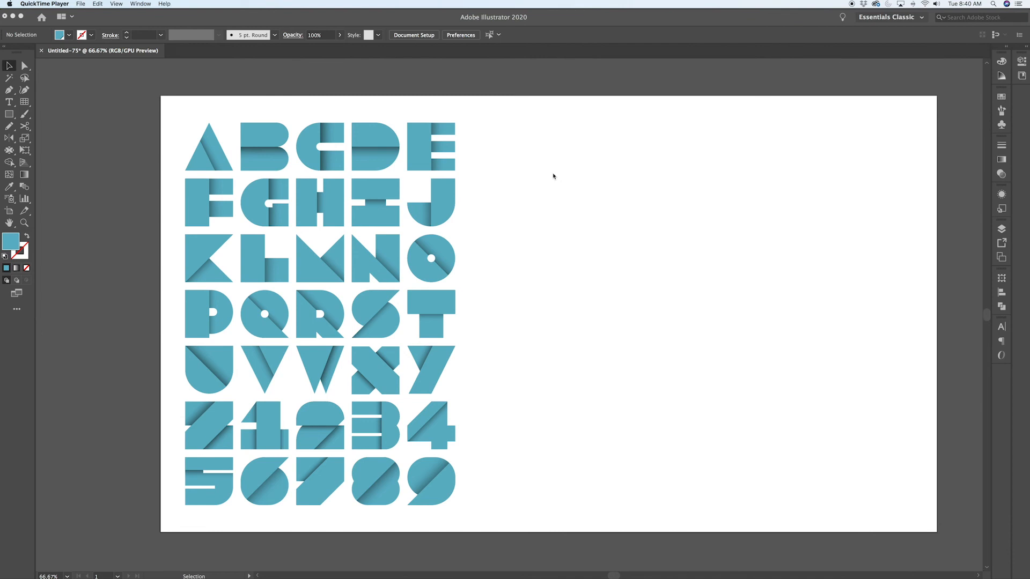
mouse_move(491, 167)
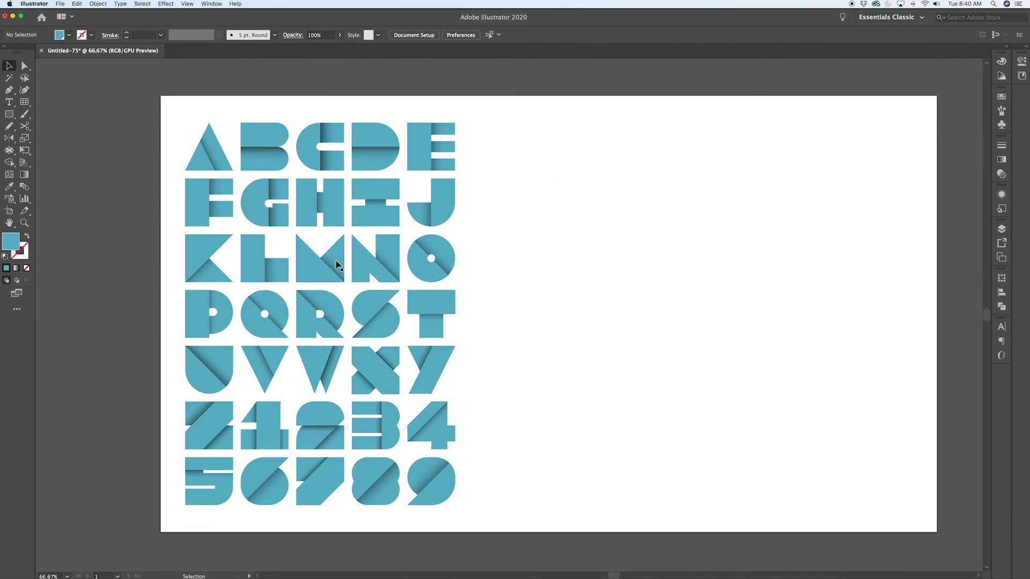
Select the letter M in the alphabet to start copying MAKE.
left_click(320, 258)
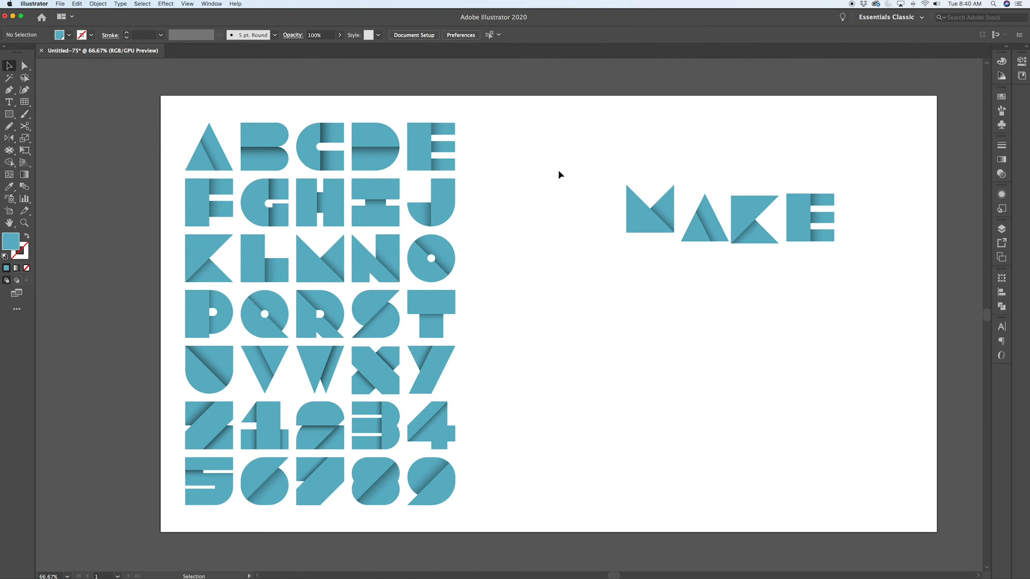
mouse_move(708, 231)
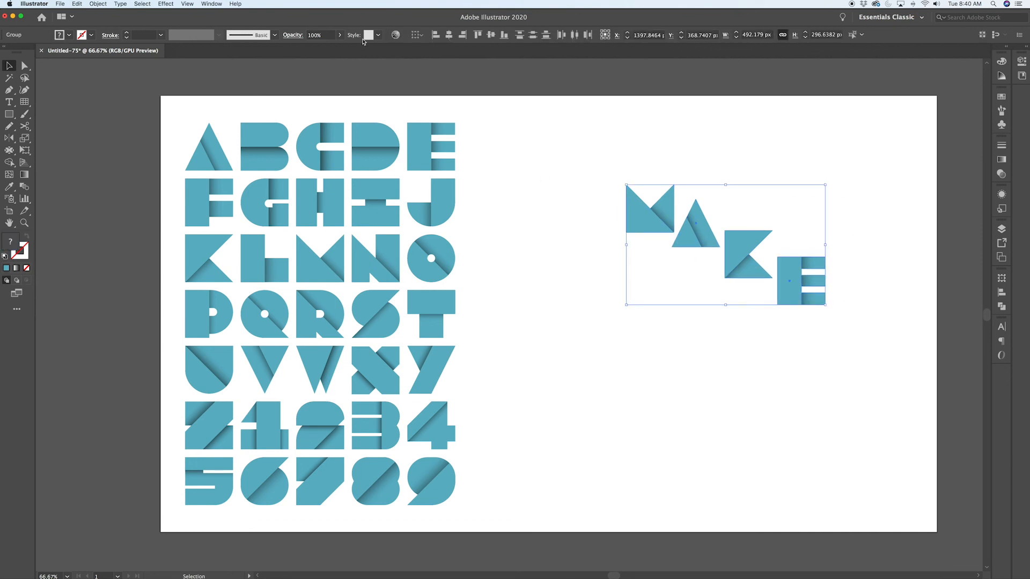
Vertically align the MAKE letters and distribute them evenly by horizontal centers.
left_click(491, 35)
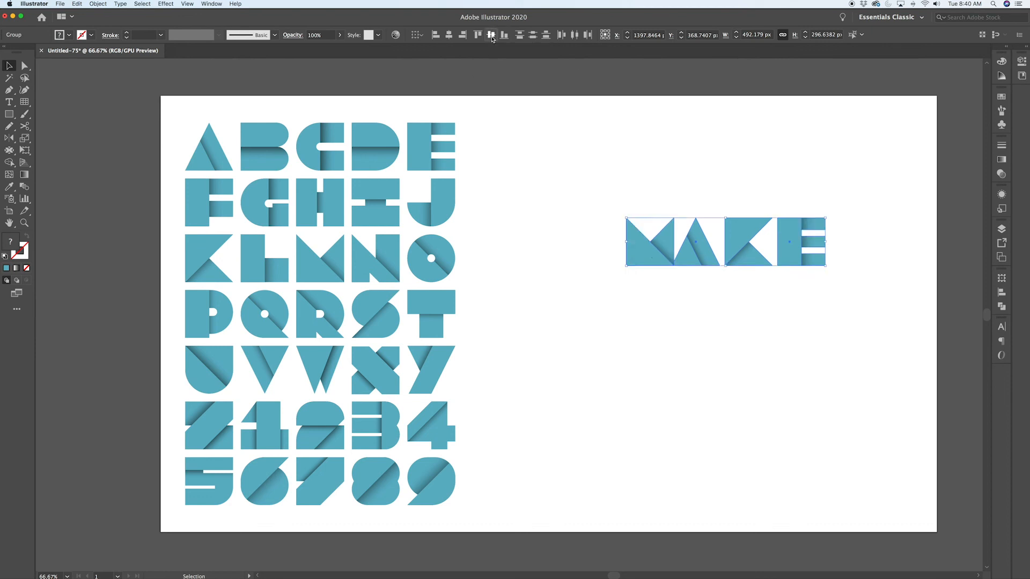
left_click(490, 35)
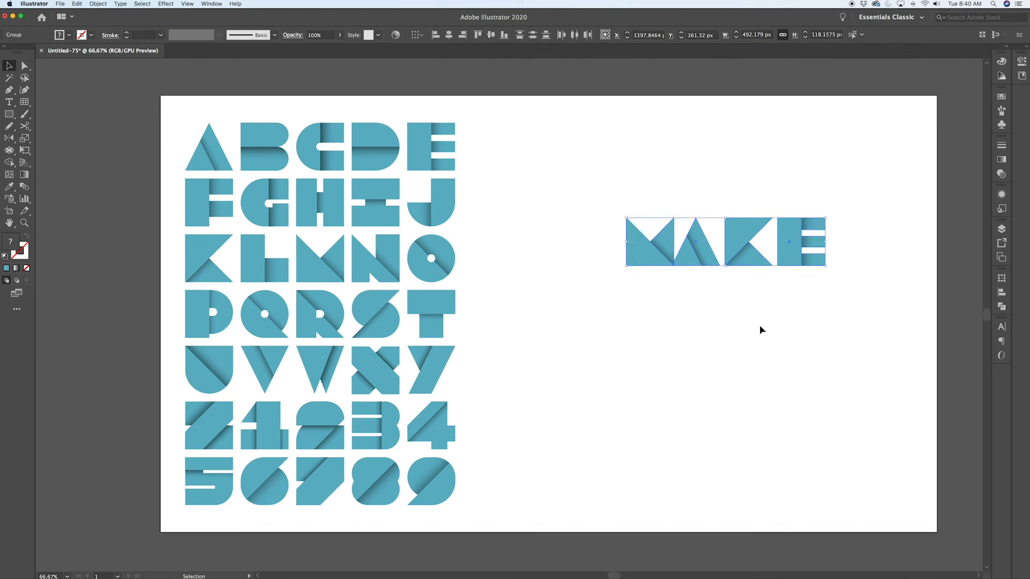
mouse_move(559, 51)
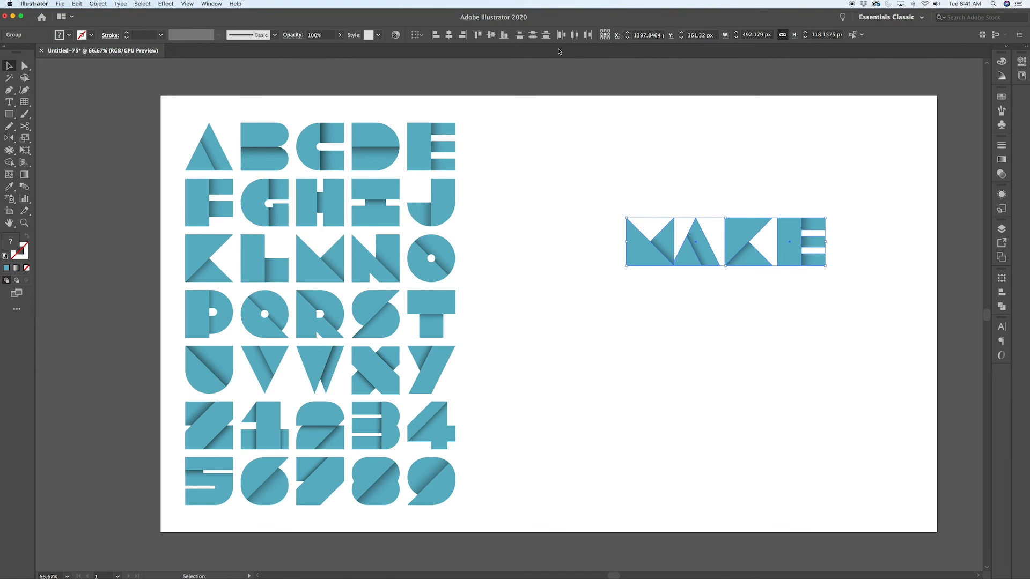
mouse_move(574, 35)
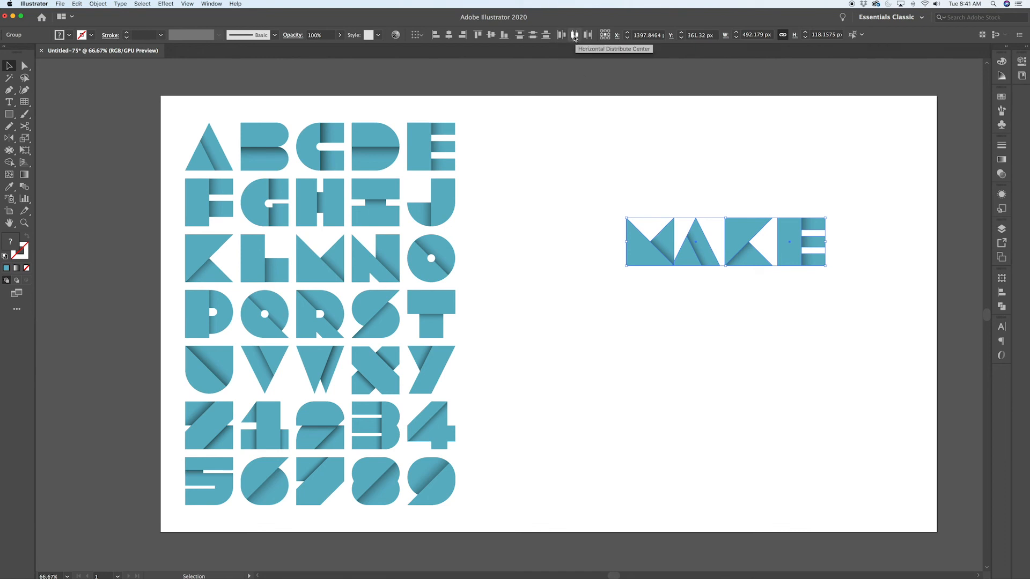
left_click(809, 187)
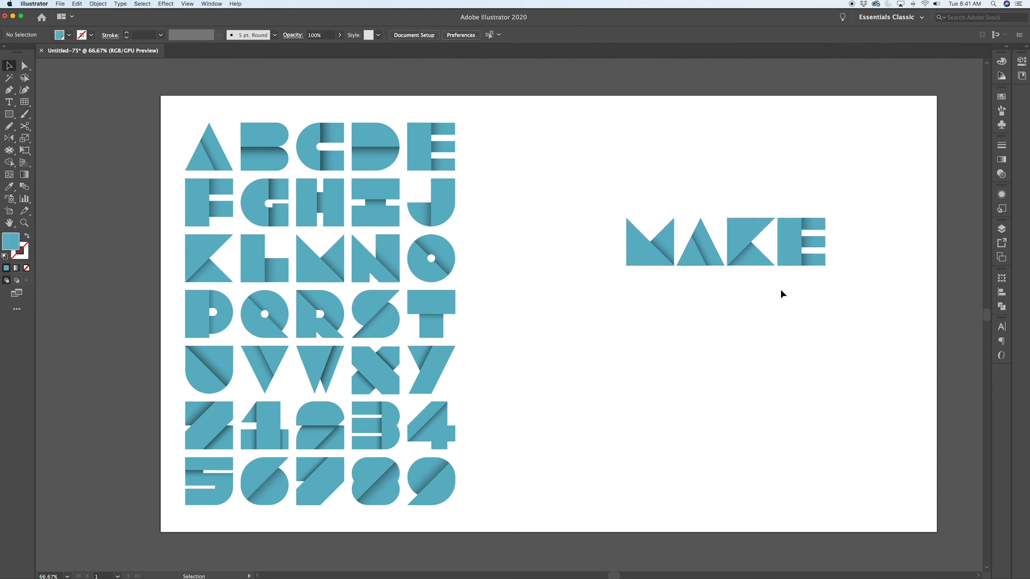
mouse_move(873, 258)
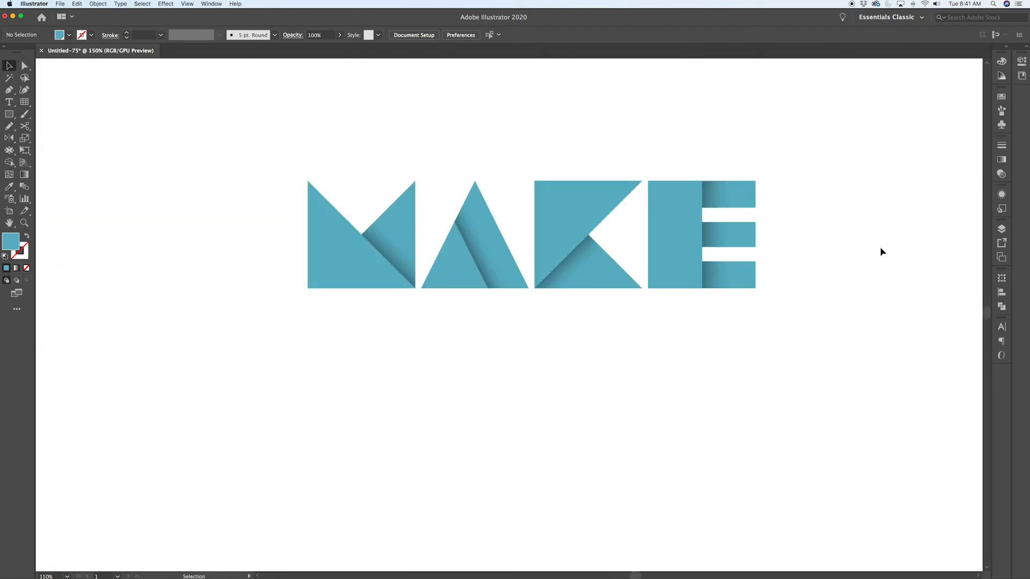
mouse_move(396, 208)
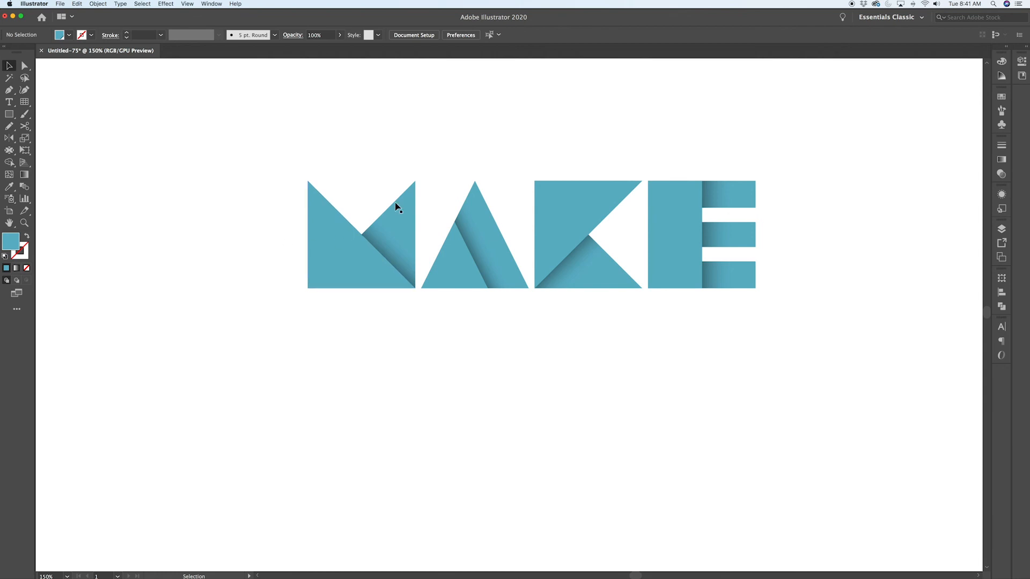
mouse_move(530, 139)
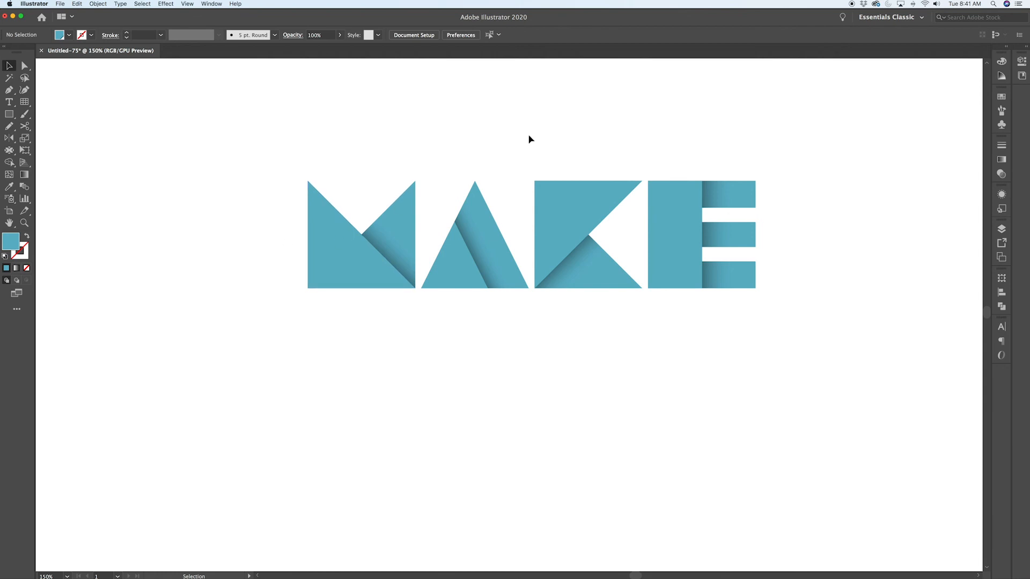
mouse_move(526, 114)
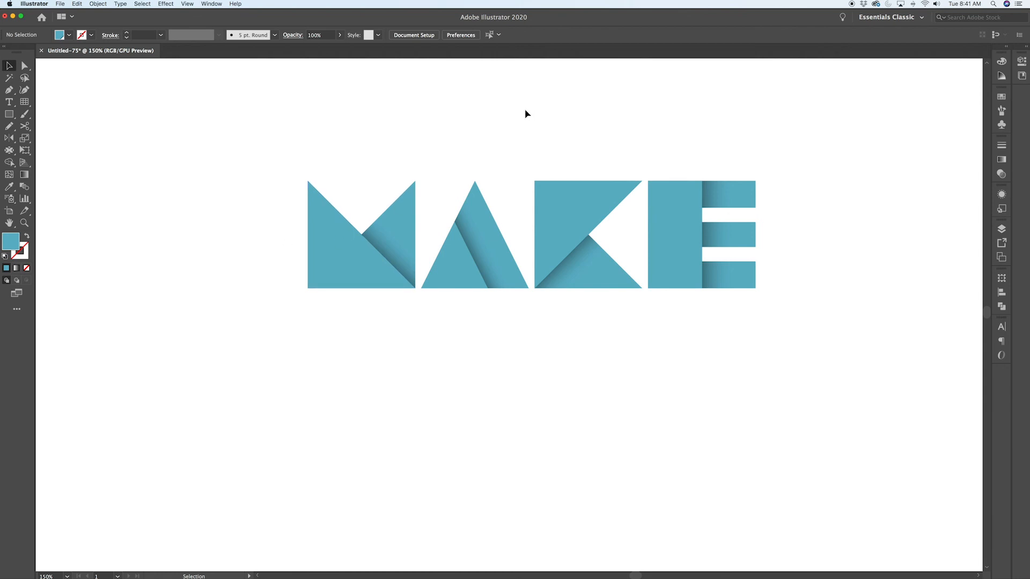
mouse_move(461, 305)
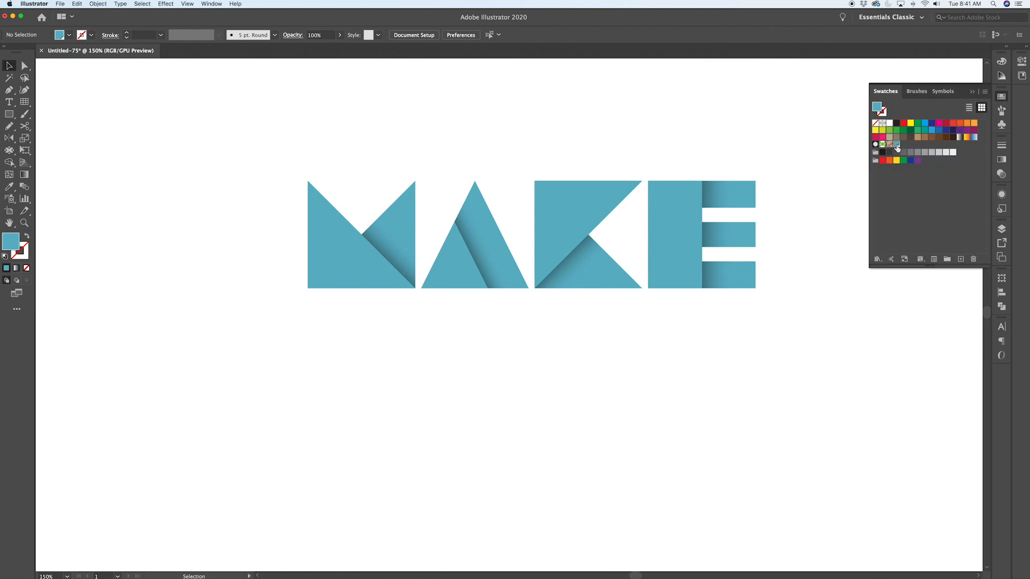
Try a purple on the global MAIN COLOUR swatch, then undo back to teal.
double_click(896, 144)
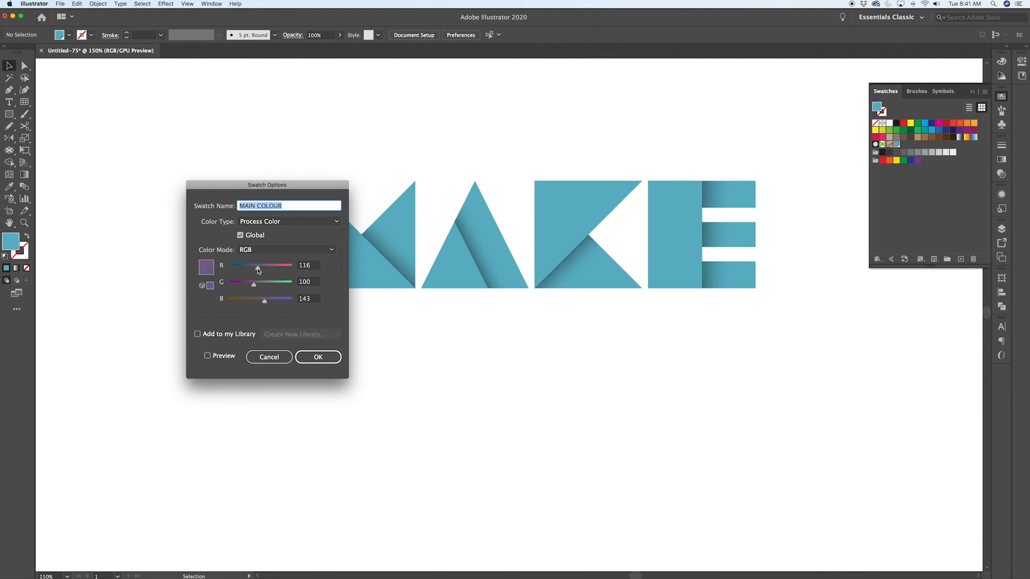
left_click(317, 356)
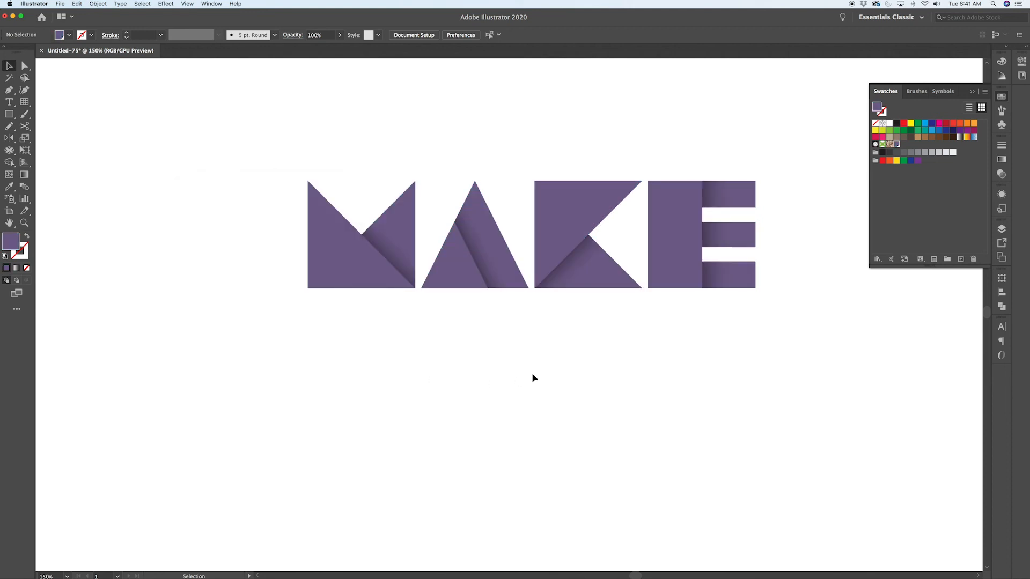
key("cmd+0")
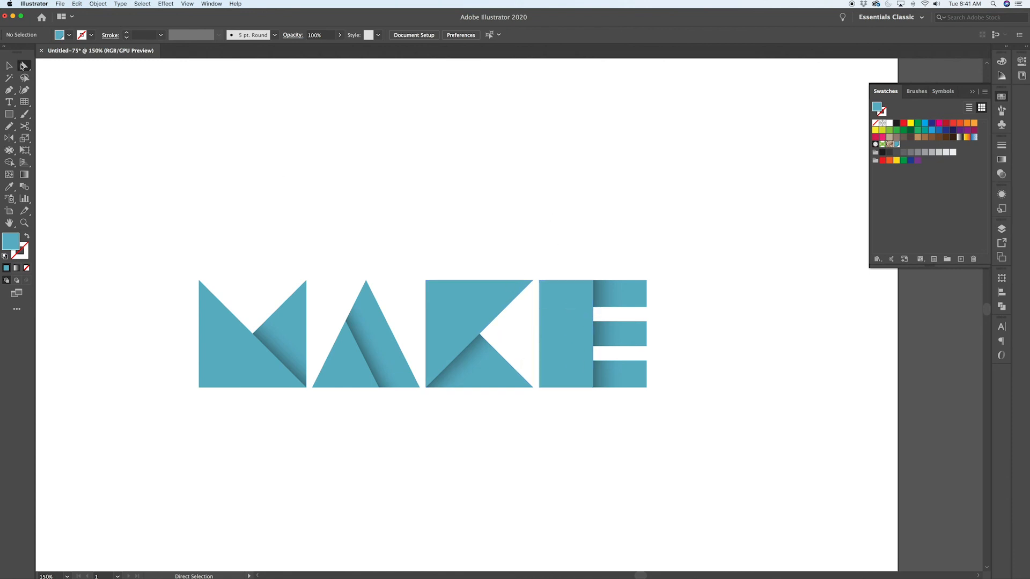
Select the MAKE letter faces and save a blue fill as new global swatch MAIN COLOUR copy.
left_click(565, 333)
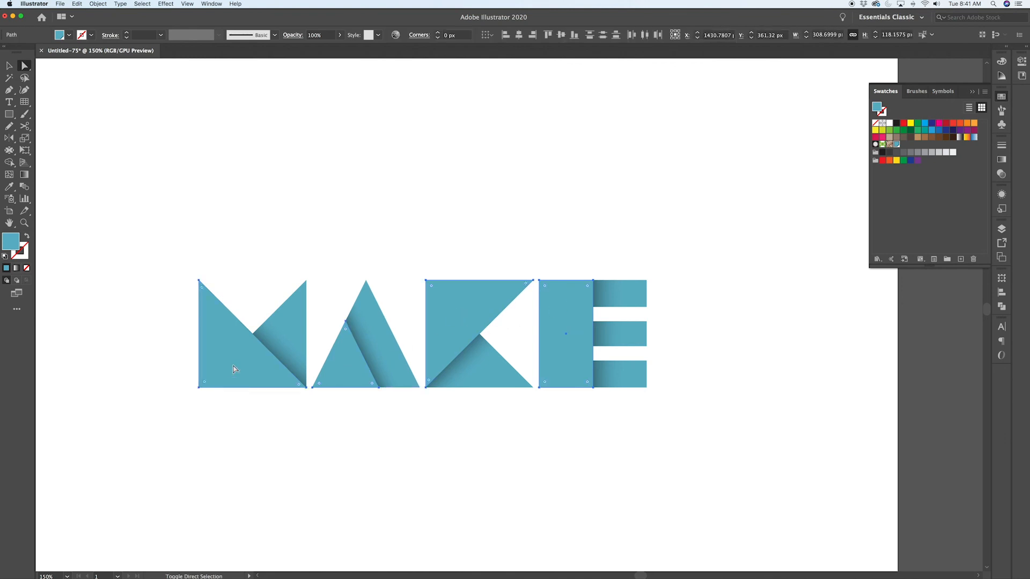
left_click(629, 275)
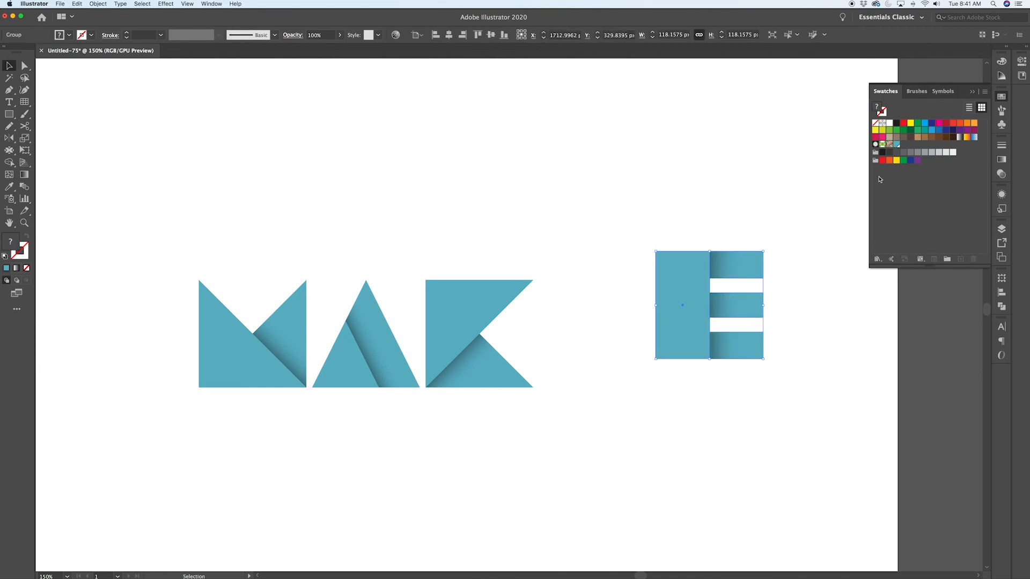
mouse_move(749, 377)
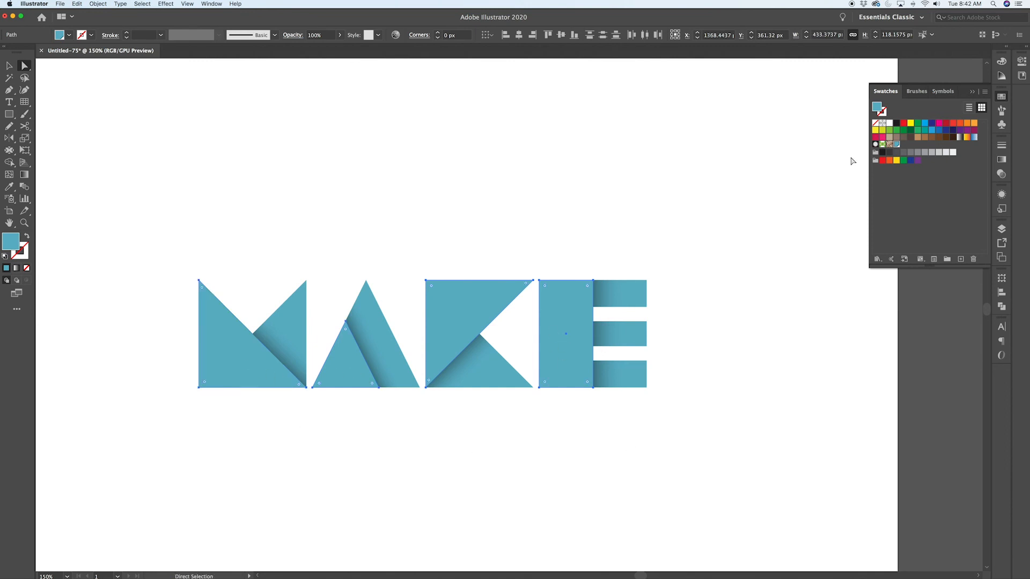
left_click(980, 91)
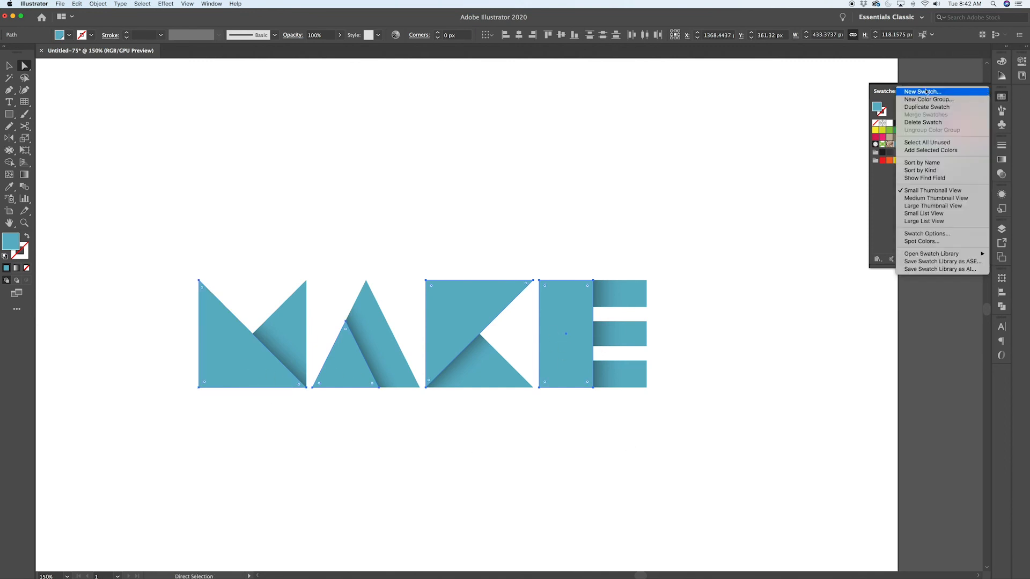
left_click(922, 91)
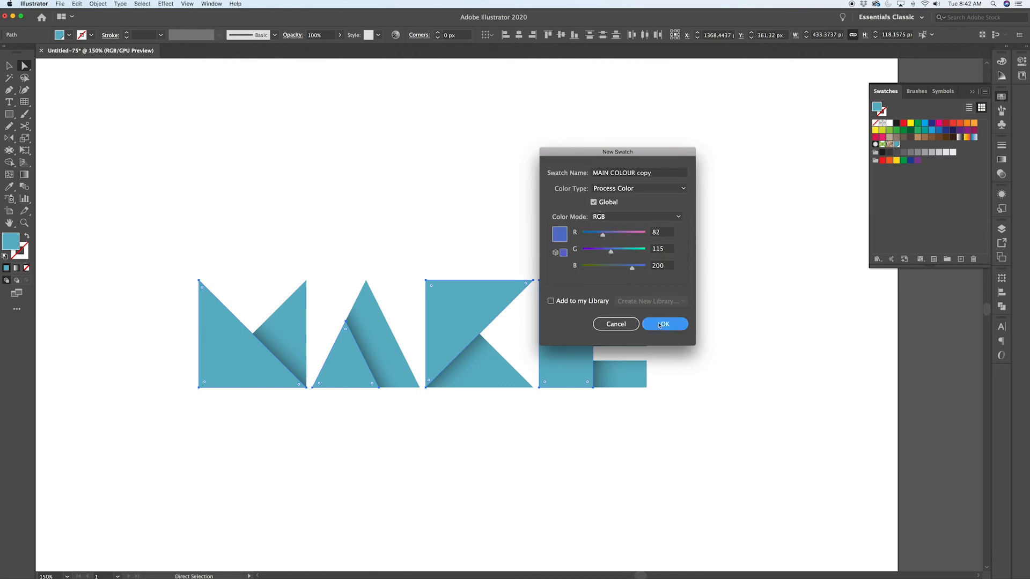
left_click(664, 324)
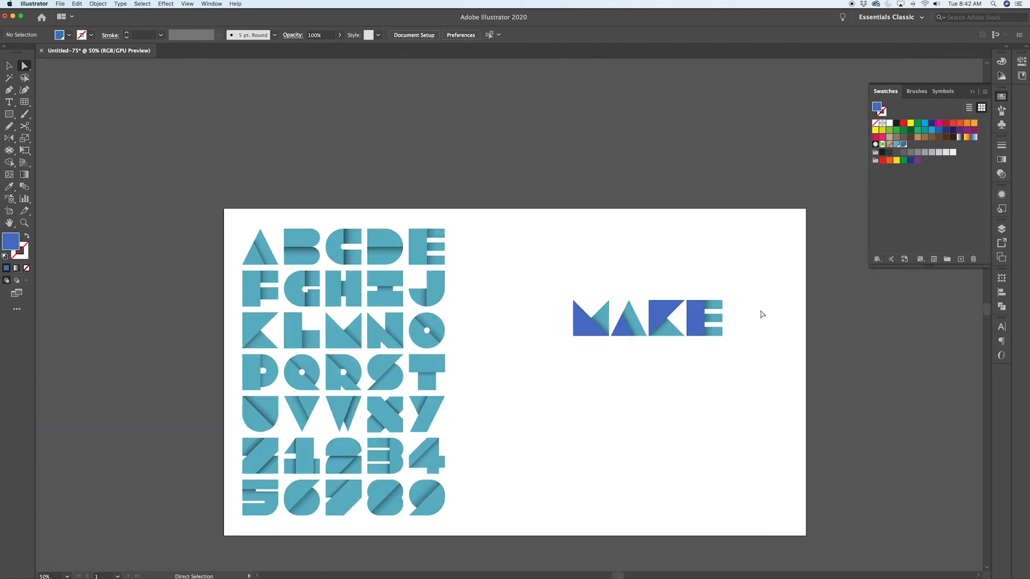
mouse_move(753, 327)
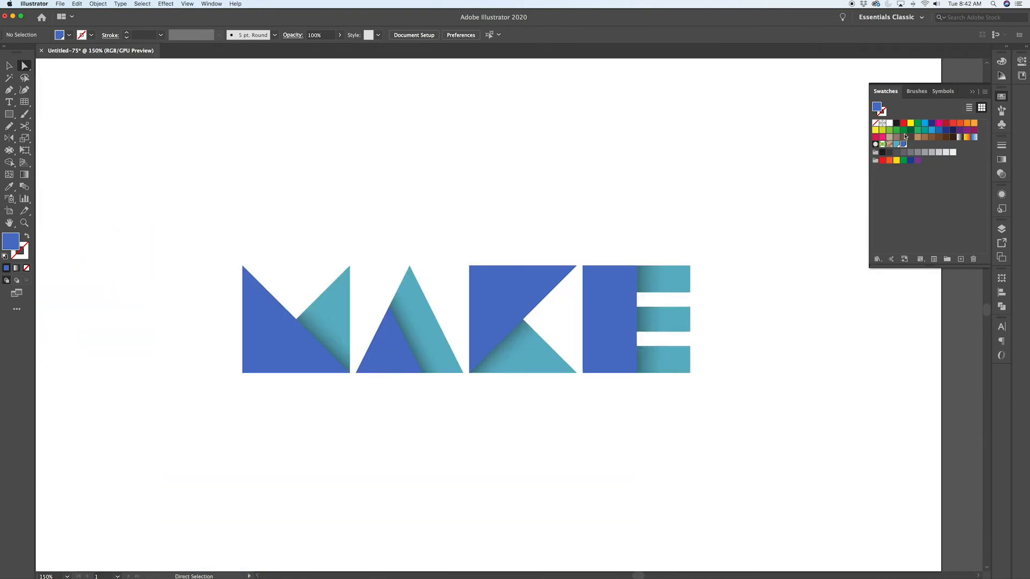
Edit the MAIN COLOUR copy swatch to pale green R208 G224 B200.
double_click(904, 144)
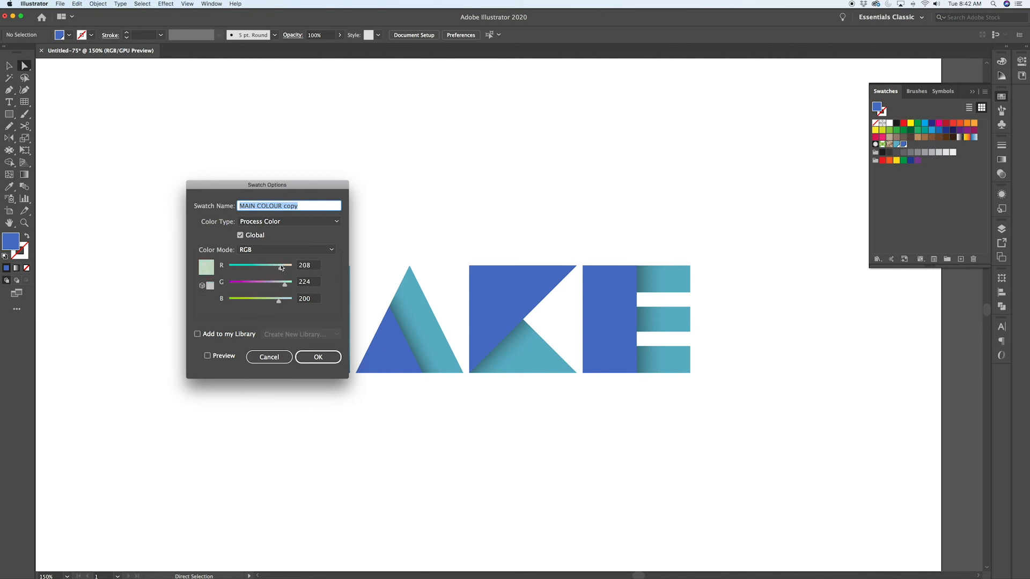
left_click(318, 357)
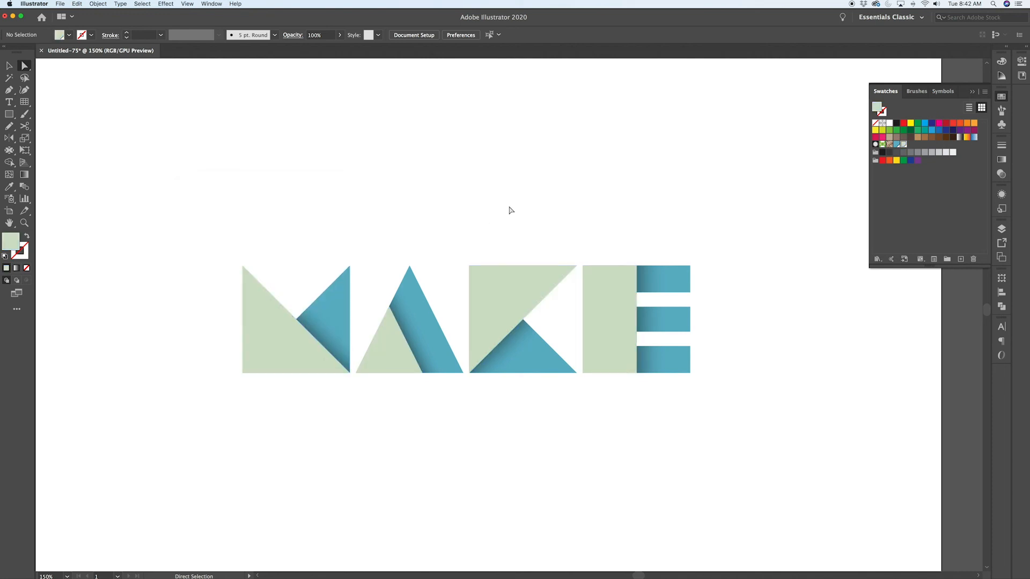